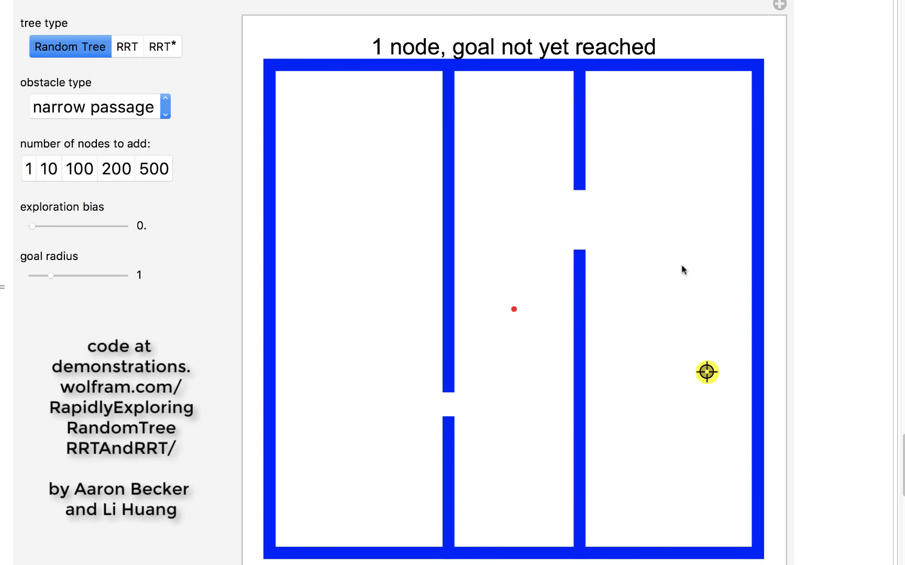
pyautogui.moveTo(510, 311)
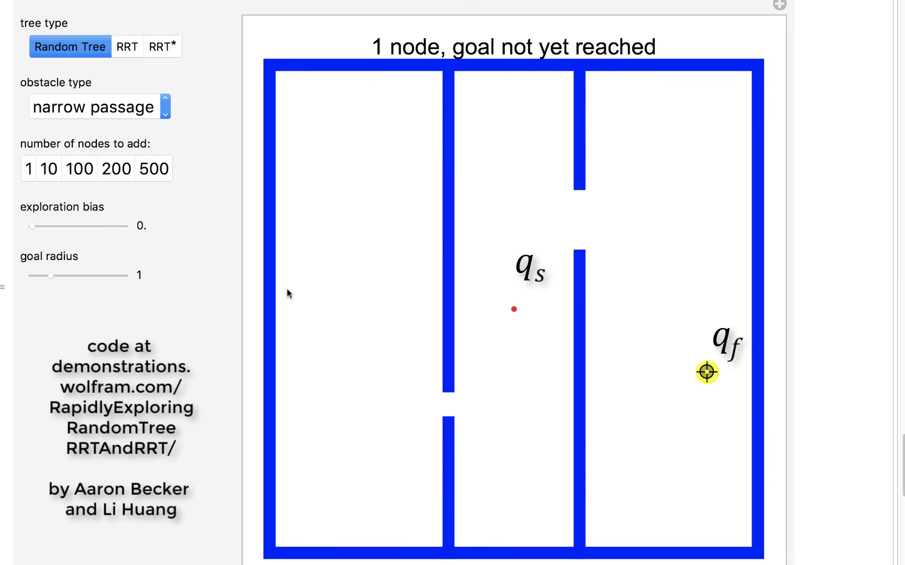
# Step: Try goal radius values from 1 to 2.5 on the narrow-passage map, settling on 1.4
pyautogui.moveTo(52, 276); pyautogui.dragTo(55, 275)
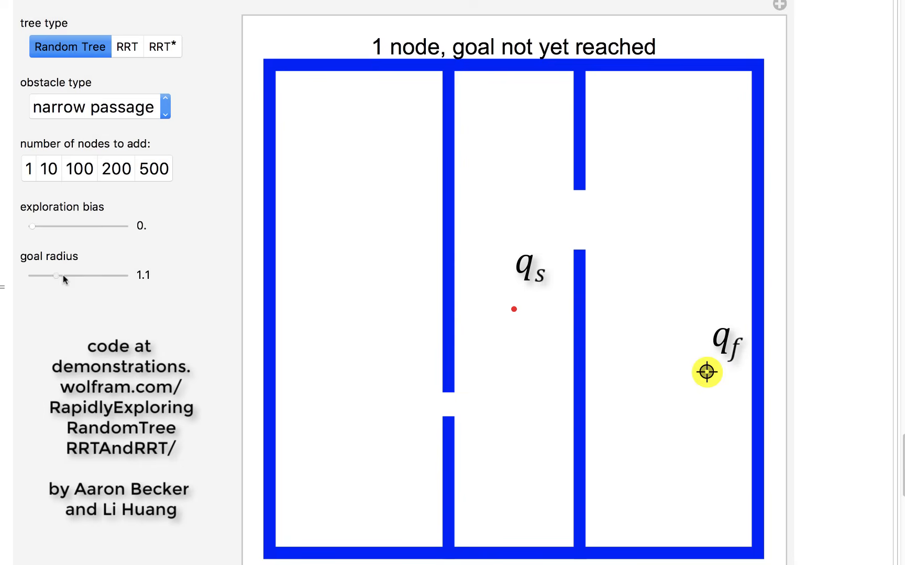
pyautogui.moveTo(56, 276); pyautogui.dragTo(66, 277)
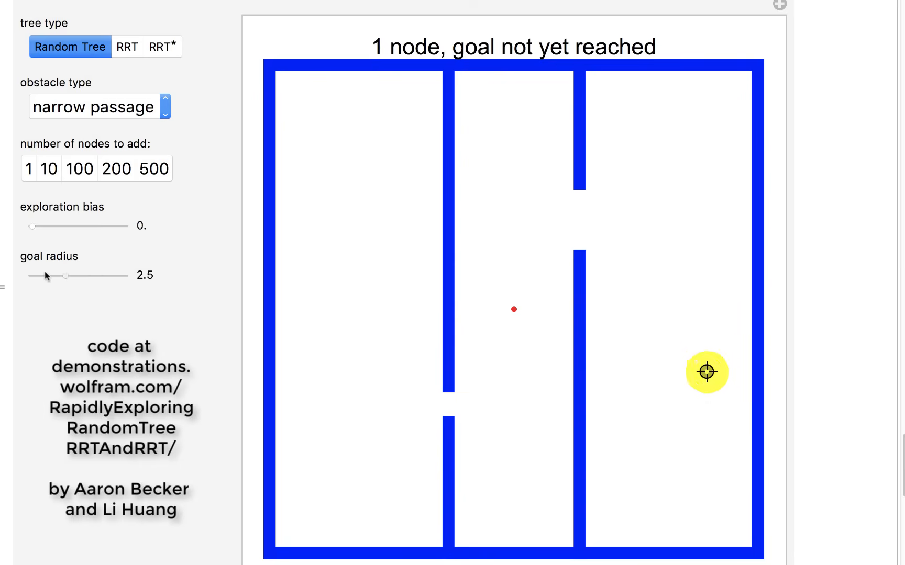
pyautogui.moveTo(66, 276); pyautogui.dragTo(36, 275)
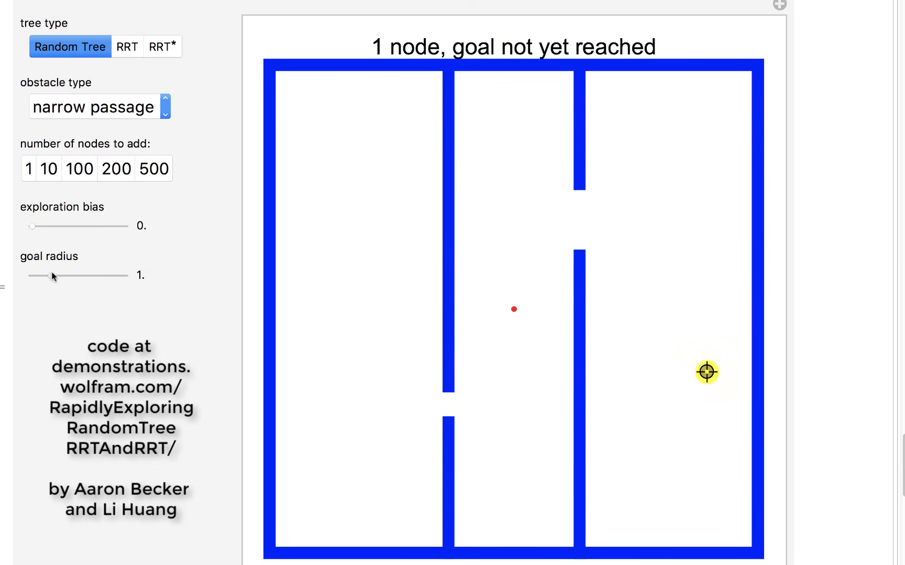
pyautogui.moveTo(40, 276); pyautogui.dragTo(57, 276)
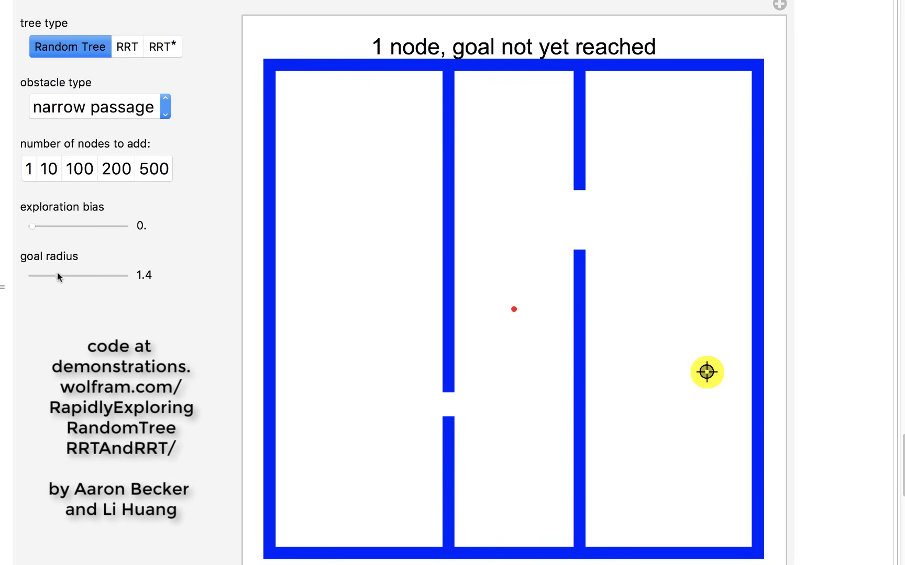
pyautogui.moveTo(549, 351)
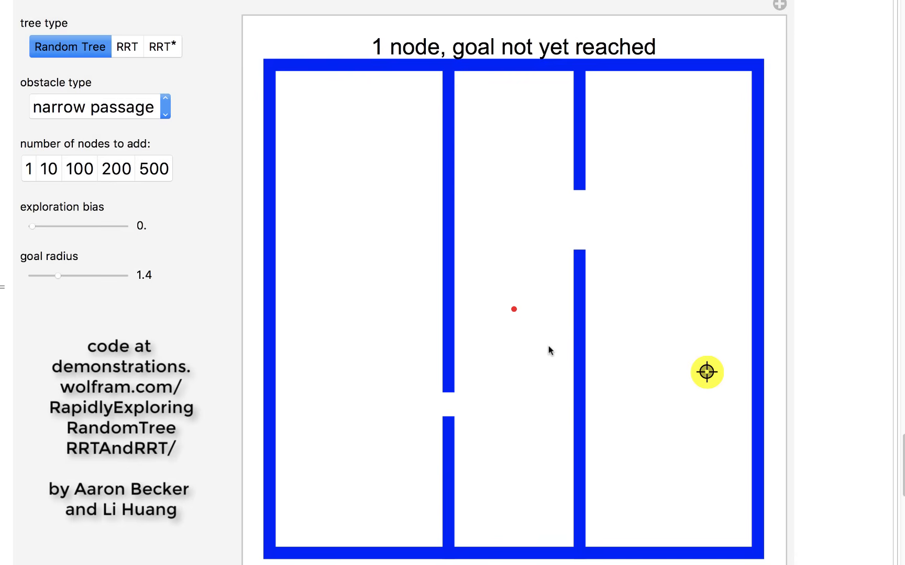
pyautogui.moveTo(509, 330)
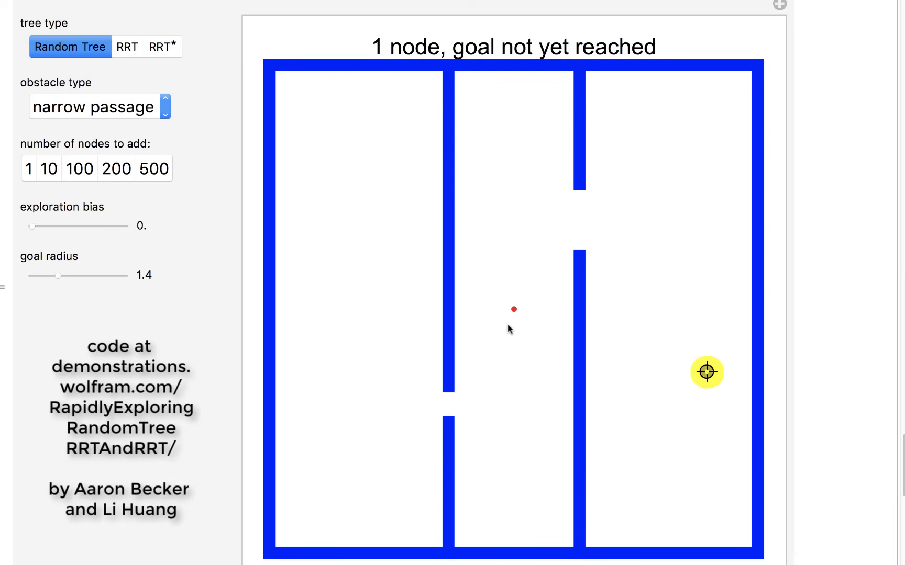
pyautogui.moveTo(508, 322)
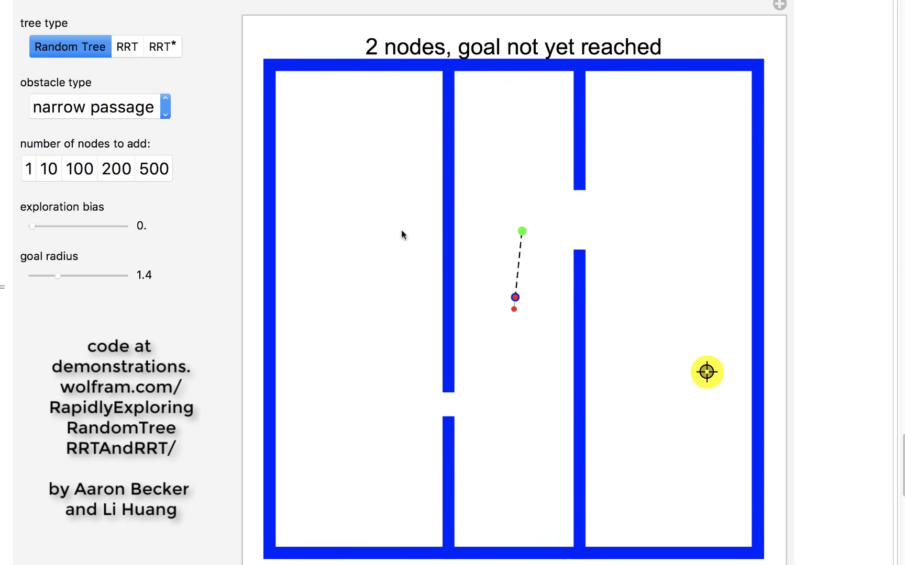
pyautogui.moveTo(525, 254)
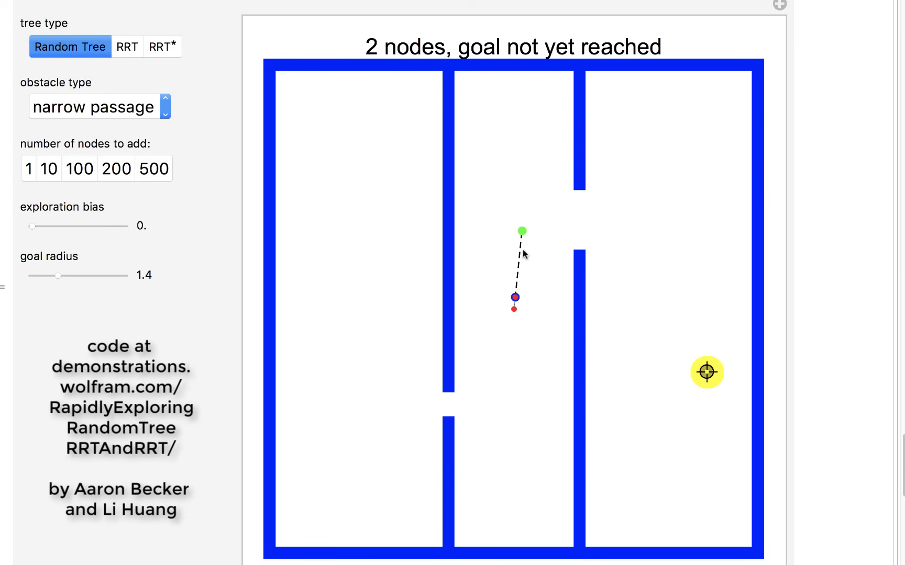
pyautogui.moveTo(513, 313)
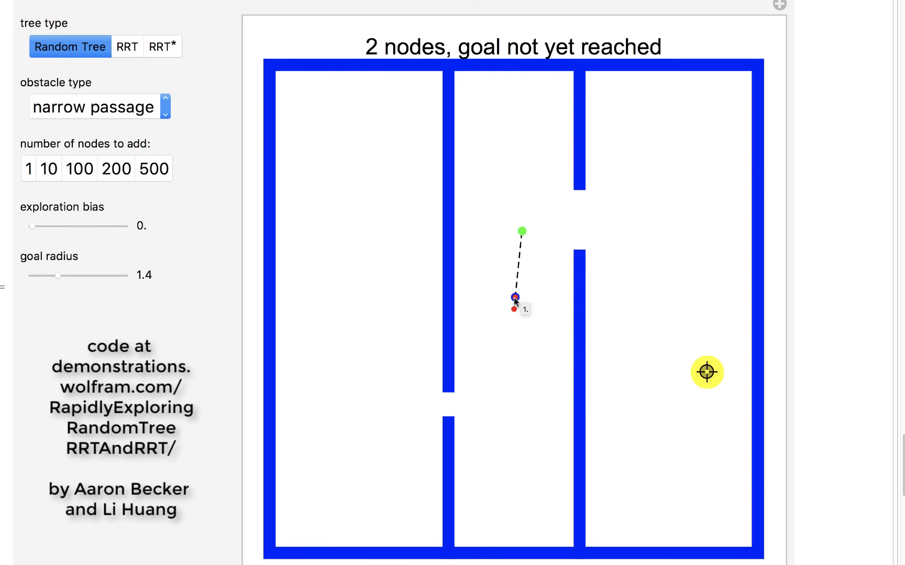
pyautogui.moveTo(129, 211)
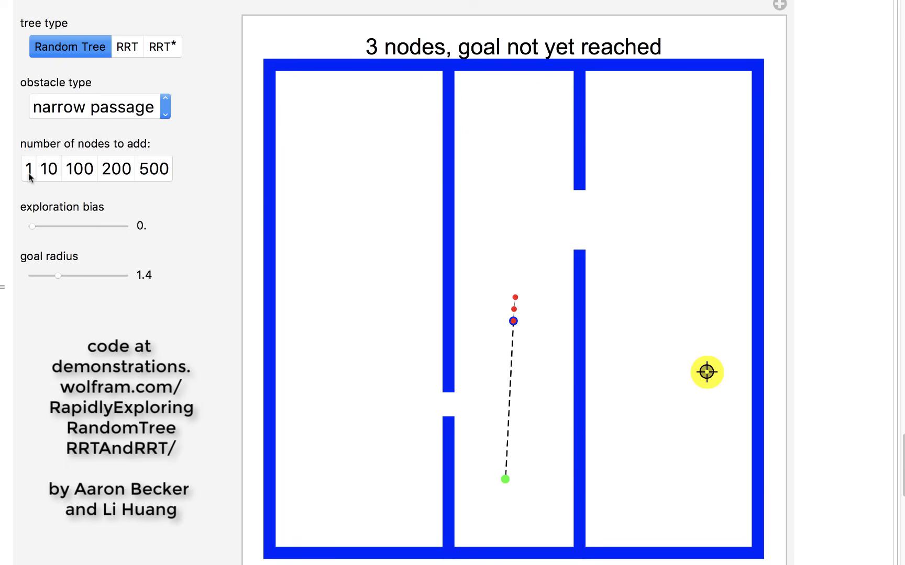
pyautogui.moveTo(530, 388)
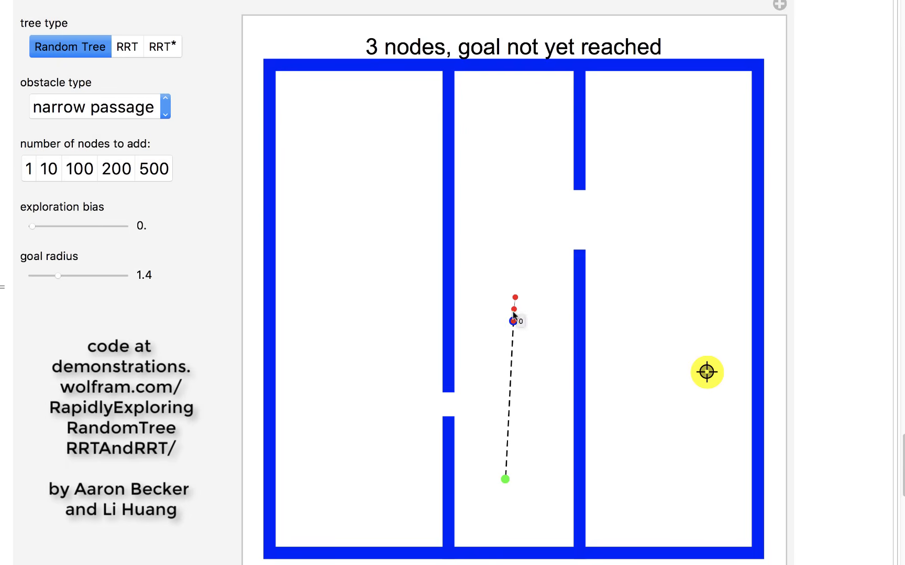
# Step: Add single nodes to the random tree, growing it one node at a time
pyautogui.click(29, 169)
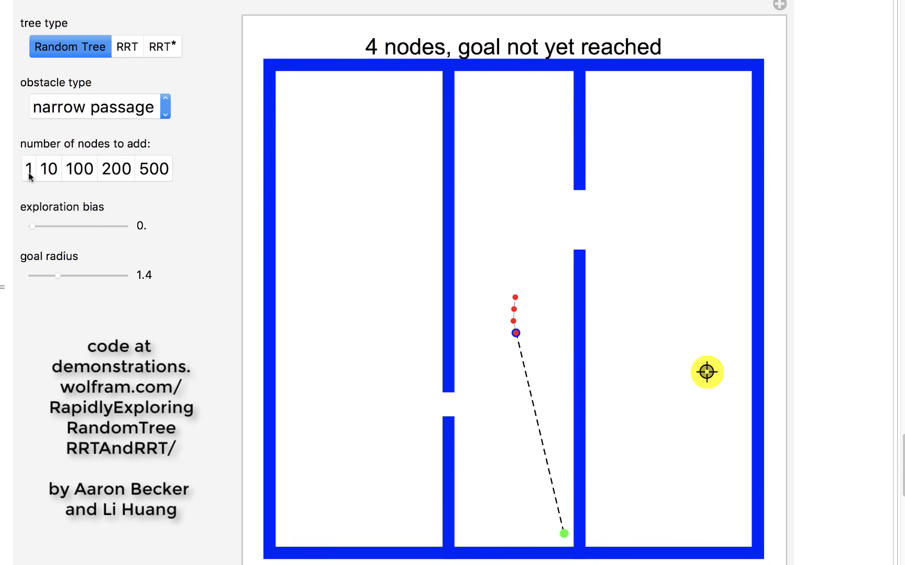
pyautogui.click(49, 169)
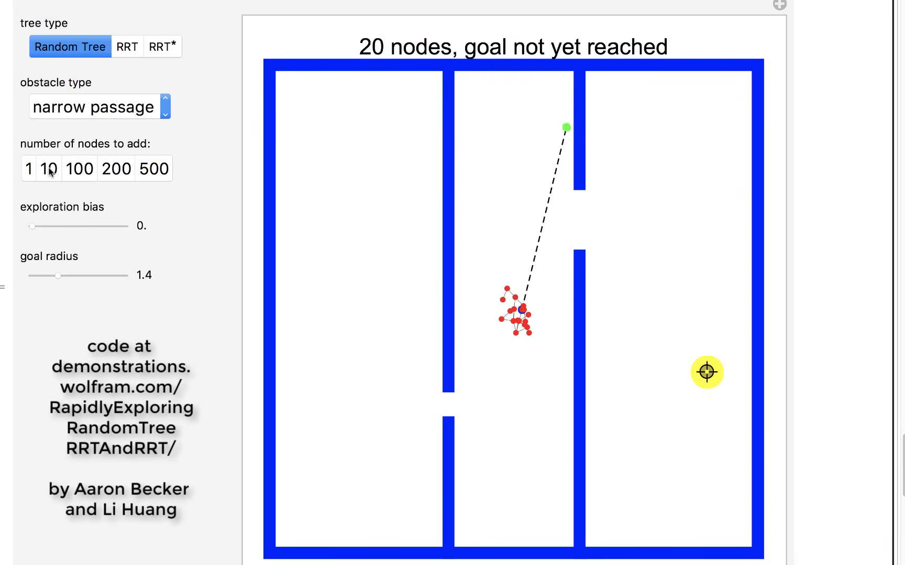
# Step: Add random-tree nodes in batches of 10, 200 and 500, reaching 1354 nodes
pyautogui.click(49, 169)
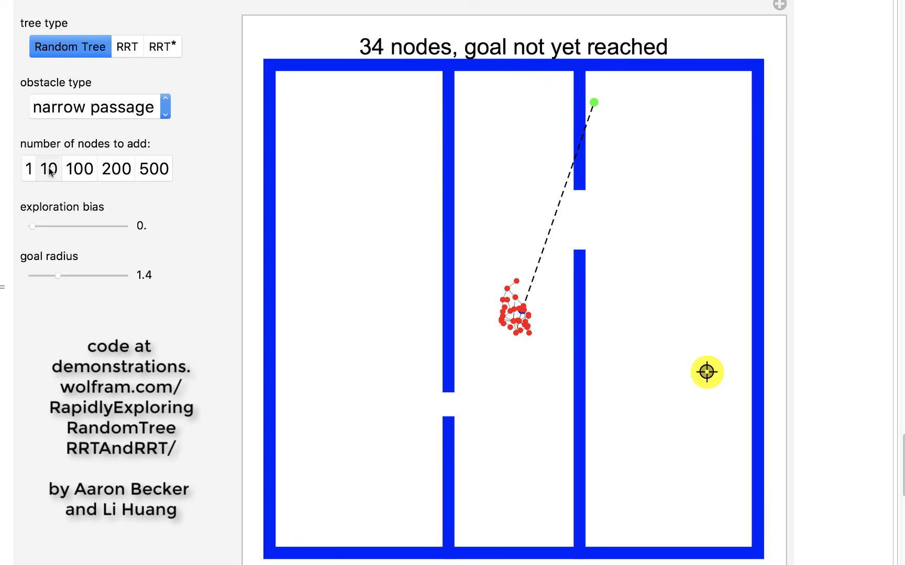
pyautogui.click(50, 169)
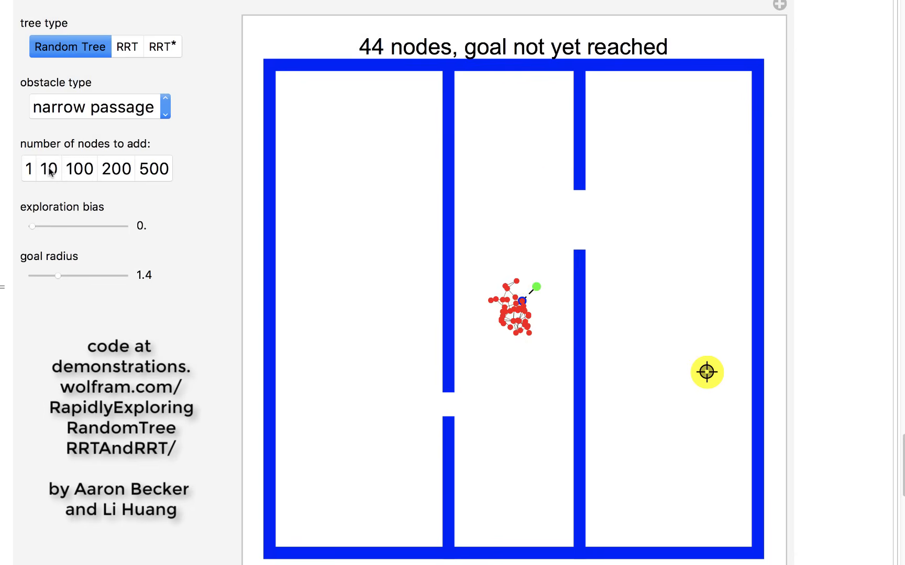
pyautogui.moveTo(532, 310)
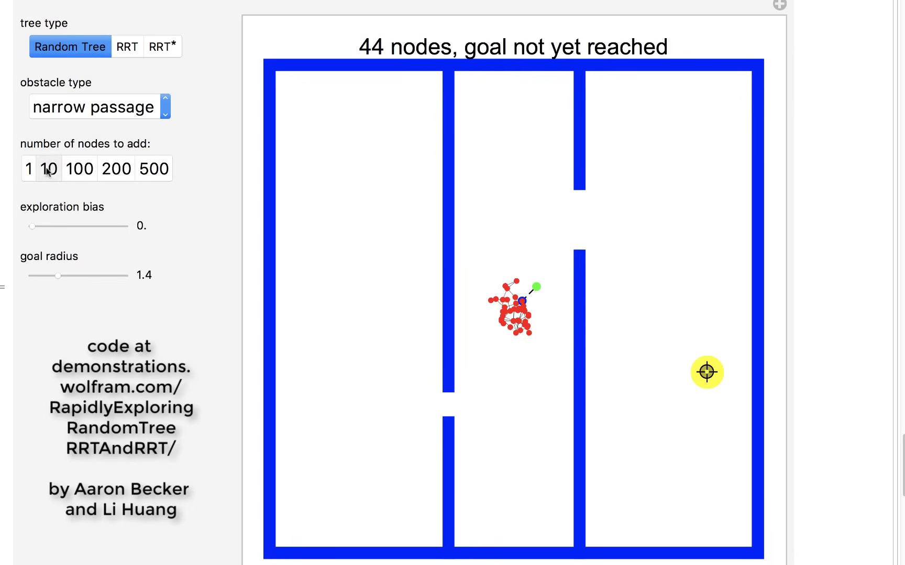
pyautogui.click(51, 168)
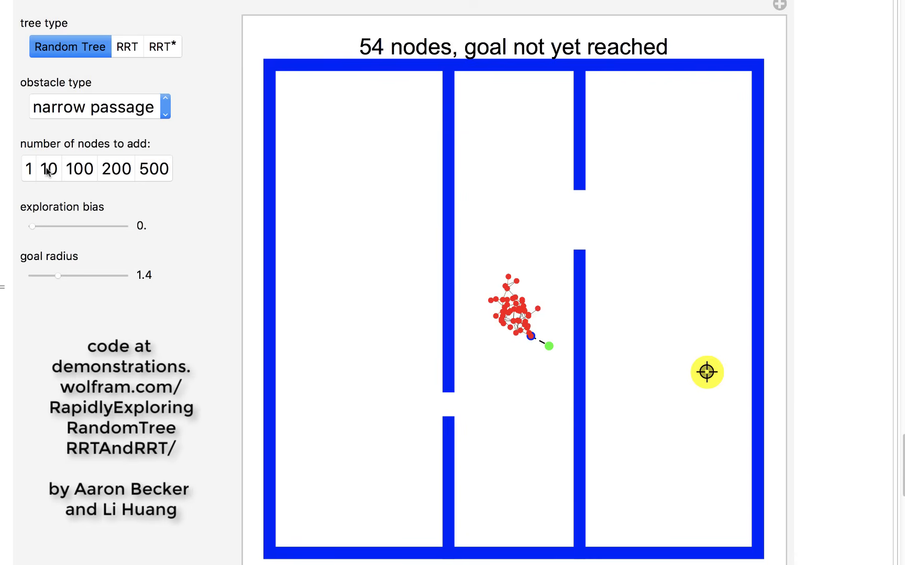
pyautogui.click(79, 169)
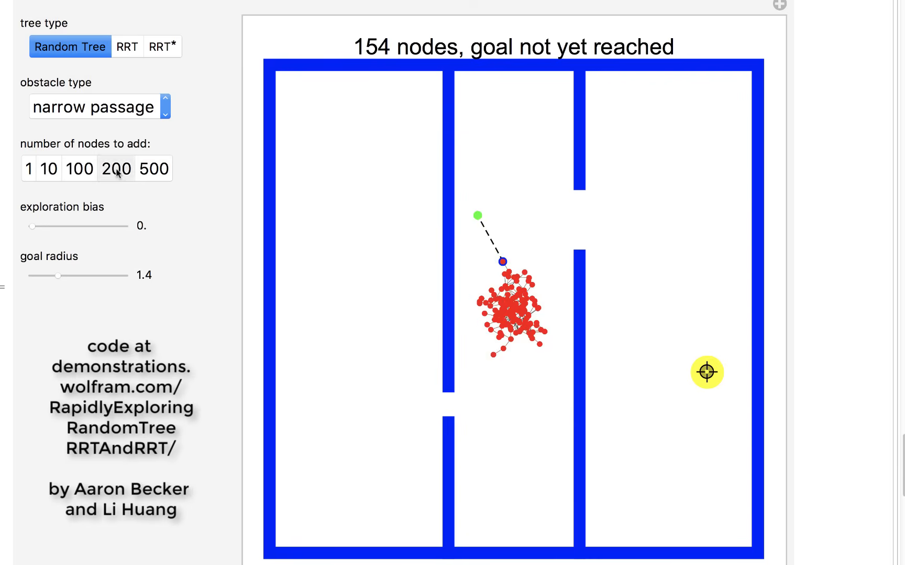
pyautogui.click(117, 169)
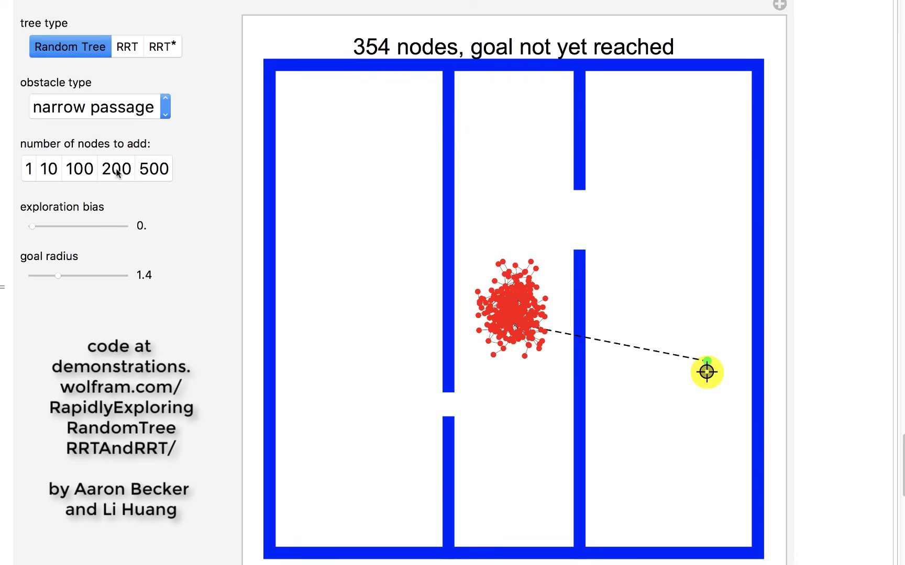
pyautogui.moveTo(425, 327)
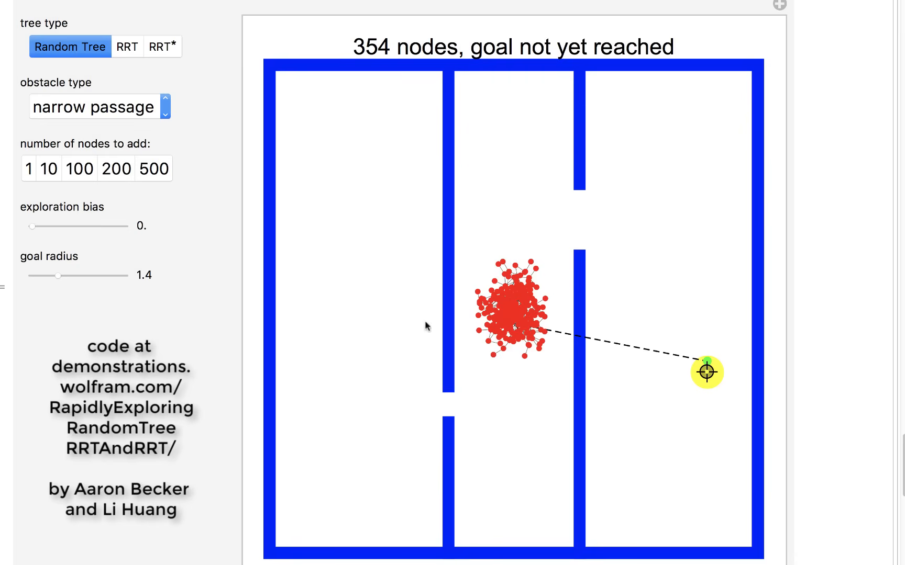
pyautogui.moveTo(539, 334)
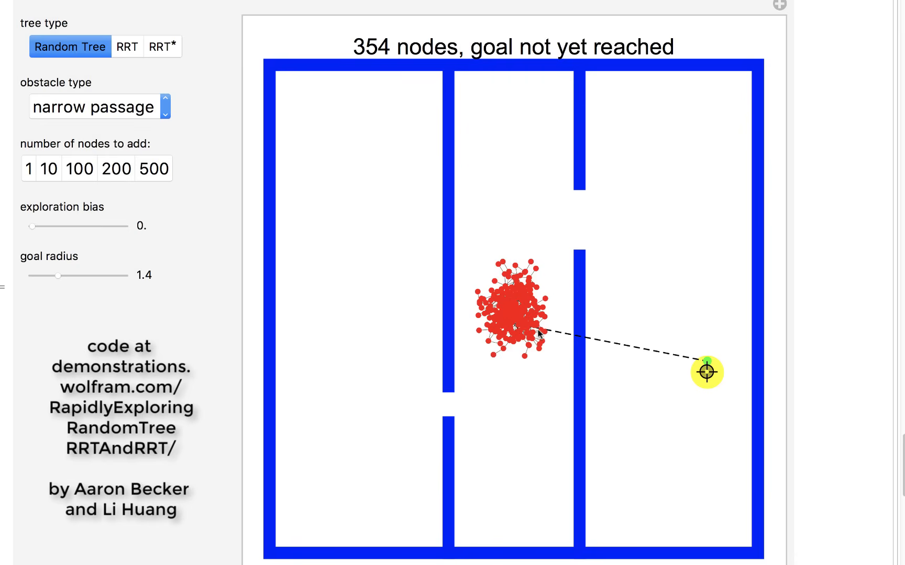
pyautogui.moveTo(488, 327)
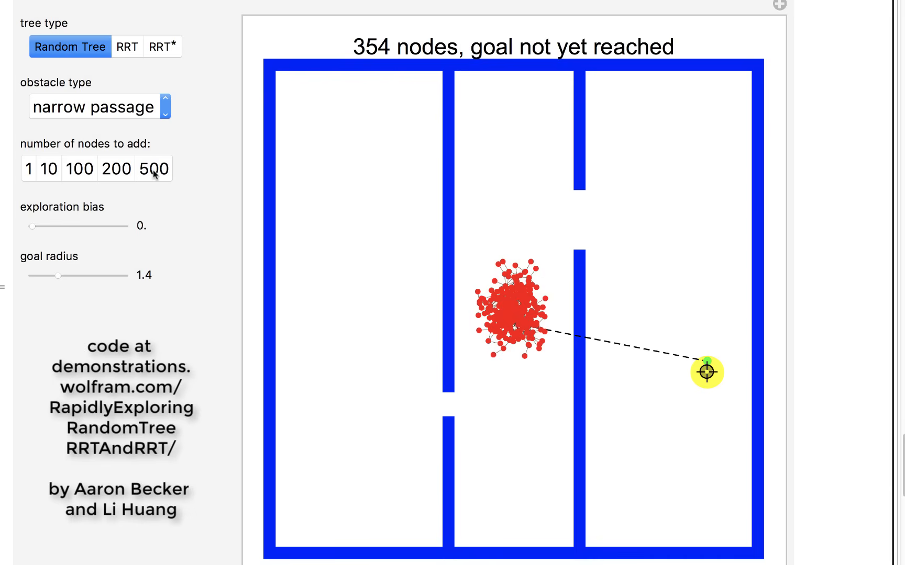
pyautogui.click(154, 169)
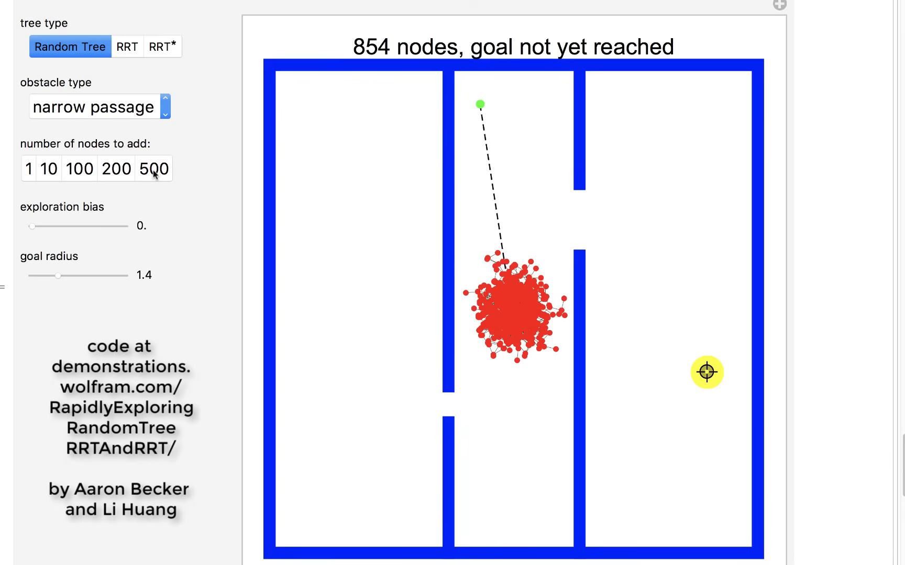
pyautogui.click(154, 169)
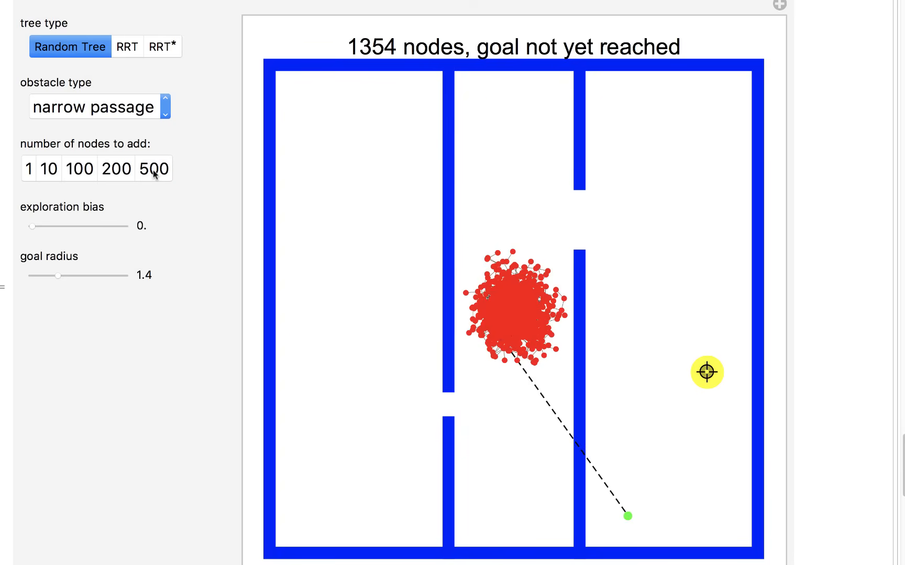
pyautogui.moveTo(469, 264)
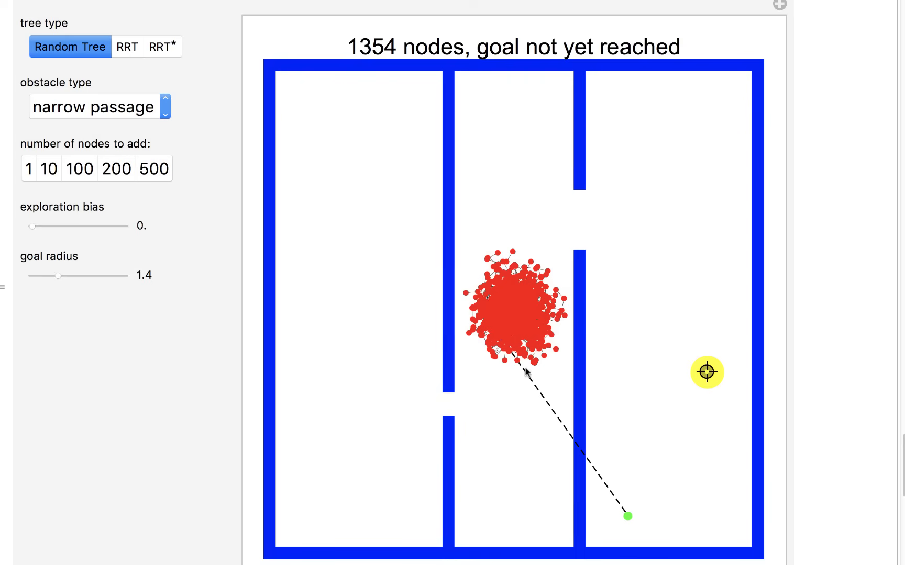
pyautogui.moveTo(712, 375)
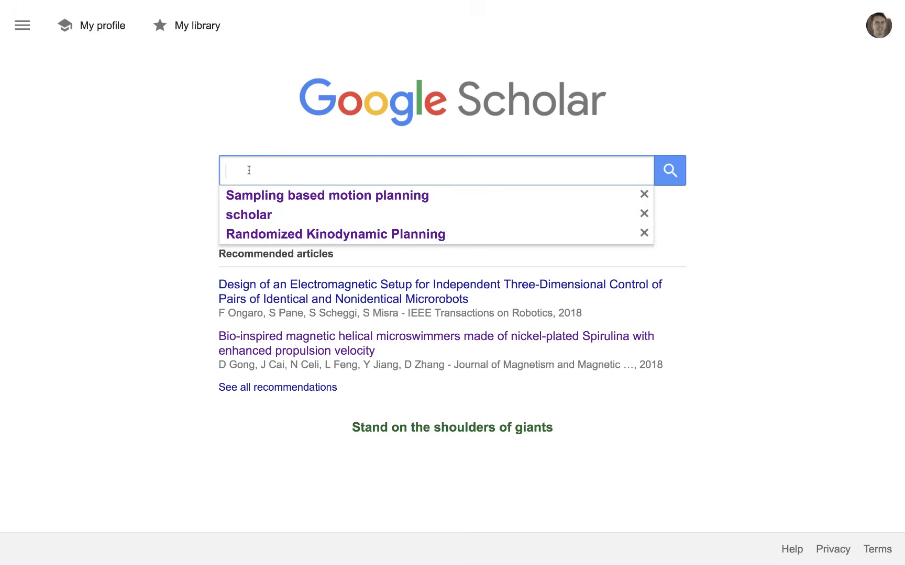
# Step: Search Scholar for 'Randomized Kinodynamic Planning' and open the first result's PDF
pyautogui.write('Randomized Kinodynamic PLanning')
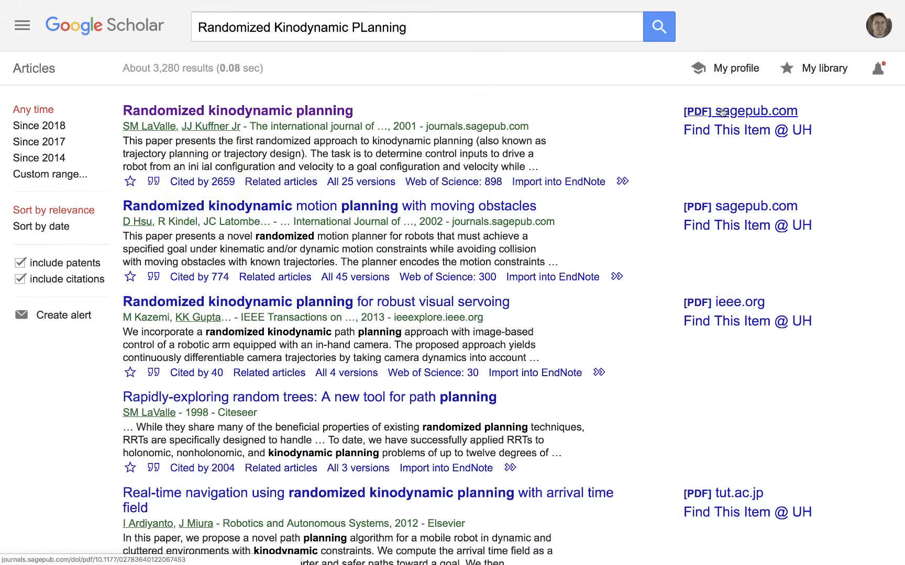
pyautogui.click(695, 111)
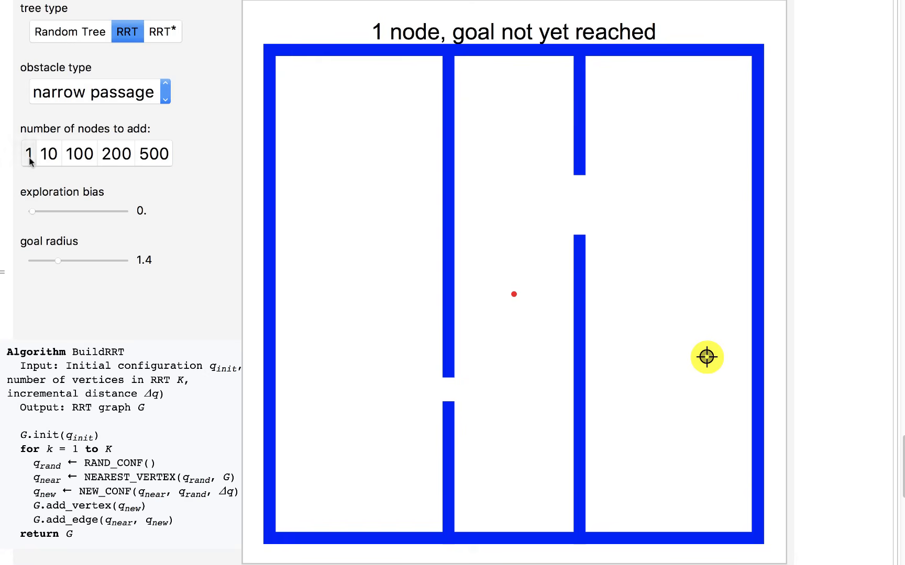
# Step: Add single nodes to the narrow-passage RRT until it has 7 nodes
pyautogui.click(29, 153)
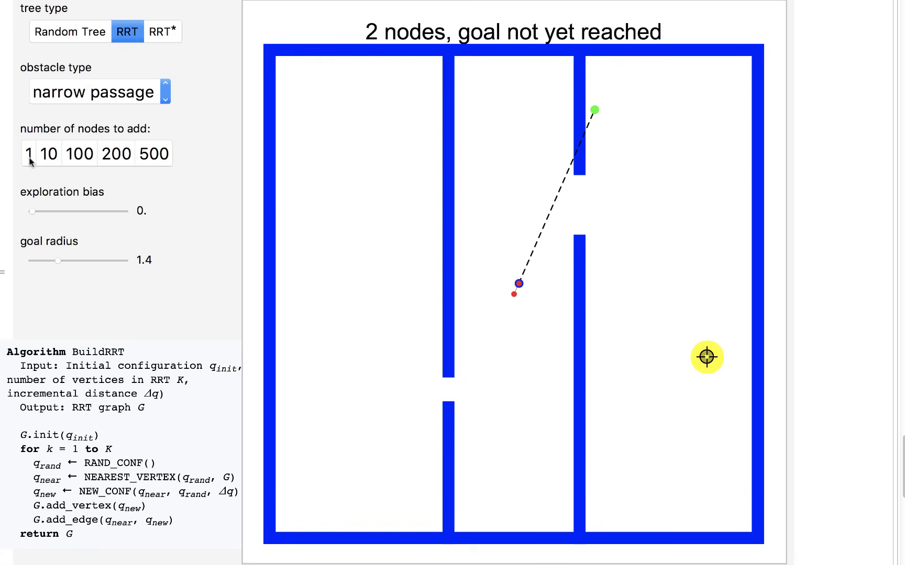
pyautogui.click(29, 154)
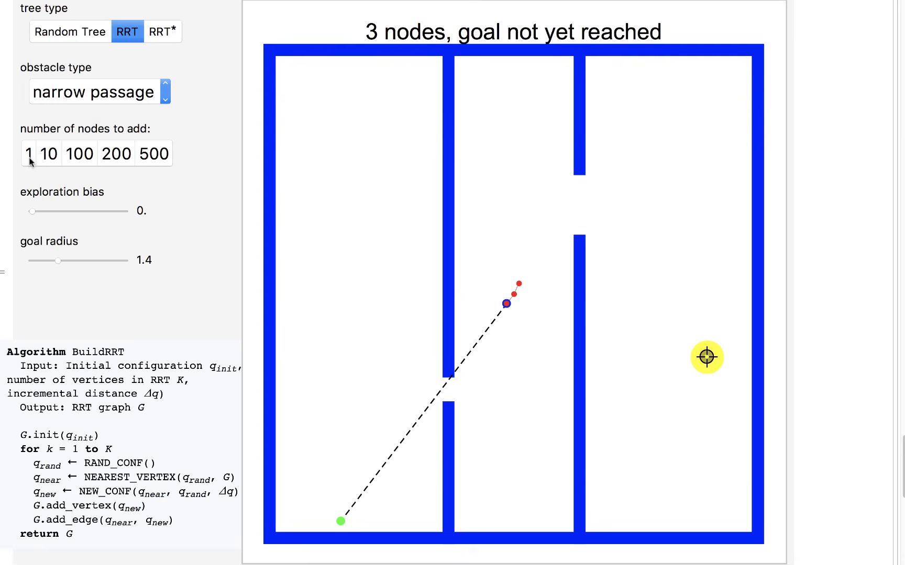
pyautogui.moveTo(296, 504)
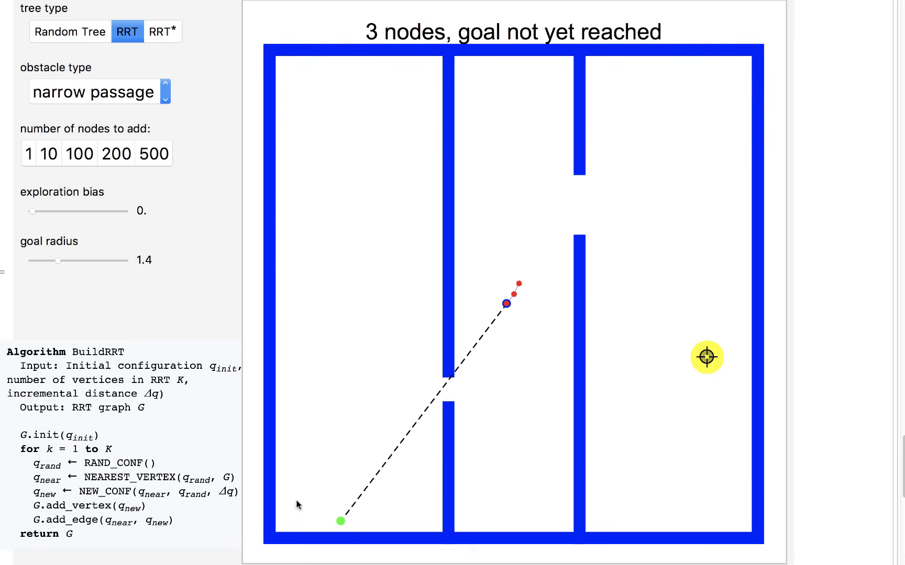
pyautogui.moveTo(508, 288)
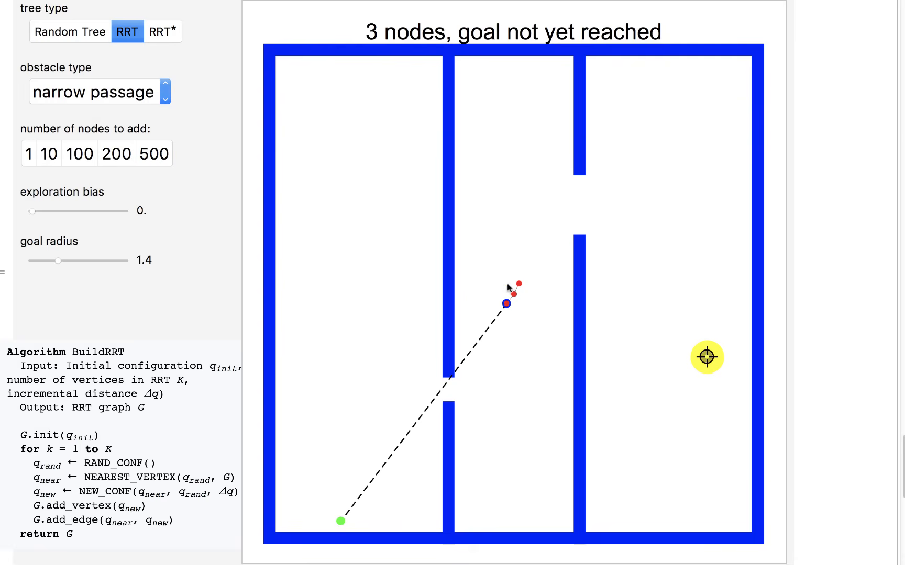
pyautogui.click(28, 154)
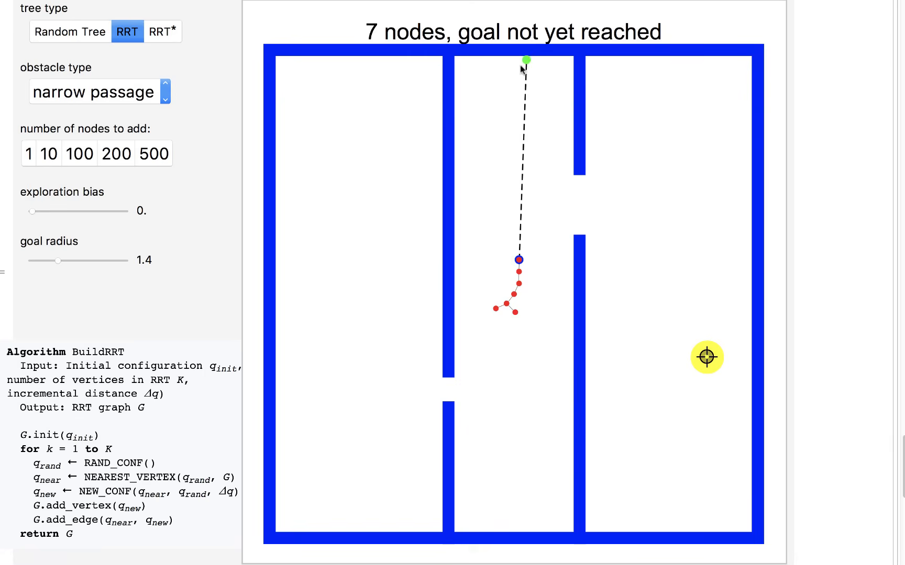
pyautogui.moveTo(499, 258)
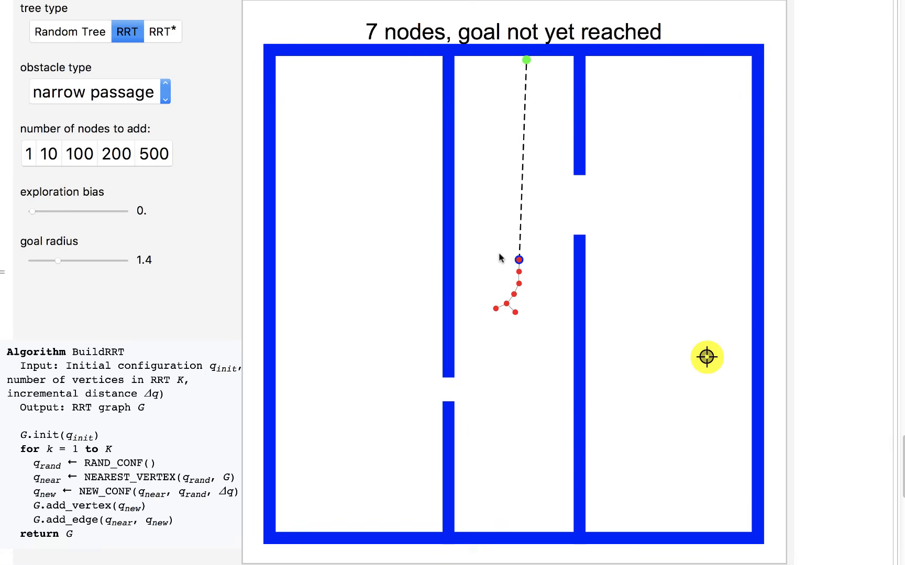
pyautogui.moveTo(521, 75)
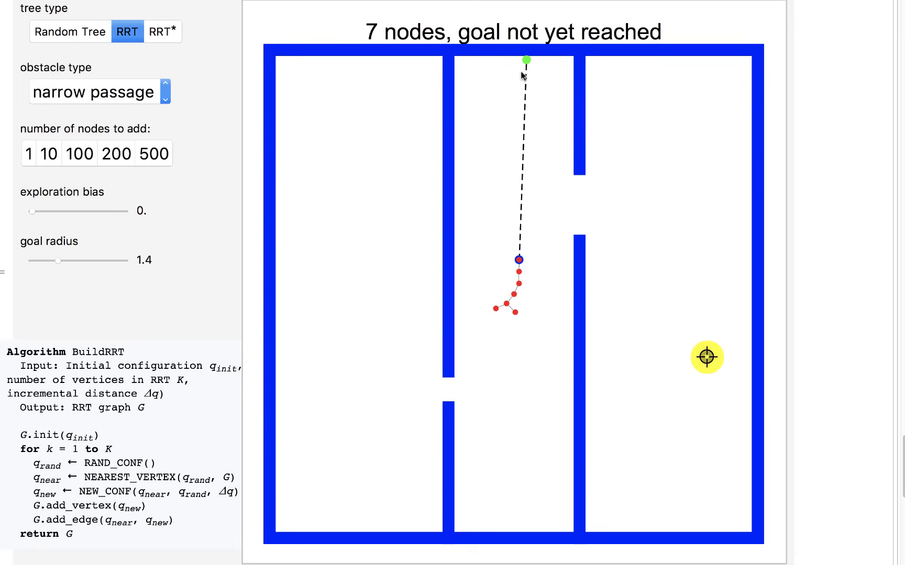
# Step: Add four batches of 10 and two of 100, reaching the goal at 267 nodes, path length 38
pyautogui.click(49, 154)
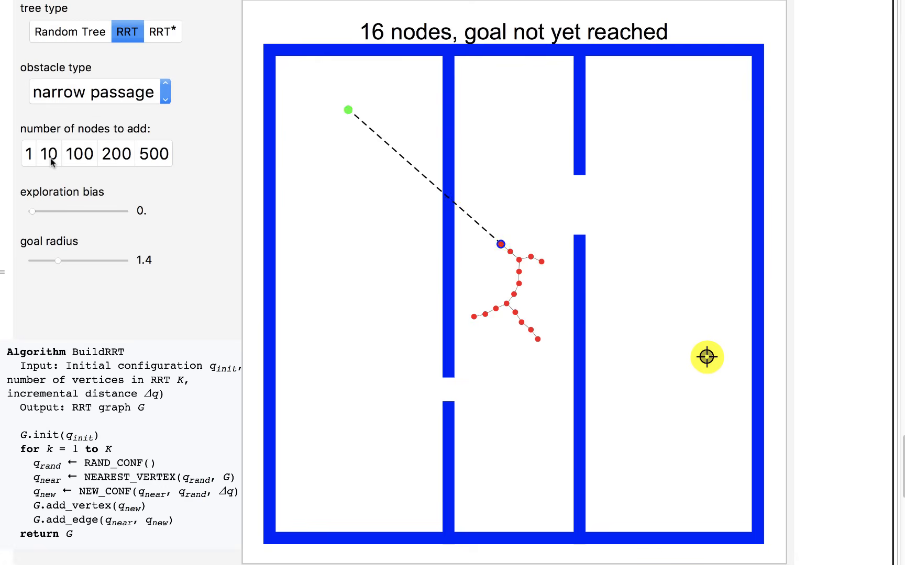
pyautogui.click(51, 153)
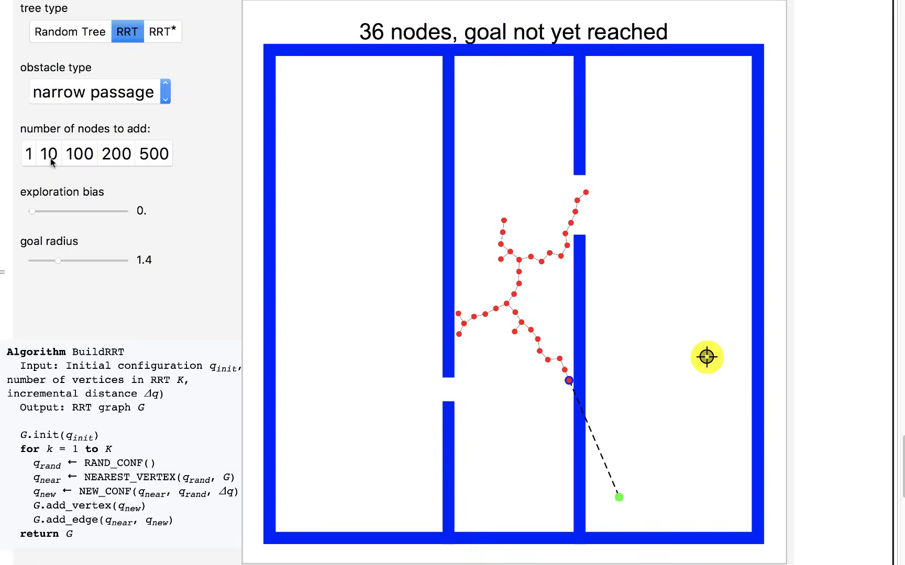
pyautogui.click(51, 154)
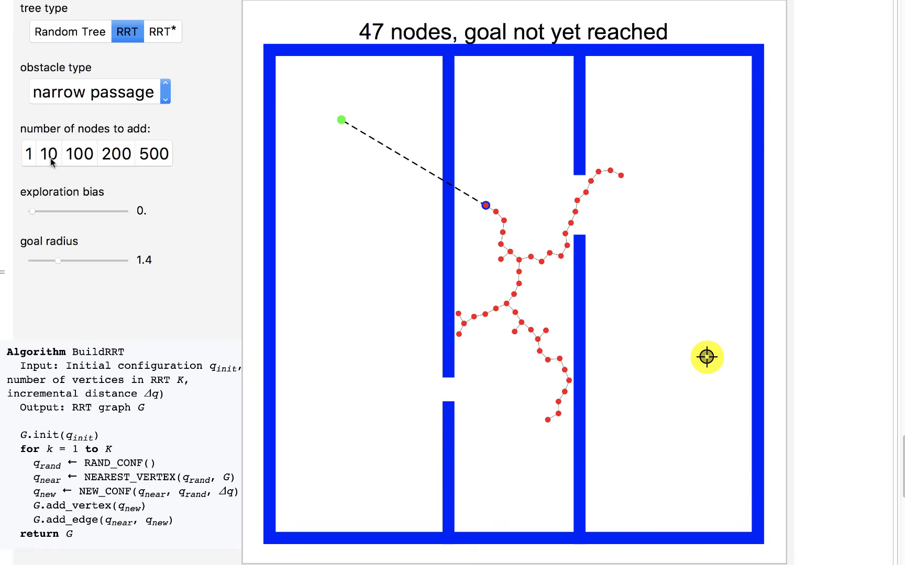
pyautogui.click(49, 154)
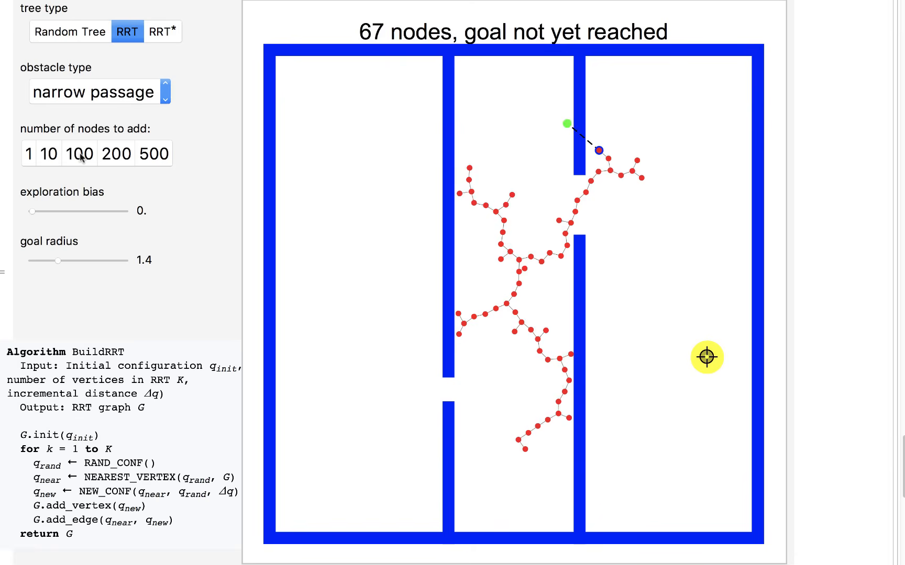
pyautogui.click(79, 153)
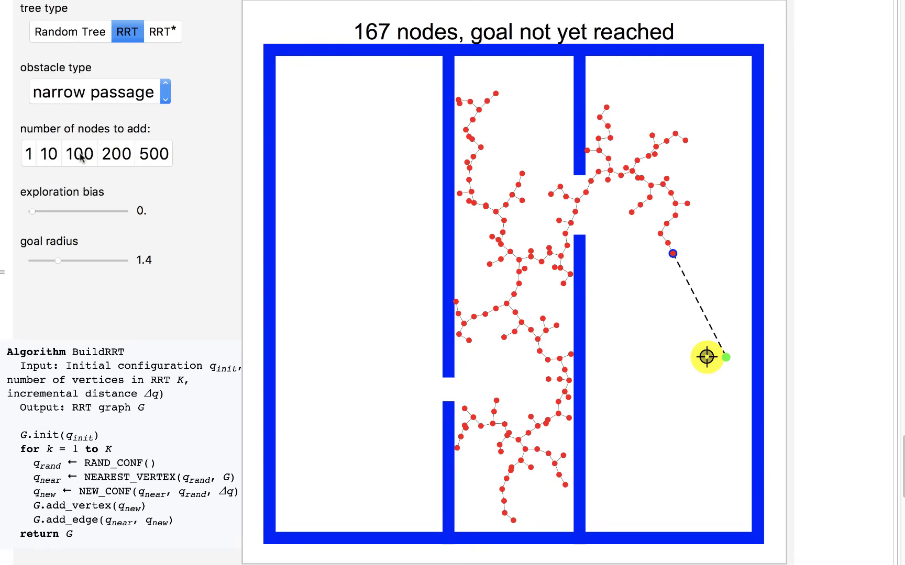
pyautogui.click(79, 153)
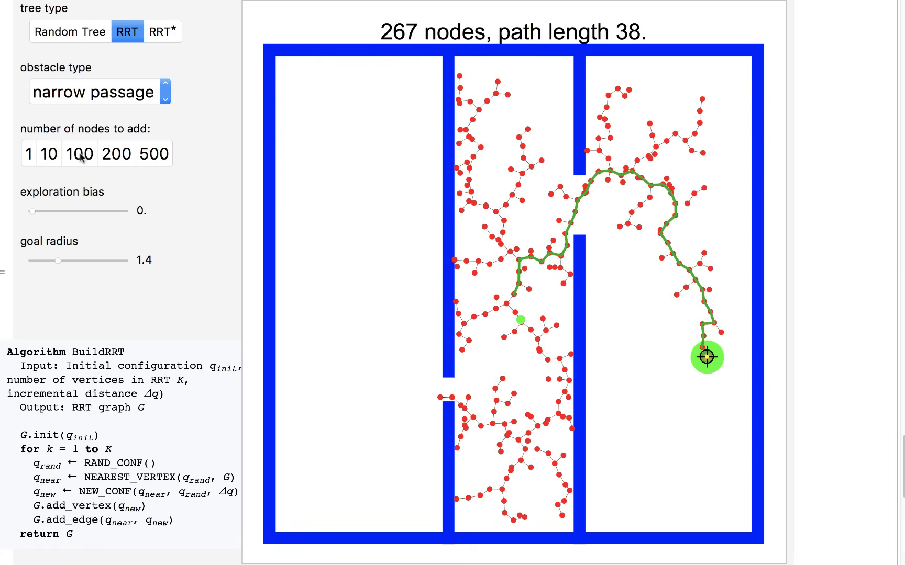
pyautogui.moveTo(493, 369)
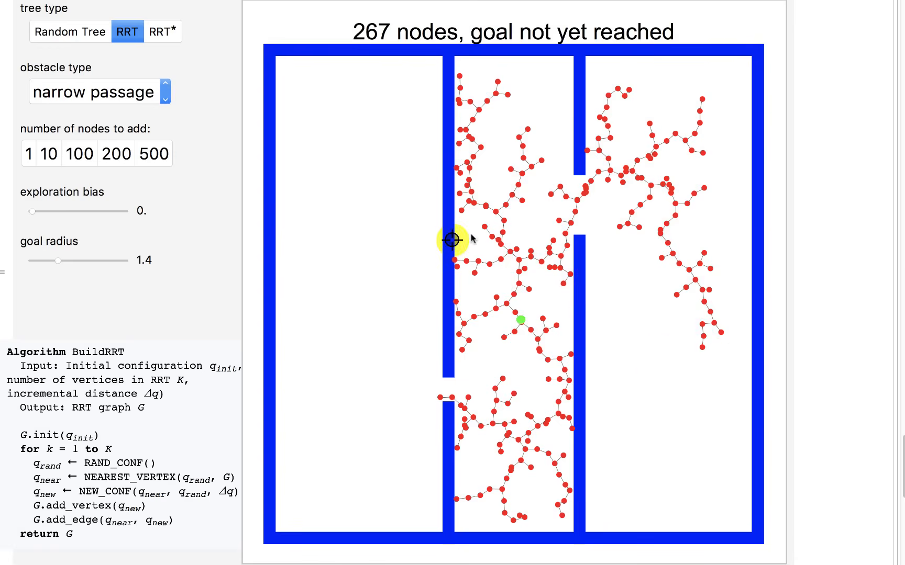
# Step: Move the goal locator to the top of the upper left chamber
pyautogui.moveTo(450, 241); pyautogui.dragTo(485, 206)
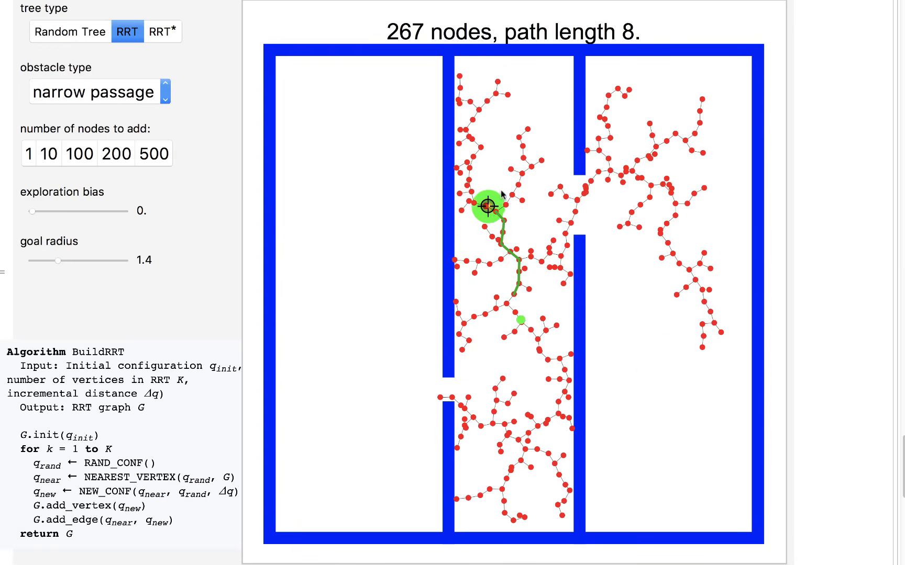
pyautogui.moveTo(487, 206); pyautogui.dragTo(367, 333)
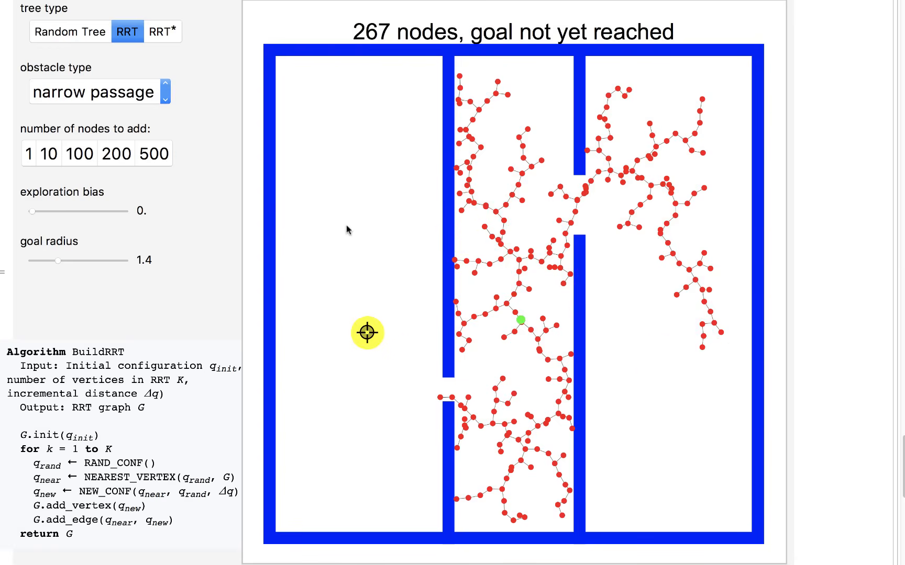
pyautogui.moveTo(366, 333); pyautogui.dragTo(340, 125)
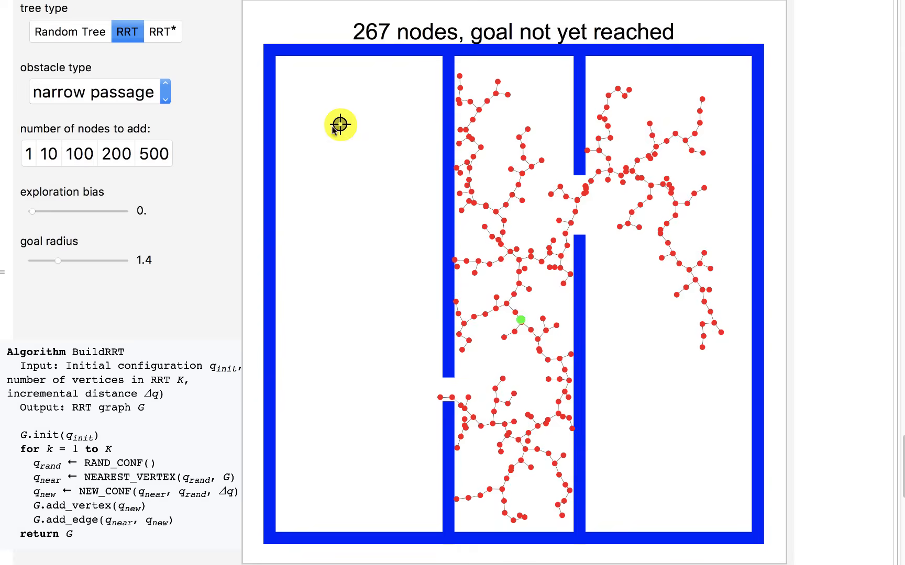
# Step: Grow the RRT in batches of 100, 200 and 500 to 2267 nodes, reaching the goal (path 64.57)
pyautogui.click(80, 153)
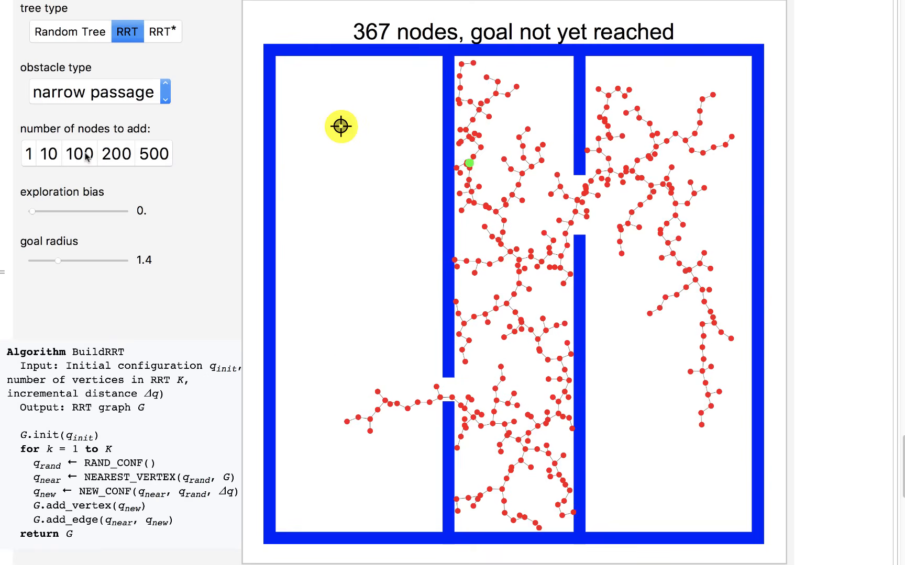
pyautogui.click(79, 154)
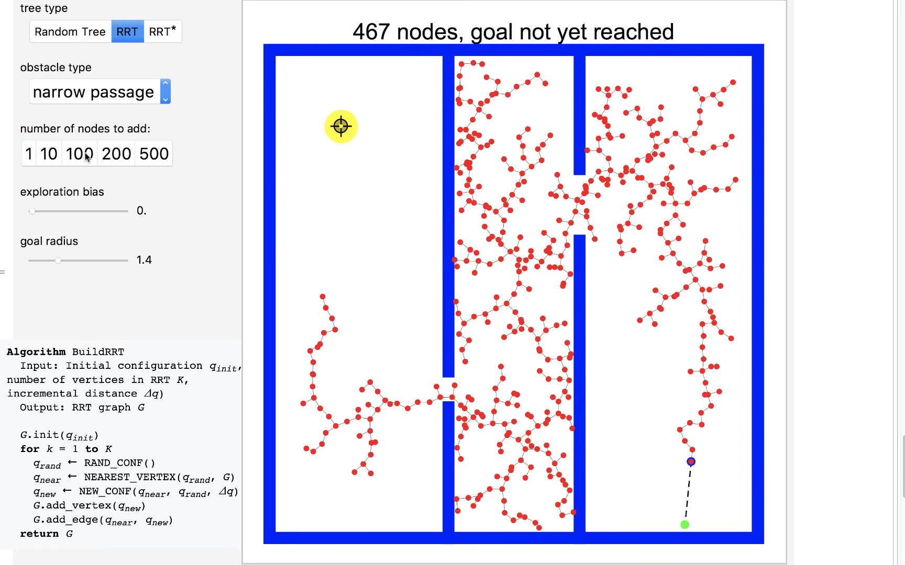
pyautogui.click(79, 154)
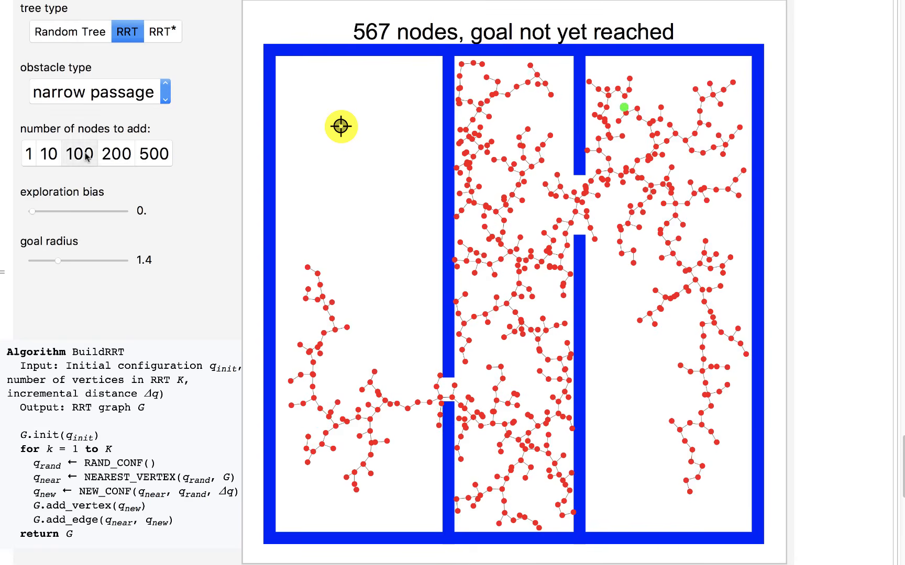
pyautogui.click(80, 154)
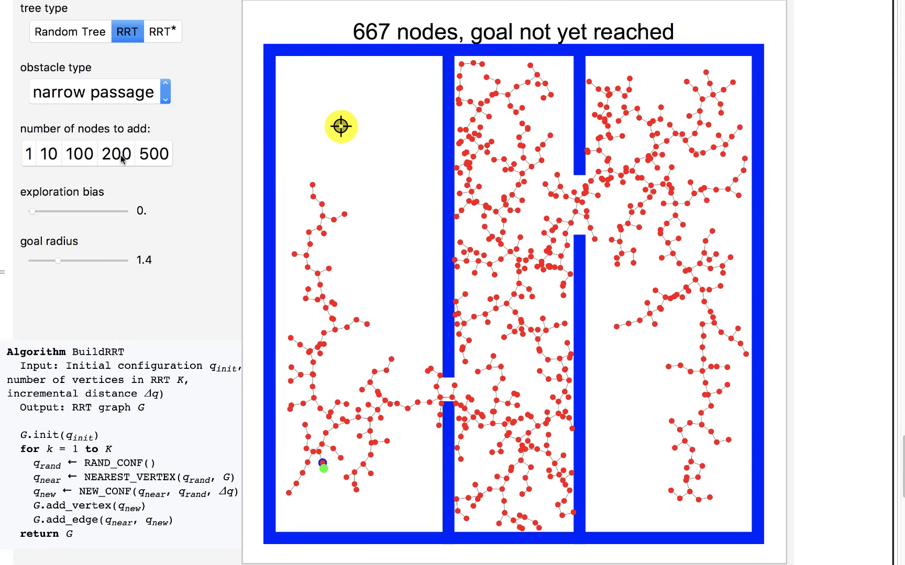
pyautogui.click(115, 154)
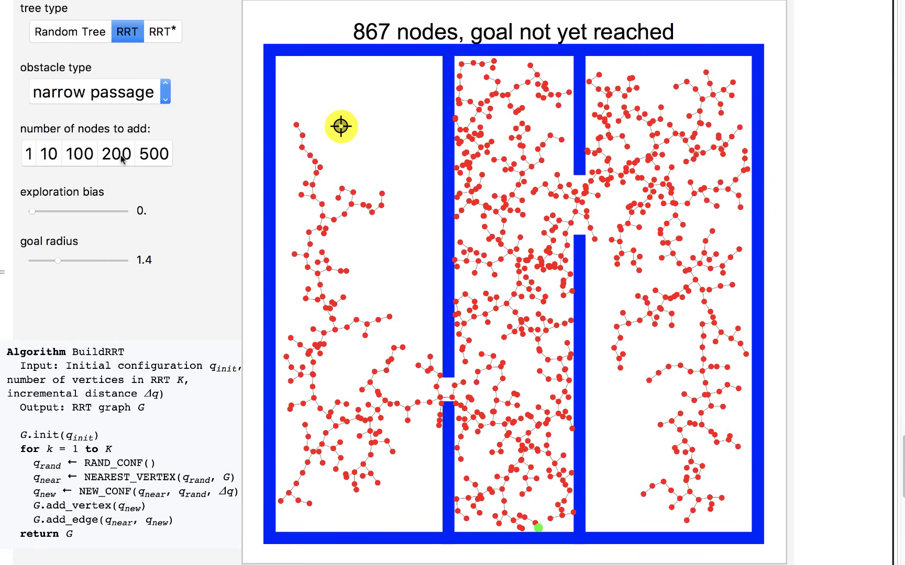
pyautogui.click(116, 153)
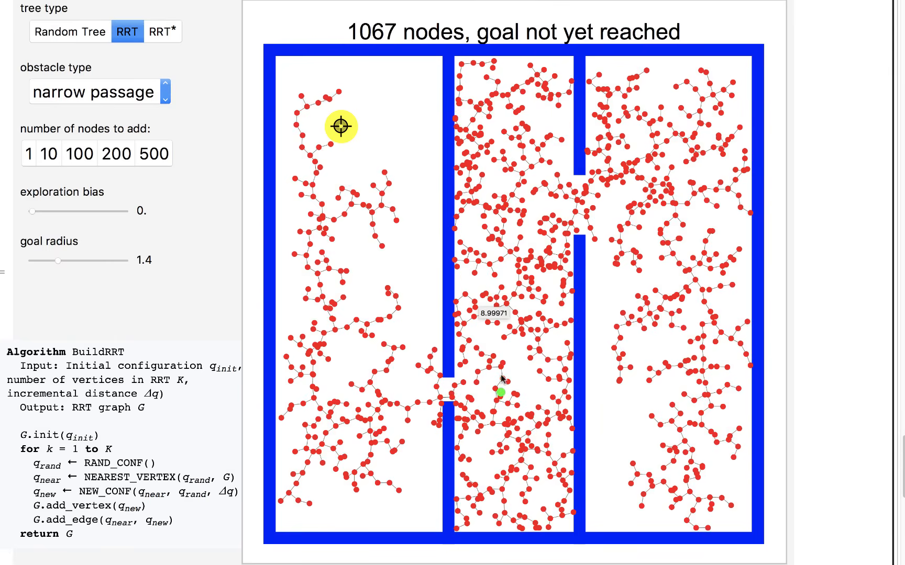
pyautogui.moveTo(115, 156)
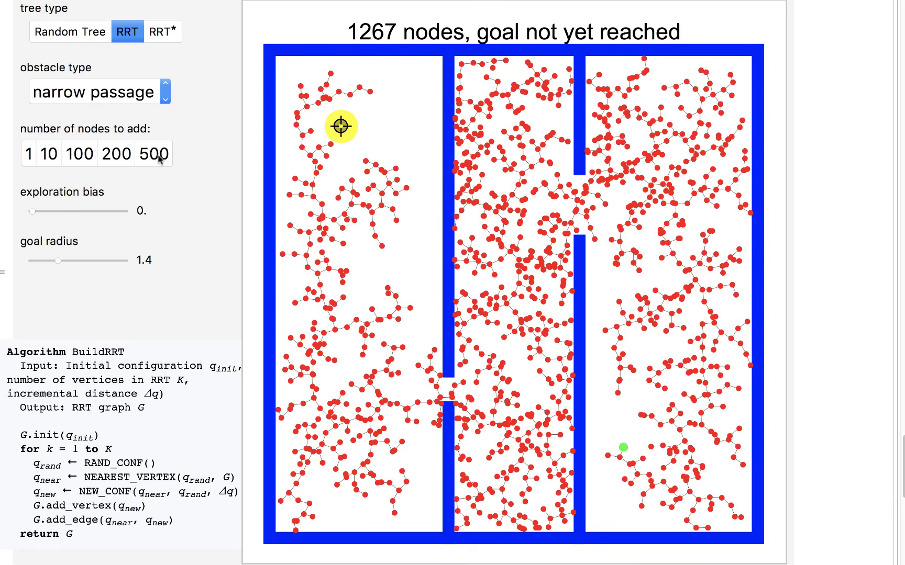
pyautogui.click(153, 153)
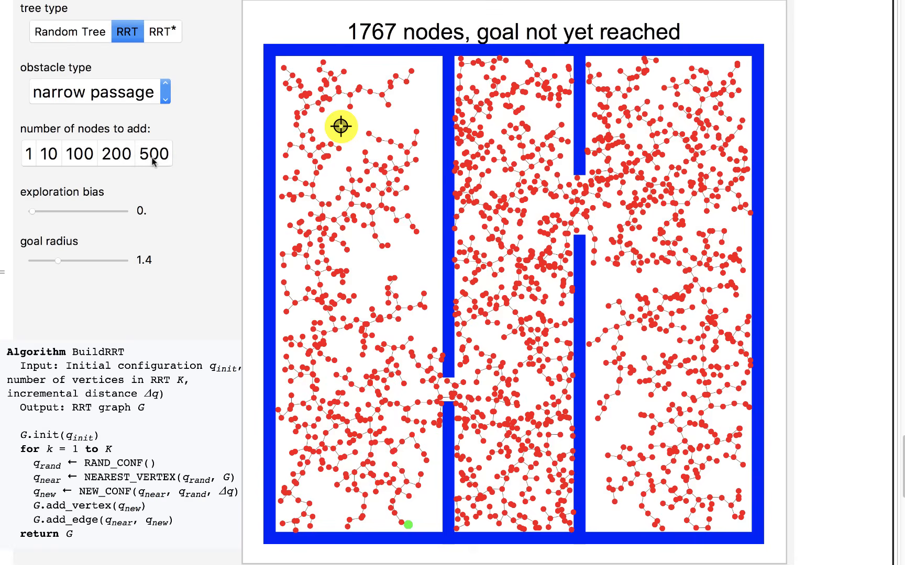
pyautogui.click(153, 153)
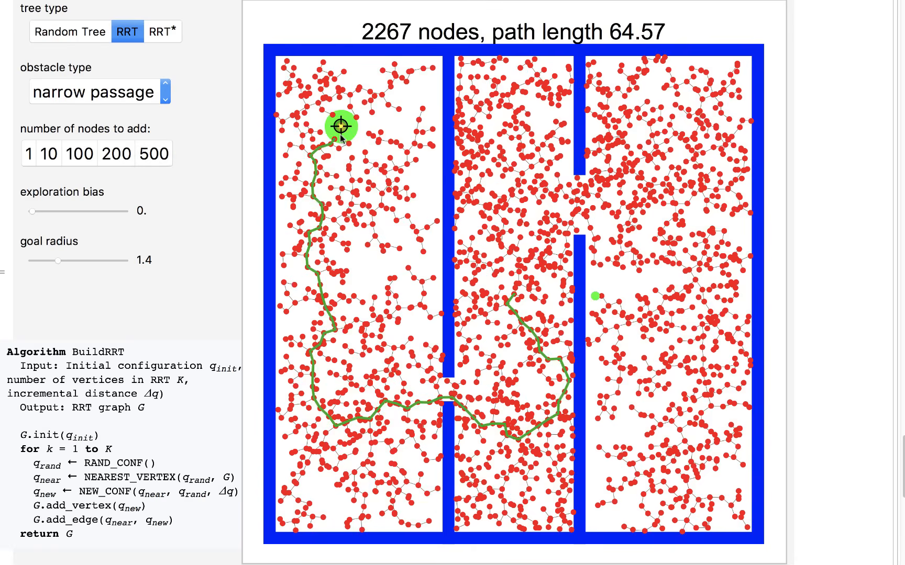
pyautogui.moveTo(323, 149)
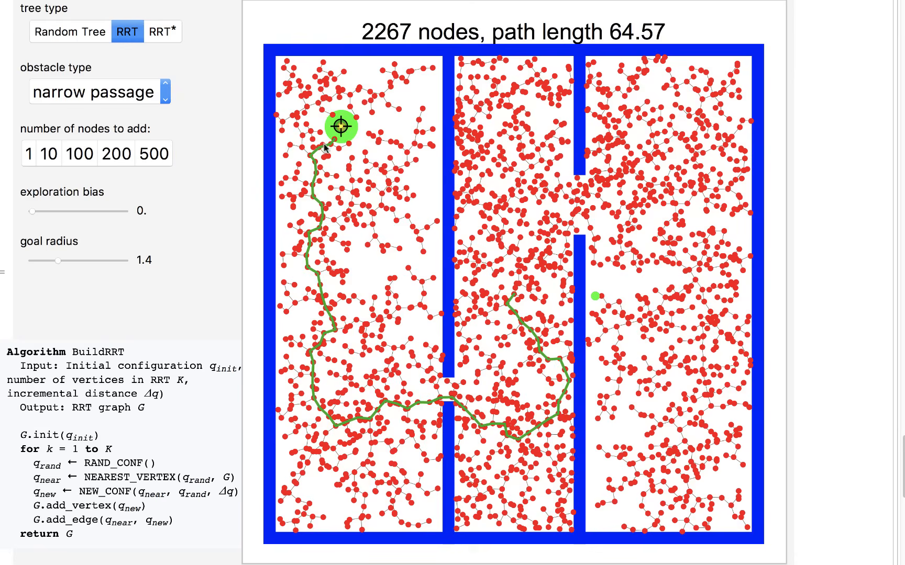
pyautogui.moveTo(440, 415)
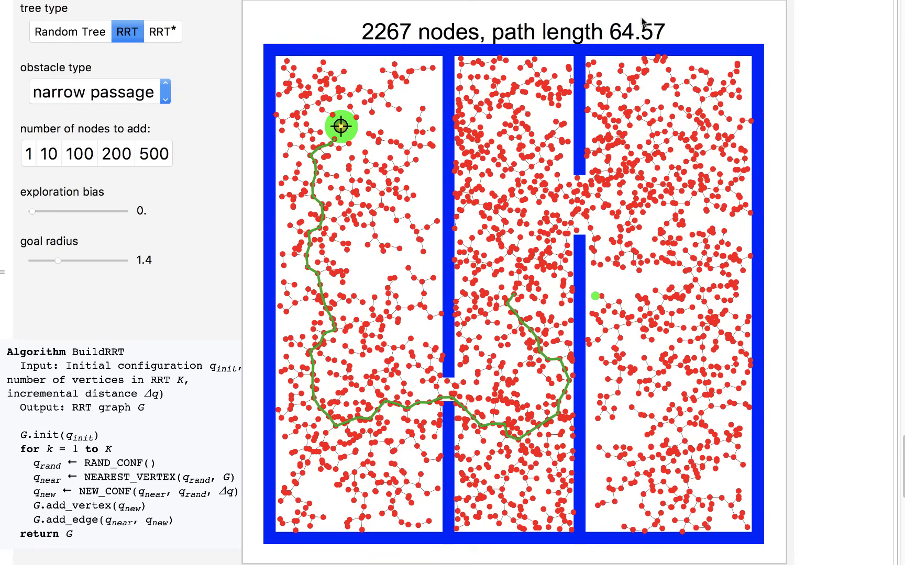
pyautogui.moveTo(542, 47)
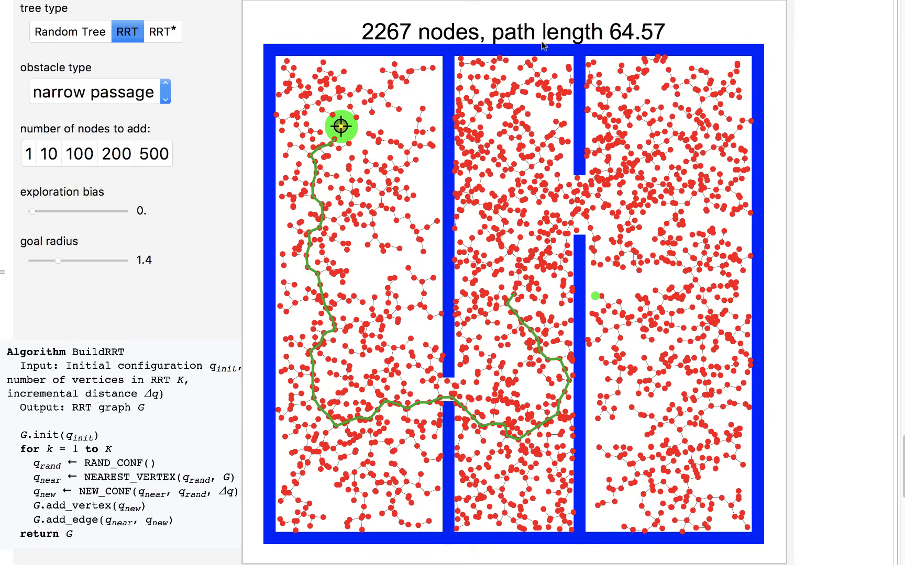
pyautogui.moveTo(160, 162)
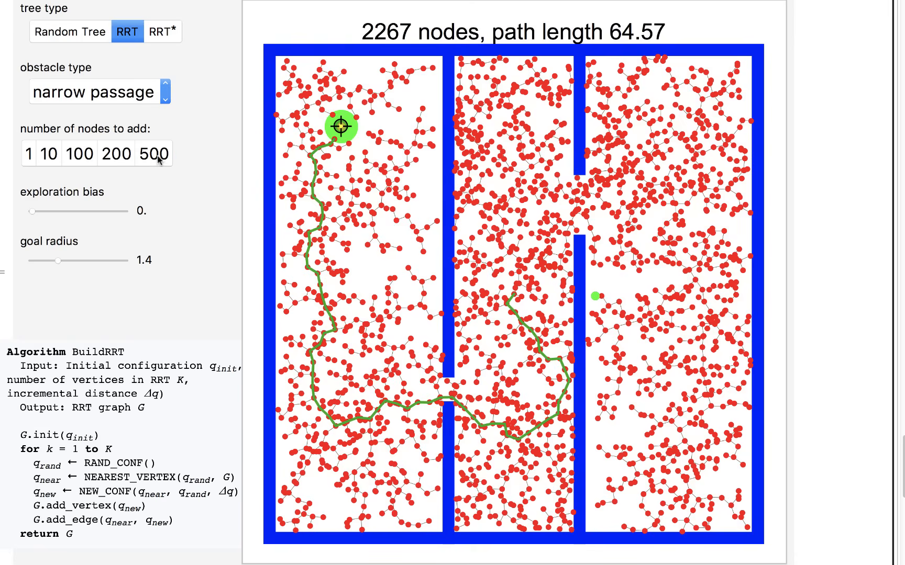
pyautogui.click(153, 153)
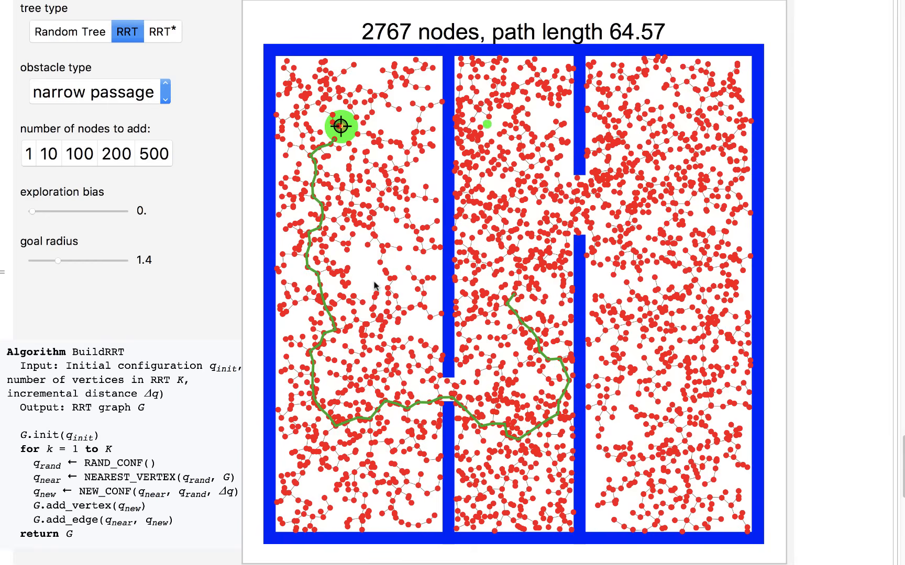
pyautogui.moveTo(436, 180)
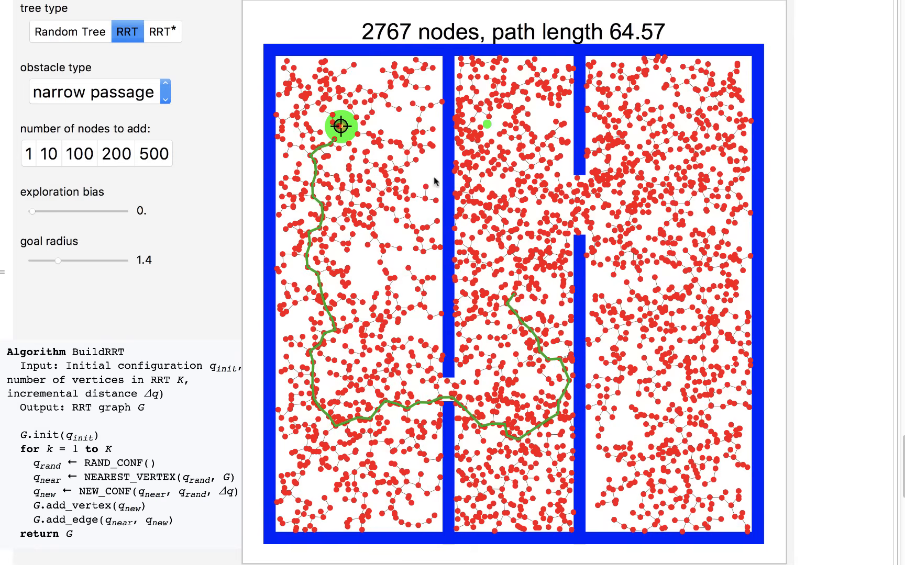
pyautogui.moveTo(361, 123)
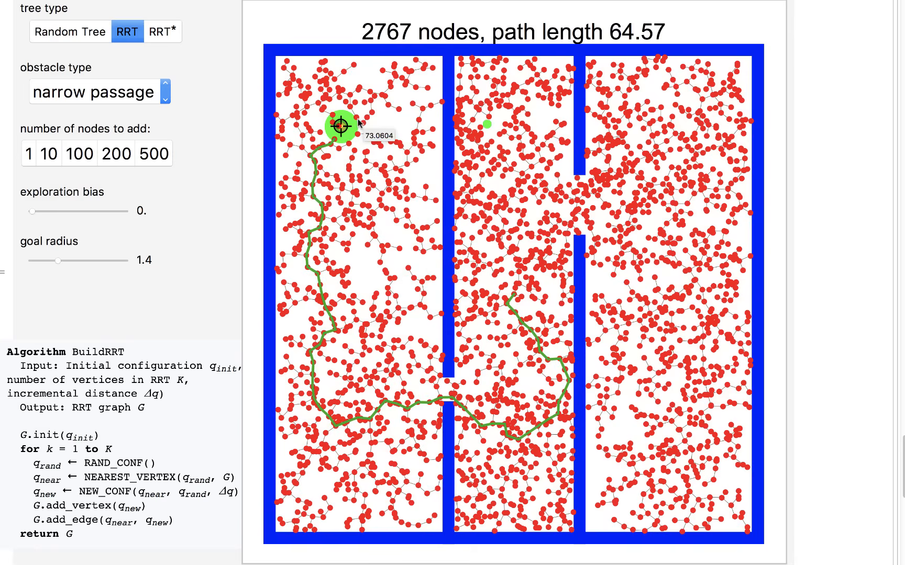
pyautogui.moveTo(368, 154)
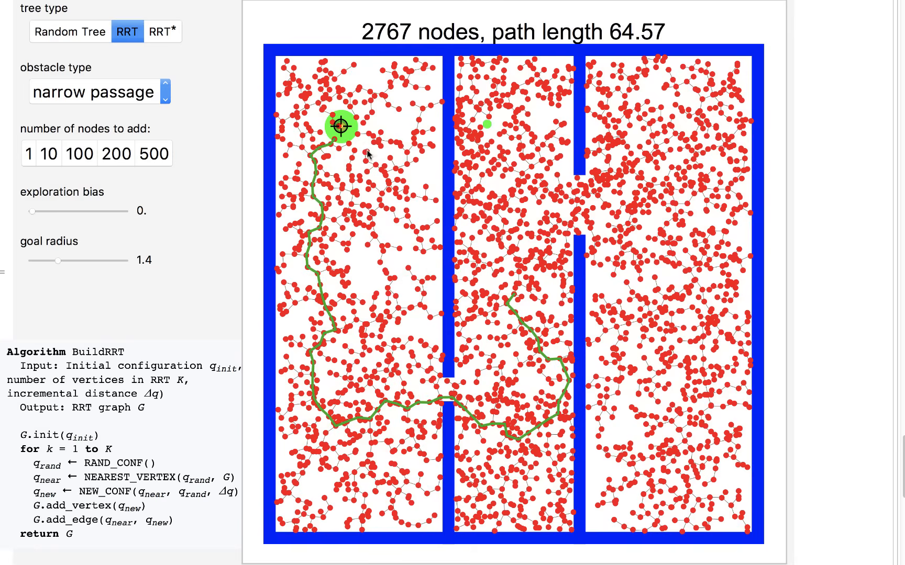
pyautogui.moveTo(348, 203)
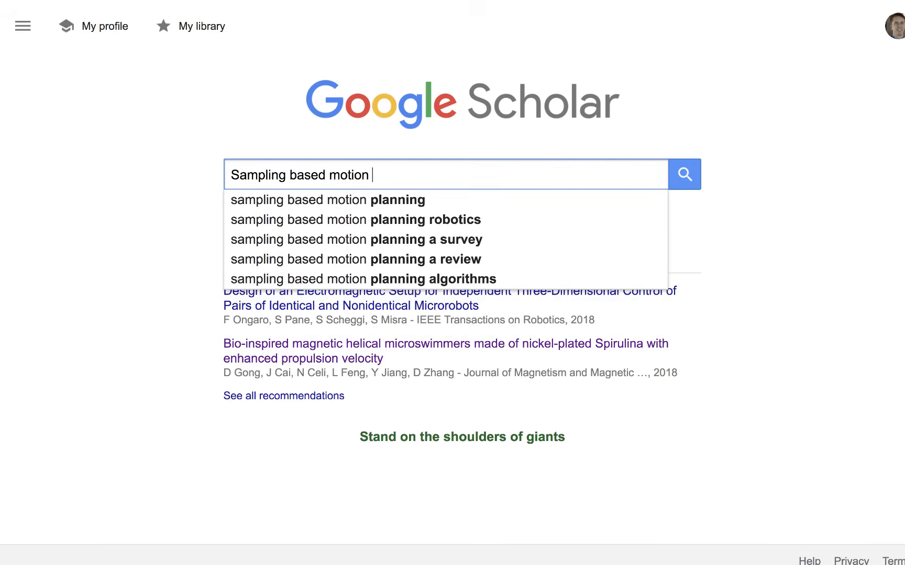
# Step: Choose the 'sampling based motion planning' suggestion in Google Scholar
pyautogui.click(326, 199)
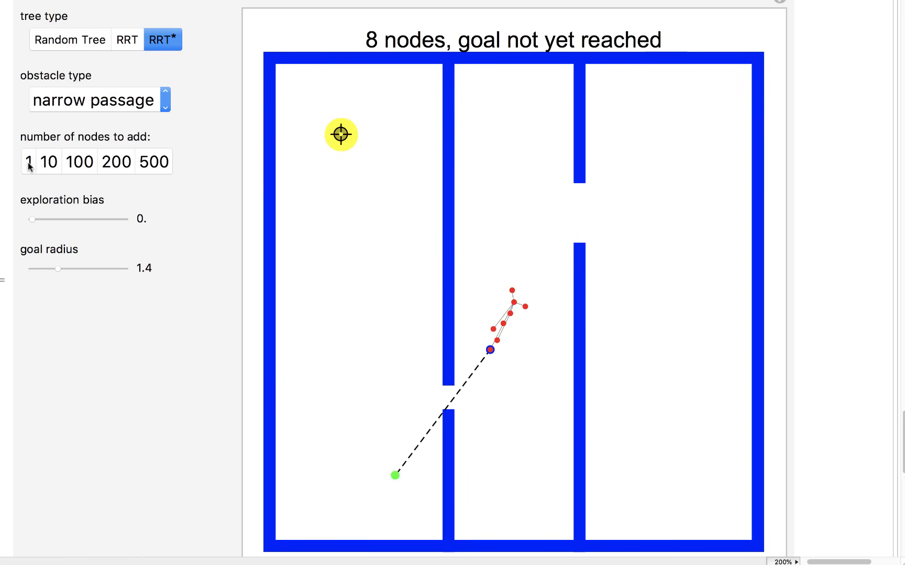
pyautogui.moveTo(85, 177)
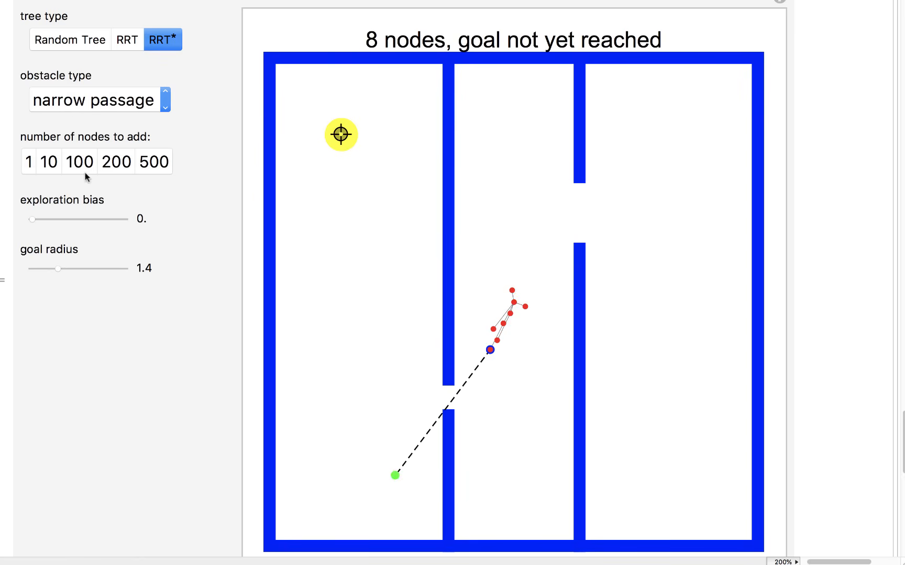
# Step: Grow the narrow-passage RRT* tree in batches of ten to 108 nodes
pyautogui.click(50, 162)
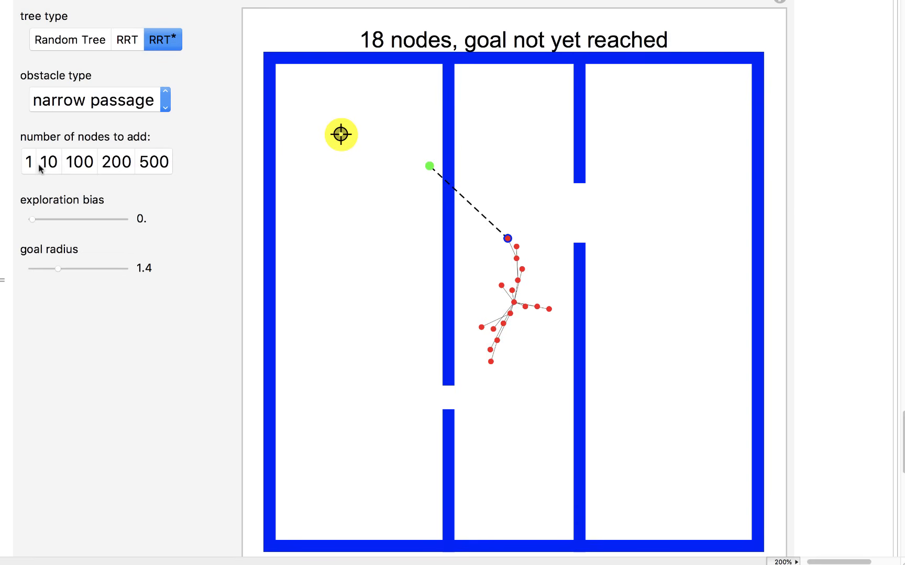
pyautogui.click(49, 162)
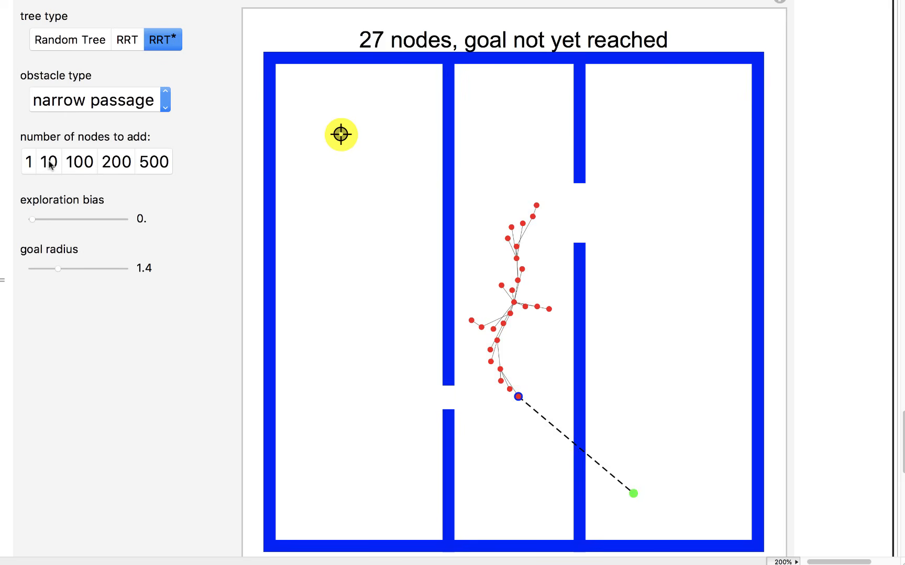
pyautogui.click(29, 162)
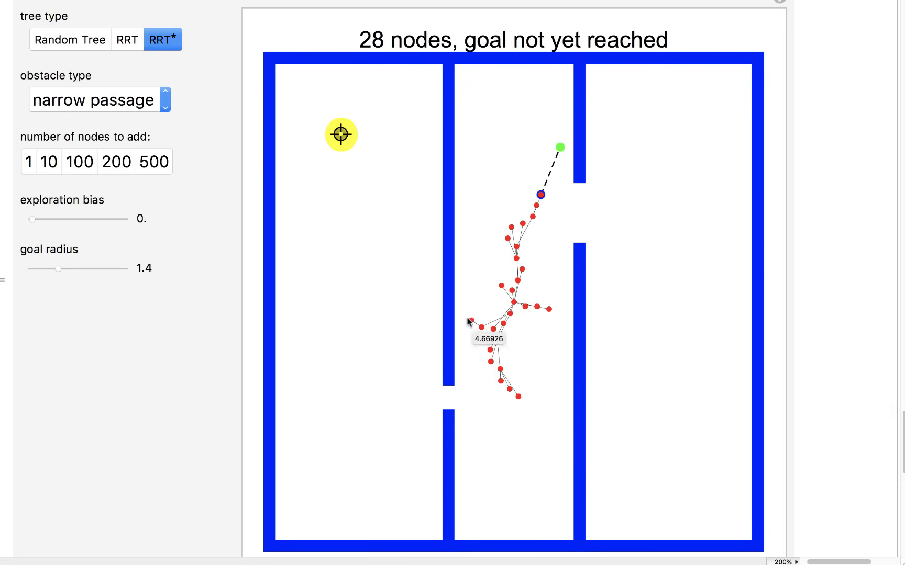
pyautogui.moveTo(483, 321)
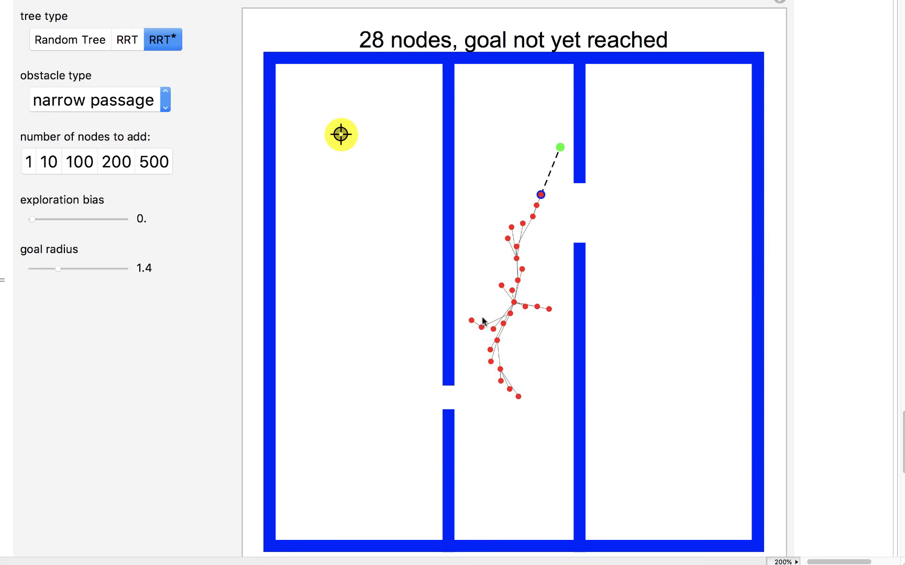
pyautogui.moveTo(432, 298)
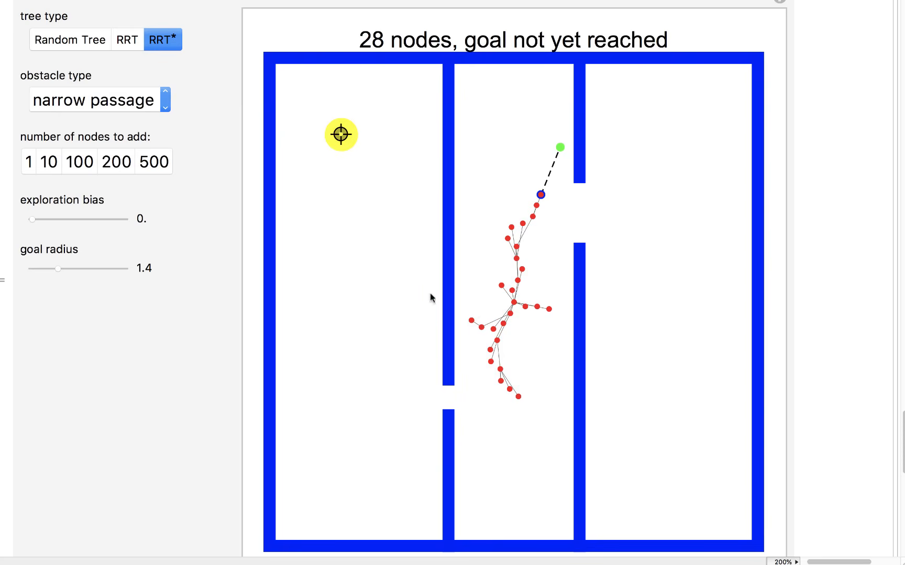
pyautogui.click(49, 162)
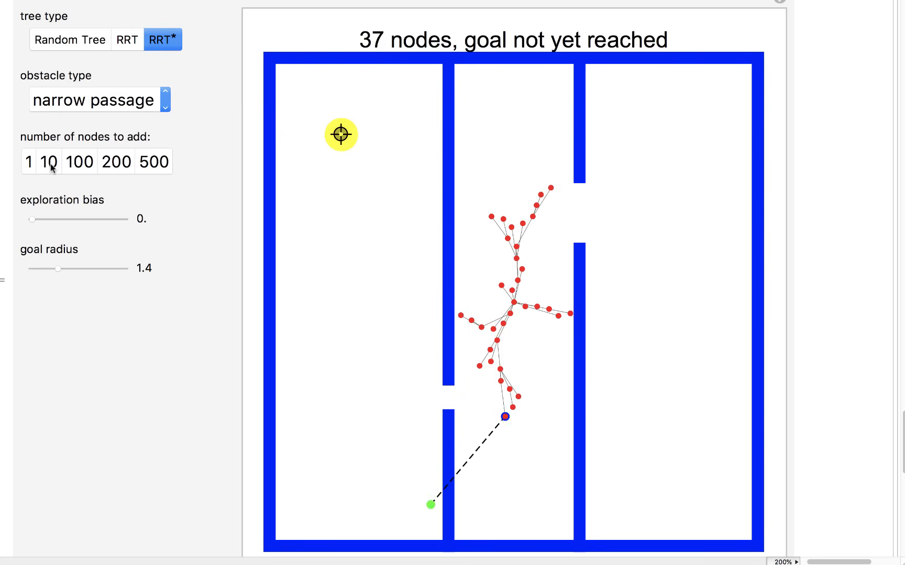
pyautogui.click(49, 162)
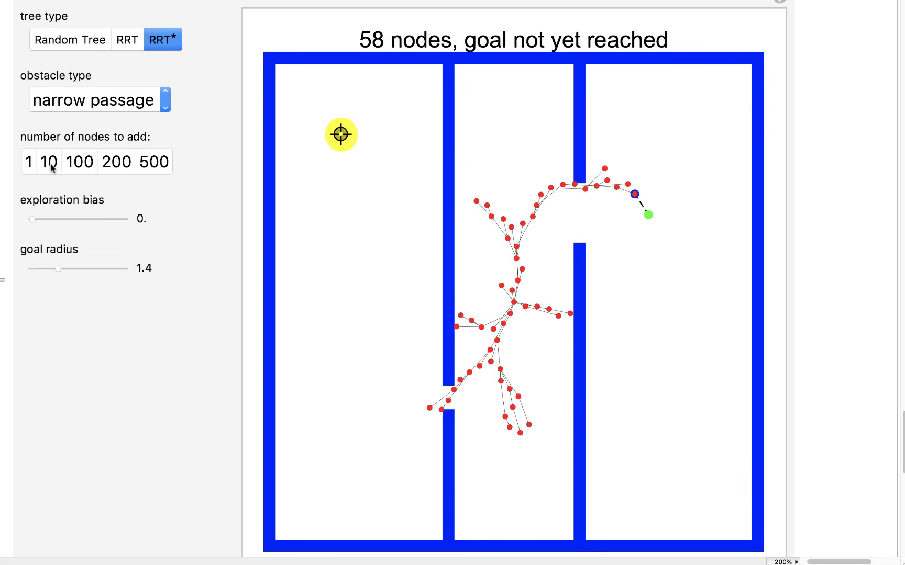
pyautogui.click(50, 160)
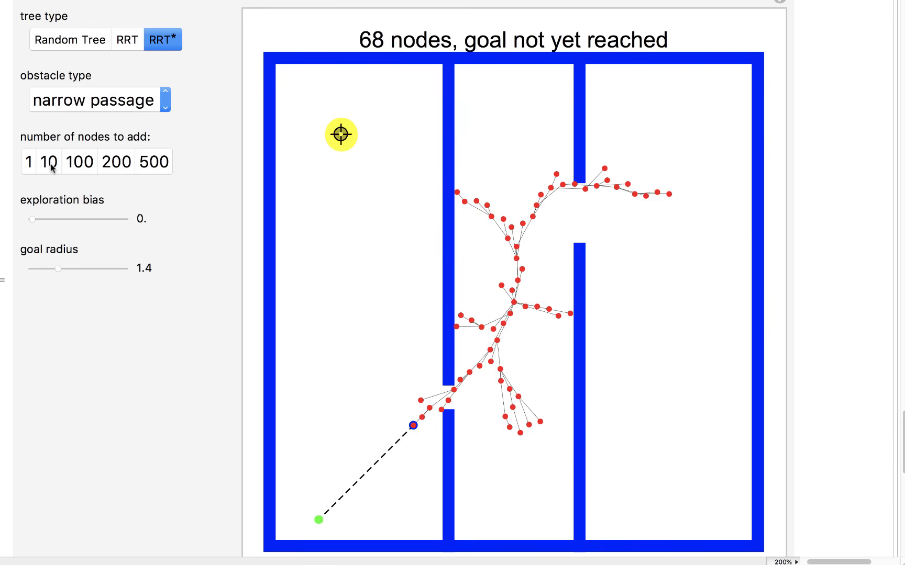
pyautogui.click(51, 162)
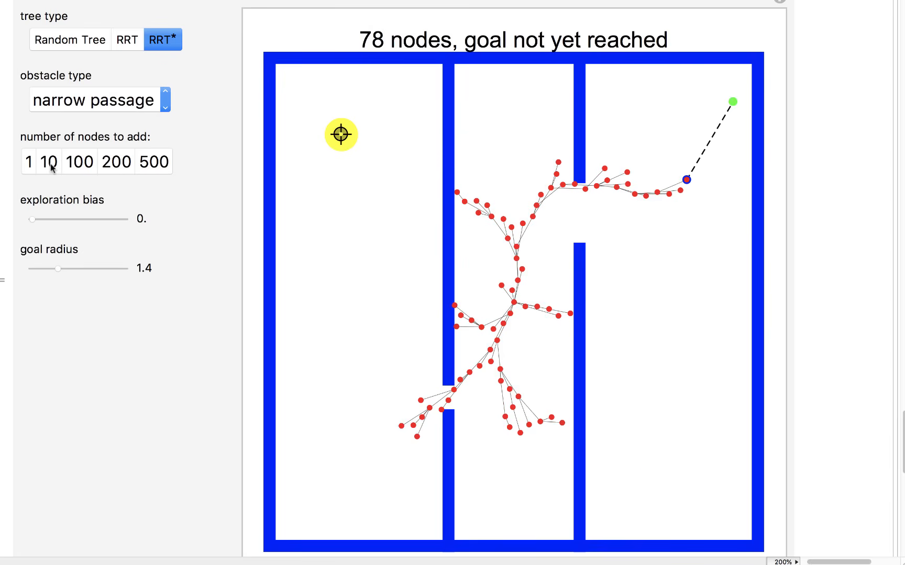
pyautogui.click(50, 162)
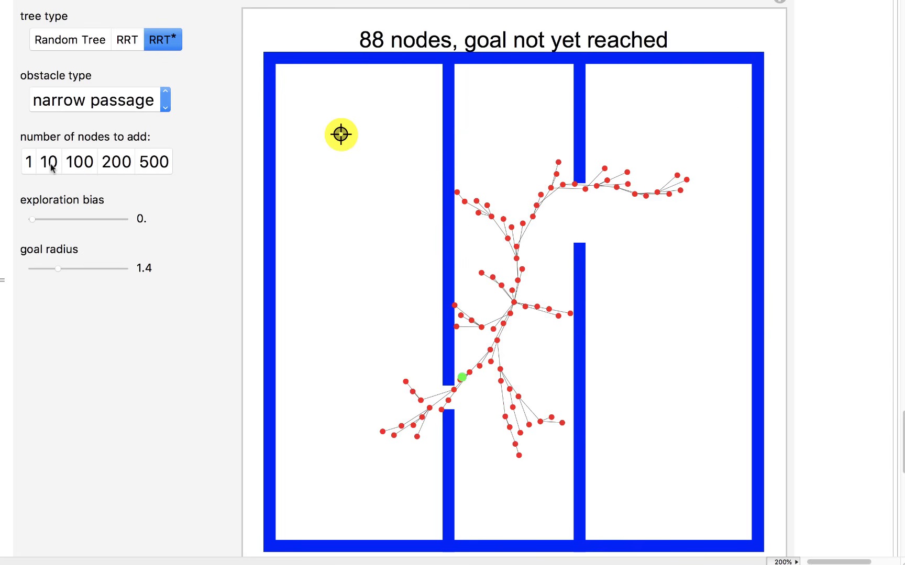
pyautogui.click(51, 162)
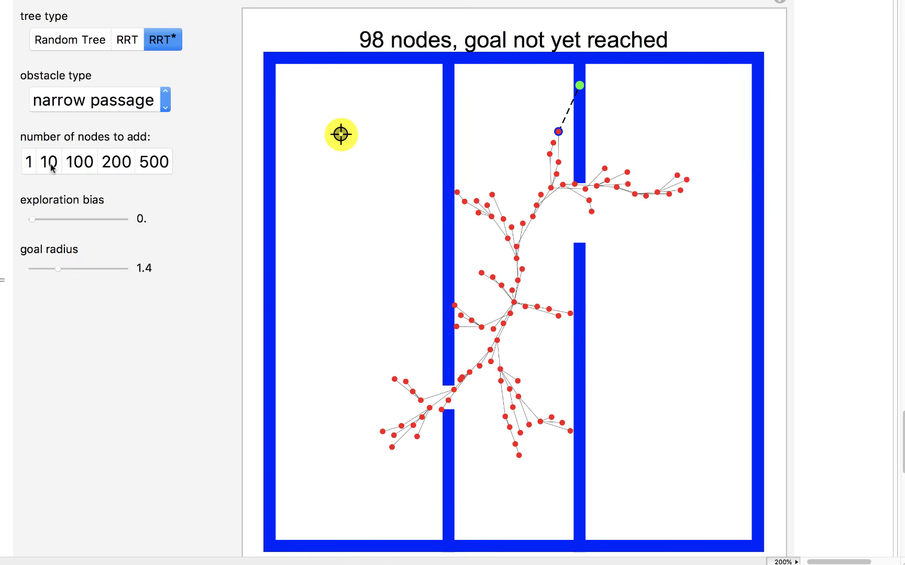
pyautogui.click(51, 162)
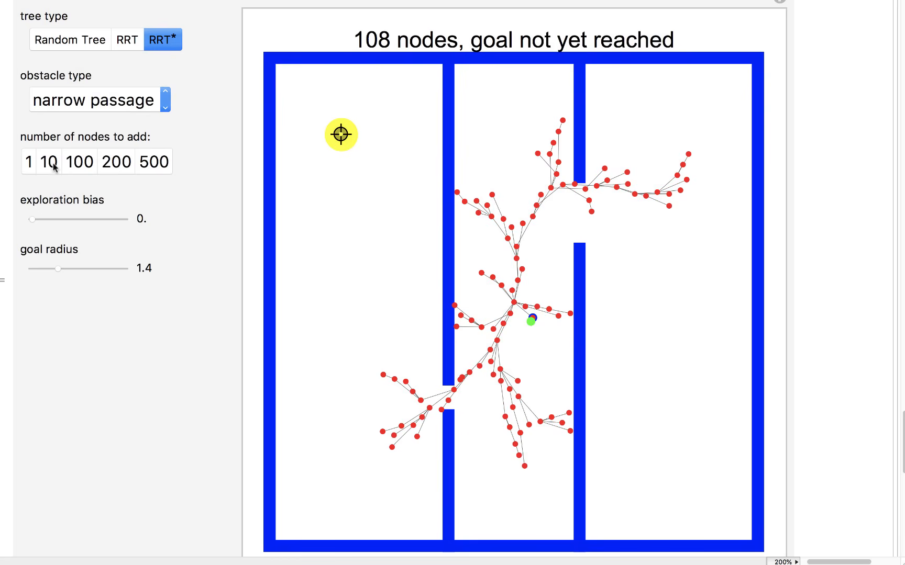
# Step: Add four batches of 100 nodes, bringing the RRT* tree to 508 nodes
pyautogui.click(79, 161)
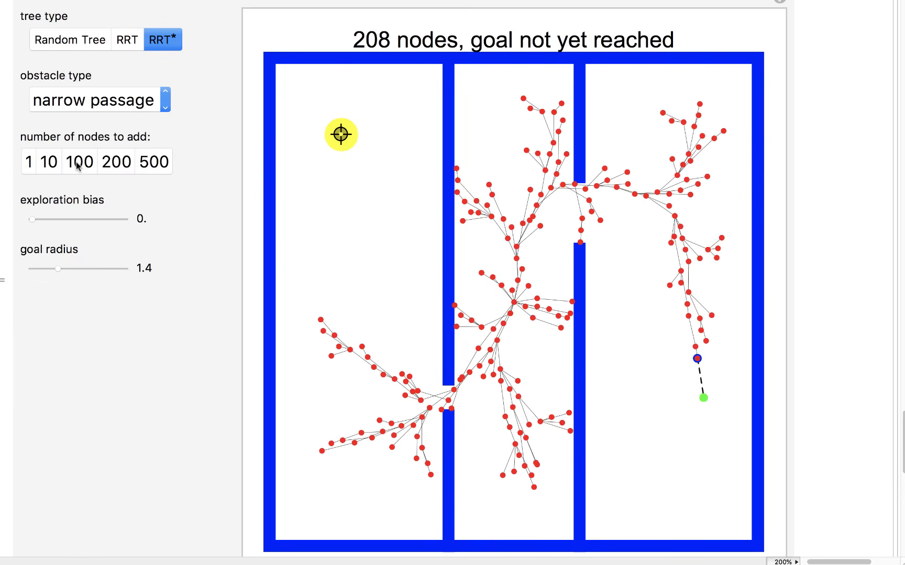
pyautogui.click(79, 162)
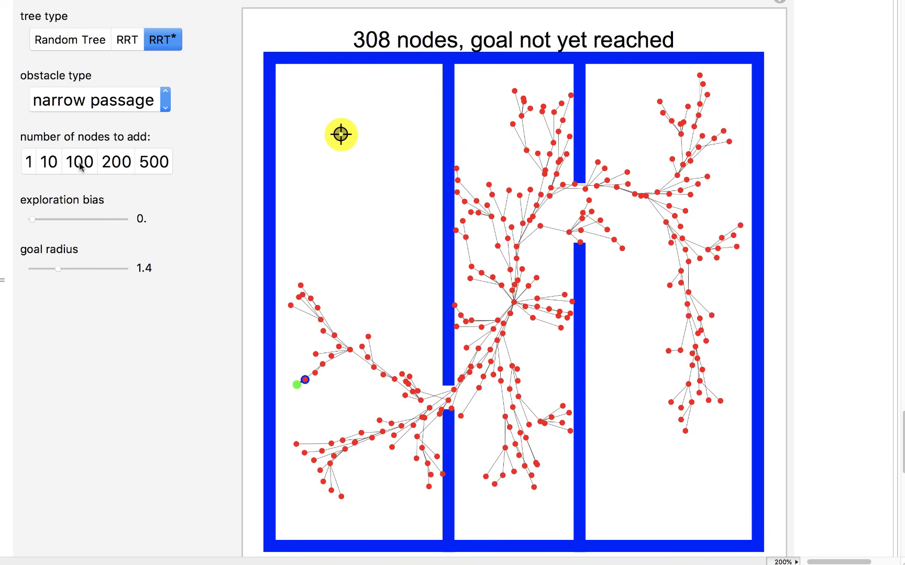
pyautogui.click(80, 161)
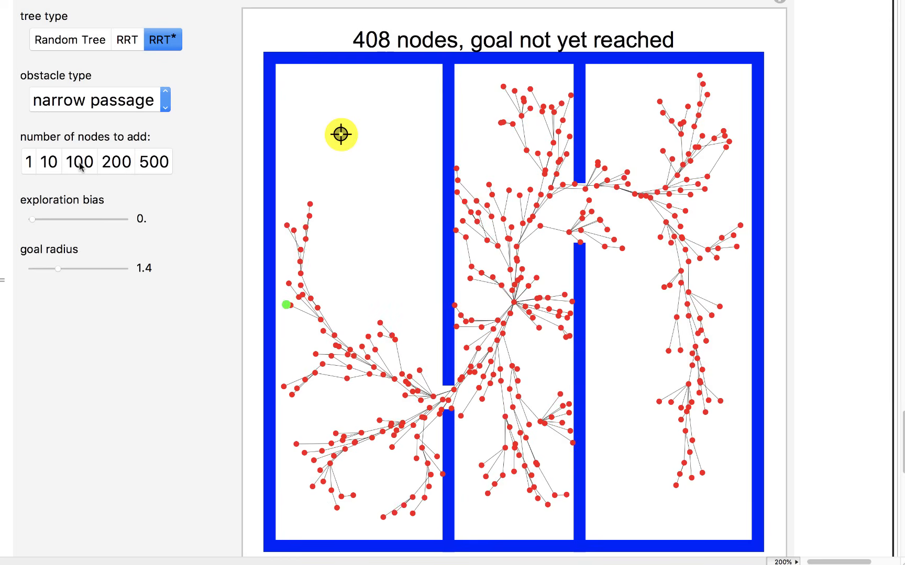
pyautogui.click(79, 162)
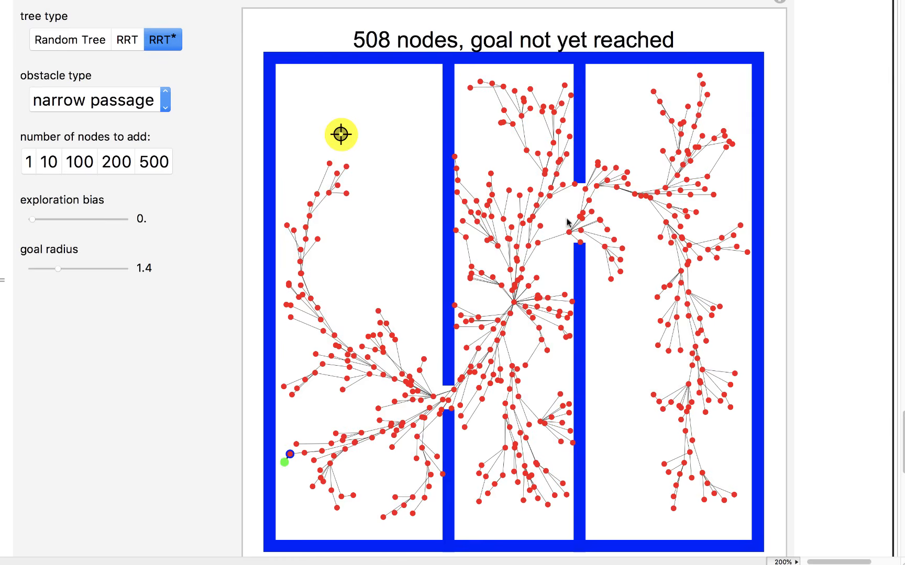
pyautogui.moveTo(590, 200)
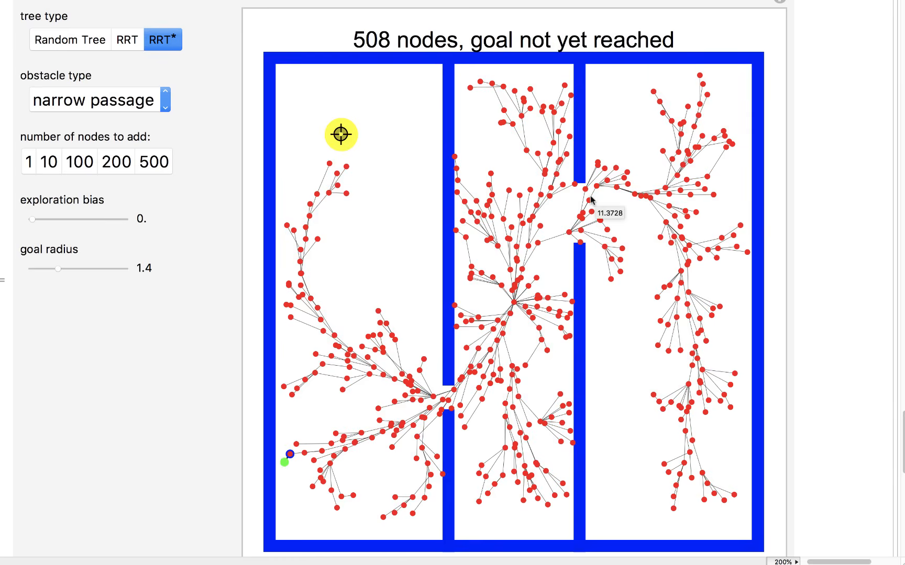
pyautogui.moveTo(439, 448)
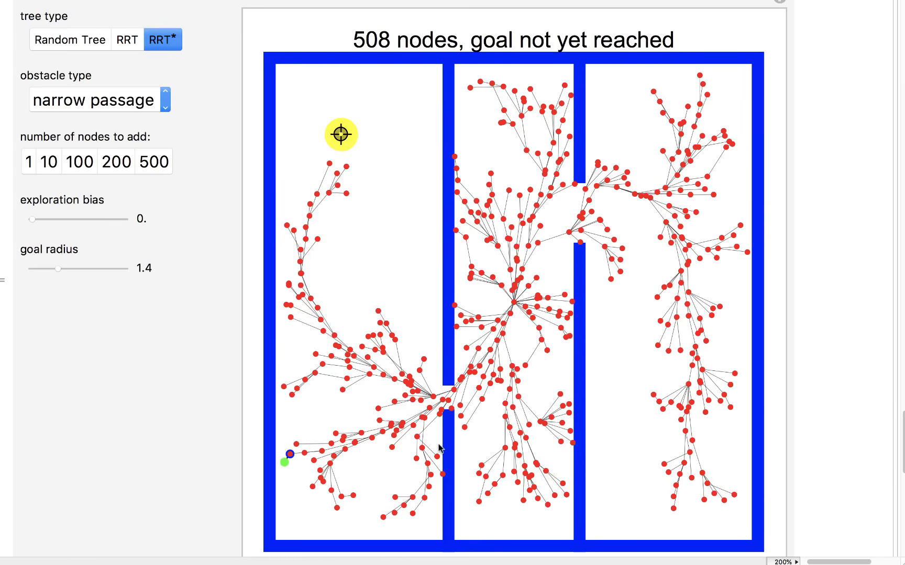
pyautogui.moveTo(530, 243)
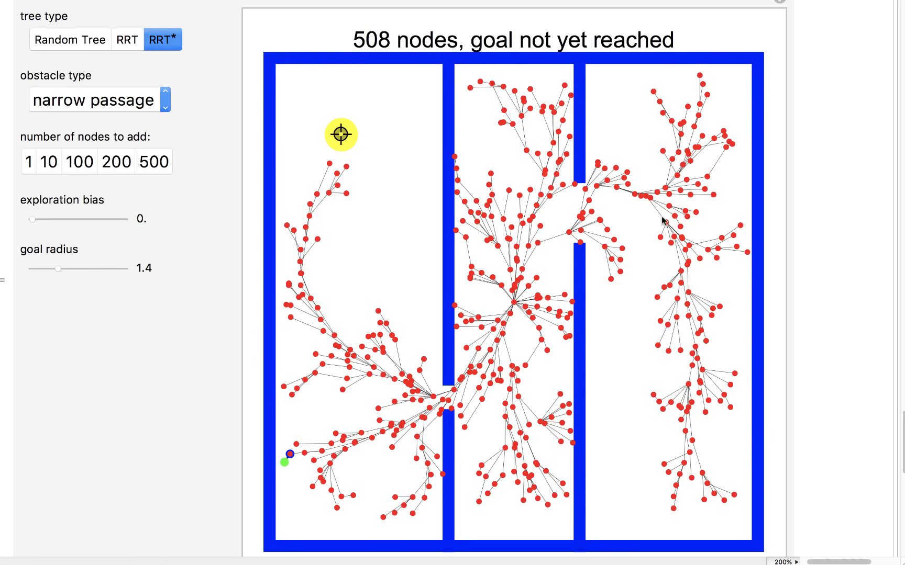
pyautogui.moveTo(655, 233)
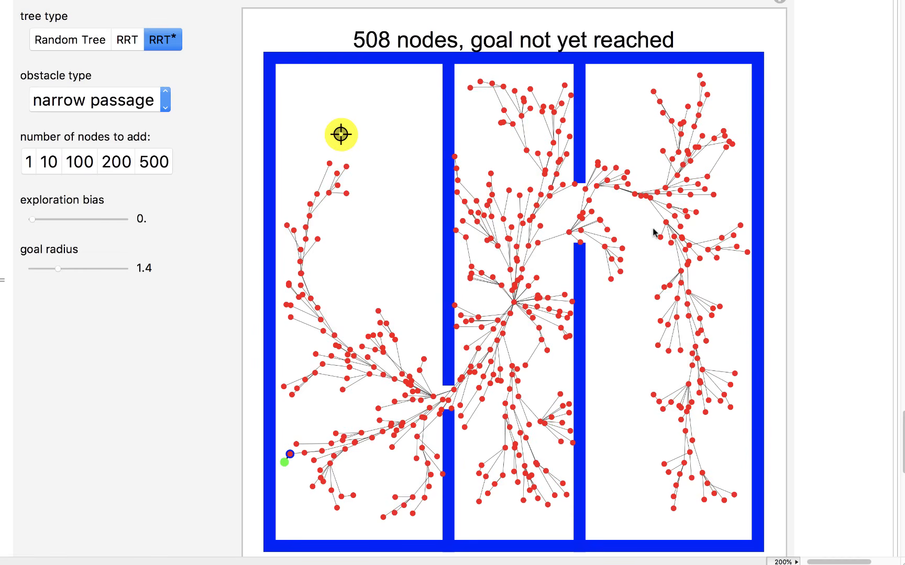
# Step: Add 100- and 200-node batches to the narrow-passage RRT* tree, reaching 1708 nodes and path length 33.51
pyautogui.click(78, 161)
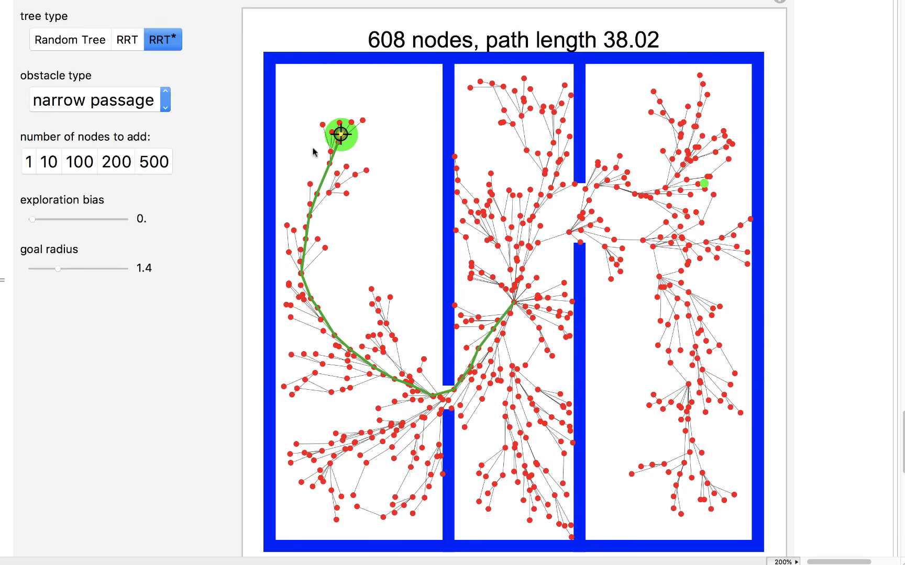
pyautogui.moveTo(481, 99)
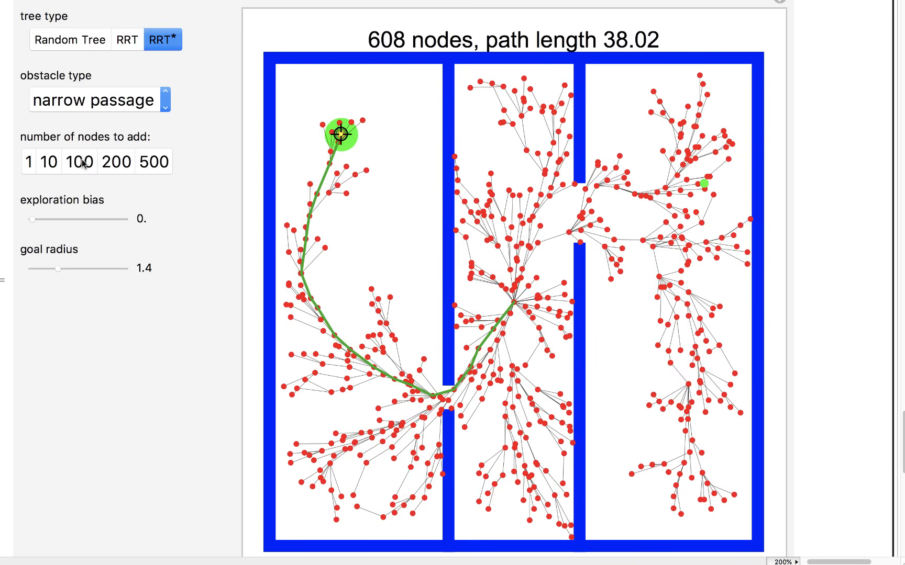
pyautogui.click(79, 162)
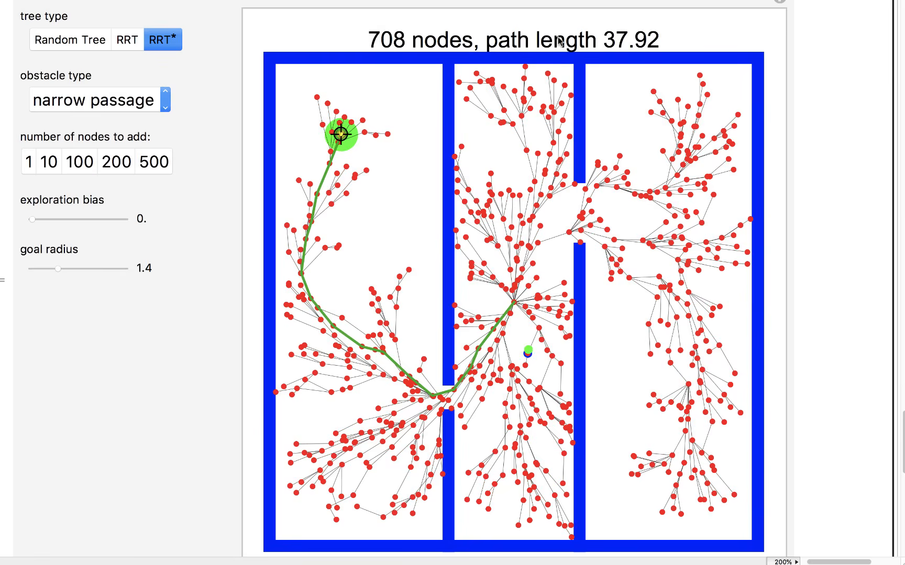
pyautogui.moveTo(340, 162)
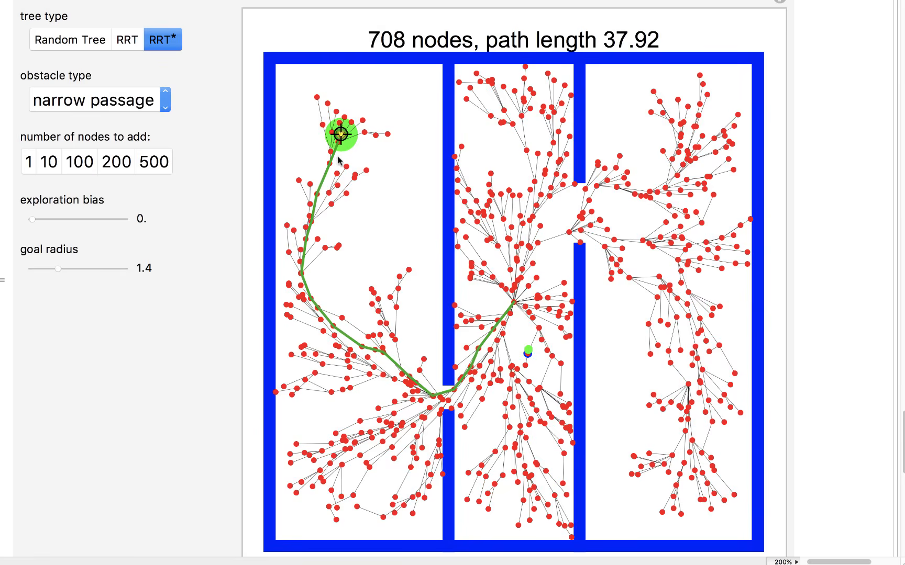
pyautogui.moveTo(143, 231)
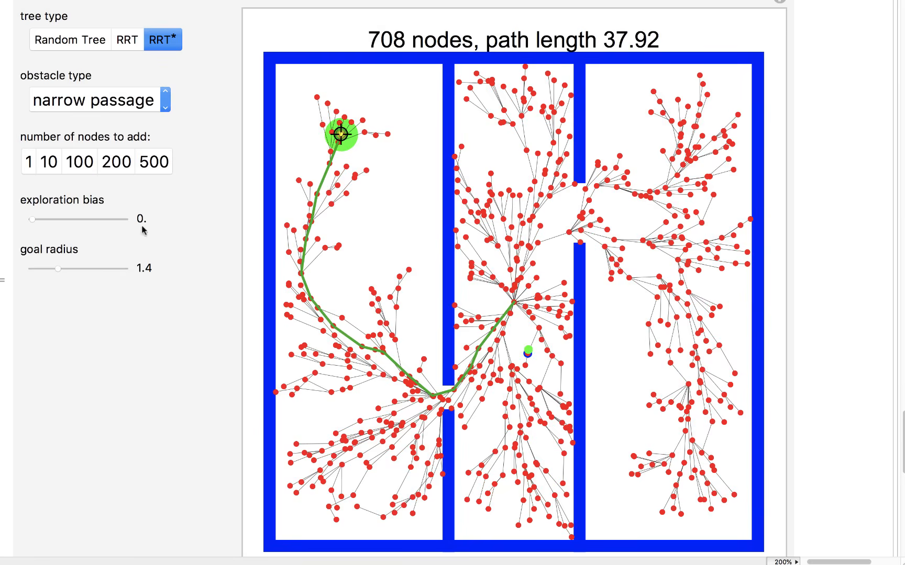
pyautogui.click(116, 161)
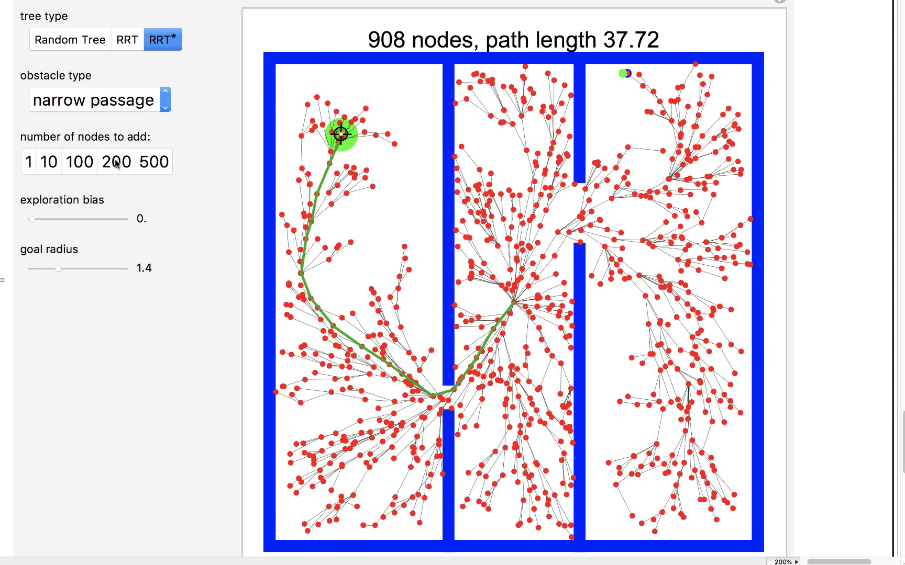
pyautogui.click(116, 162)
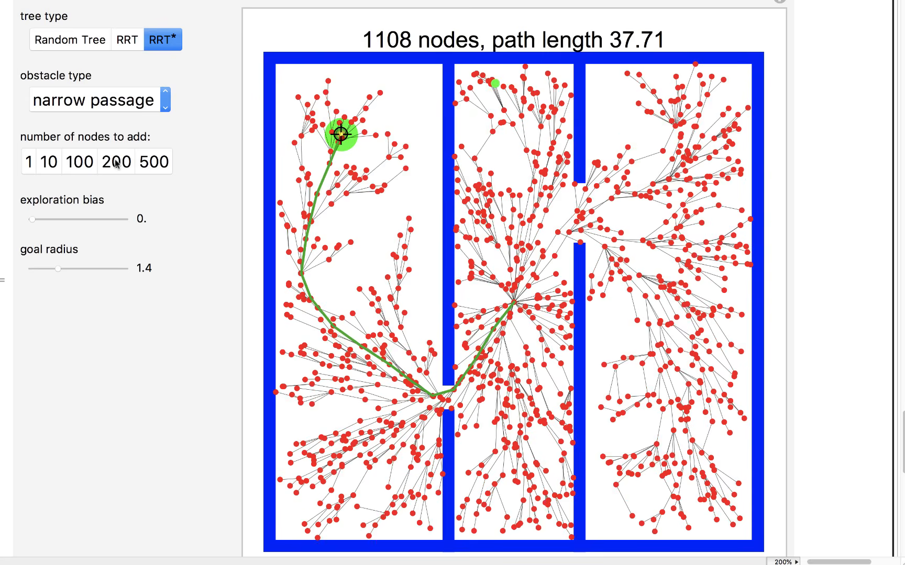
pyautogui.click(116, 162)
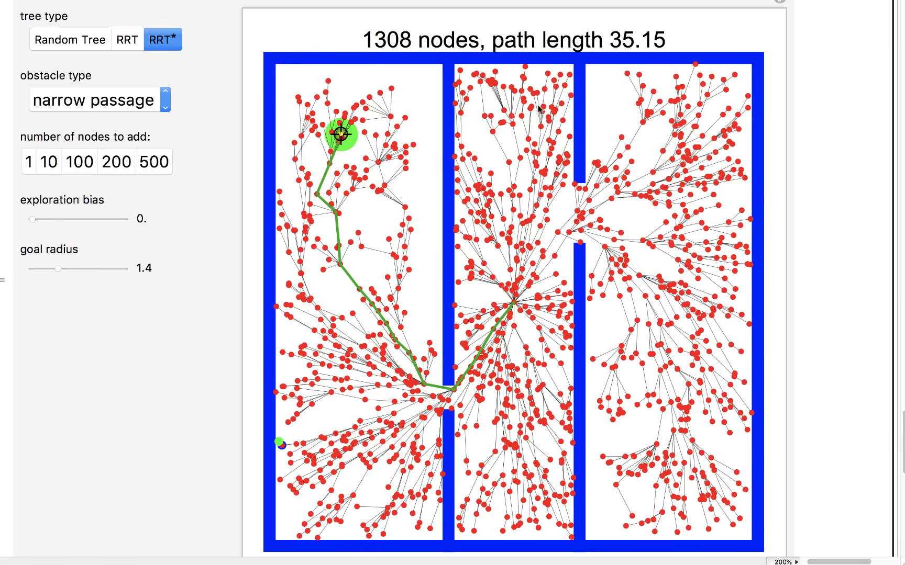
pyautogui.moveTo(121, 172)
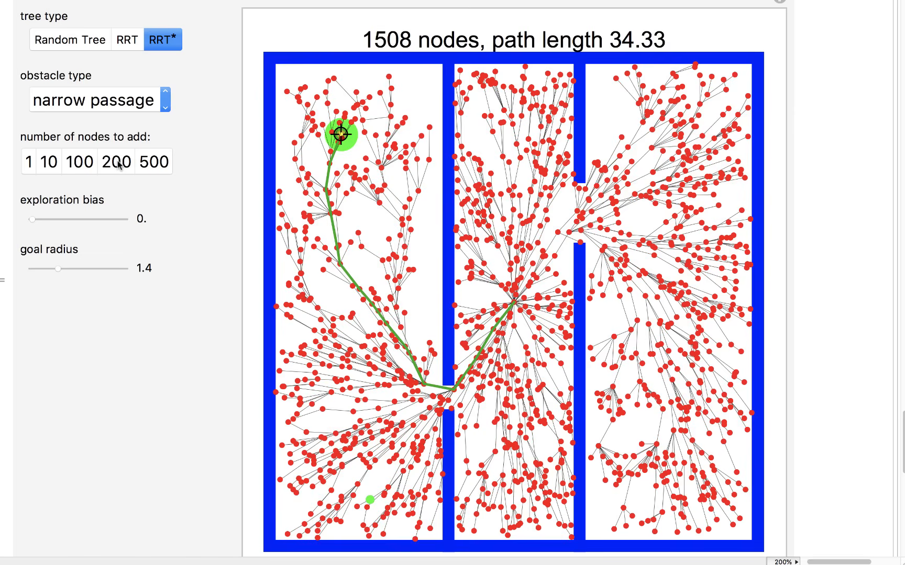
pyautogui.moveTo(595, 62)
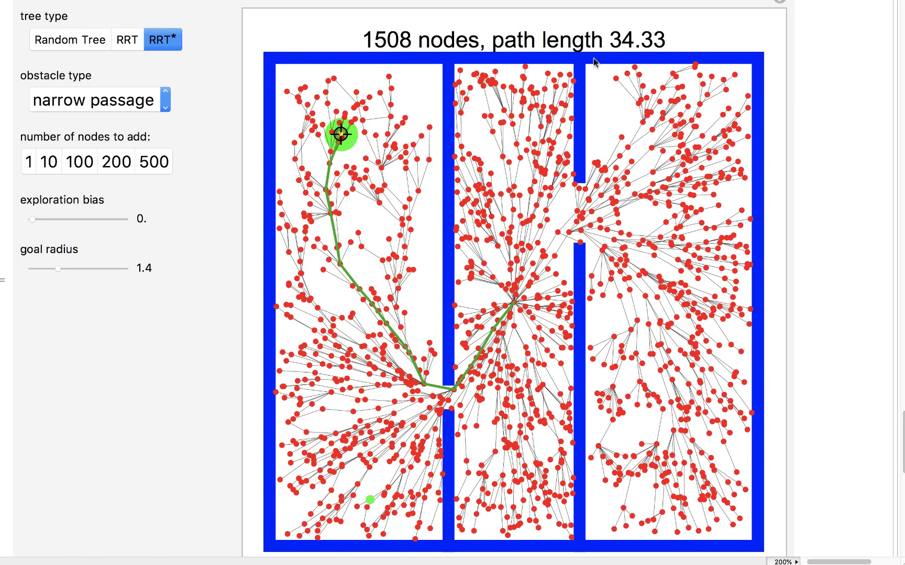
pyautogui.moveTo(119, 169)
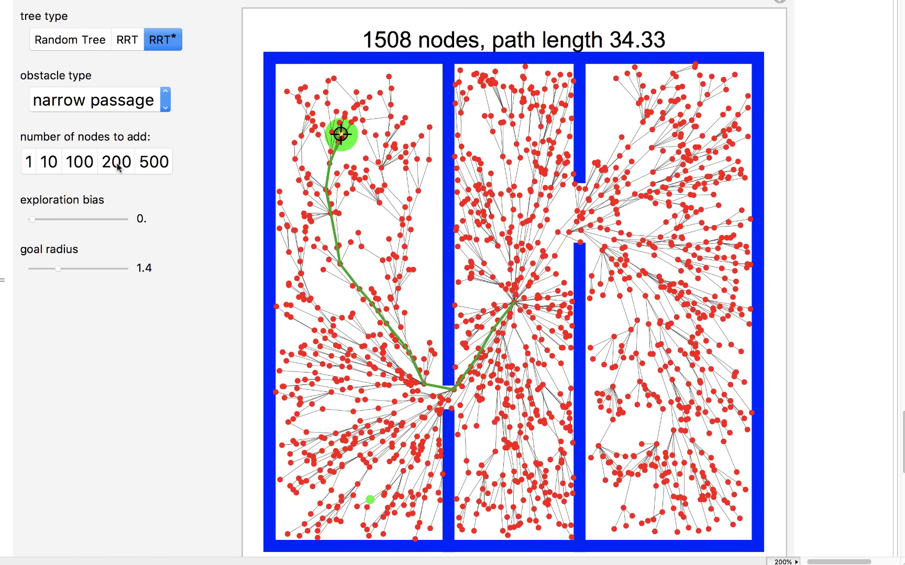
pyautogui.click(115, 162)
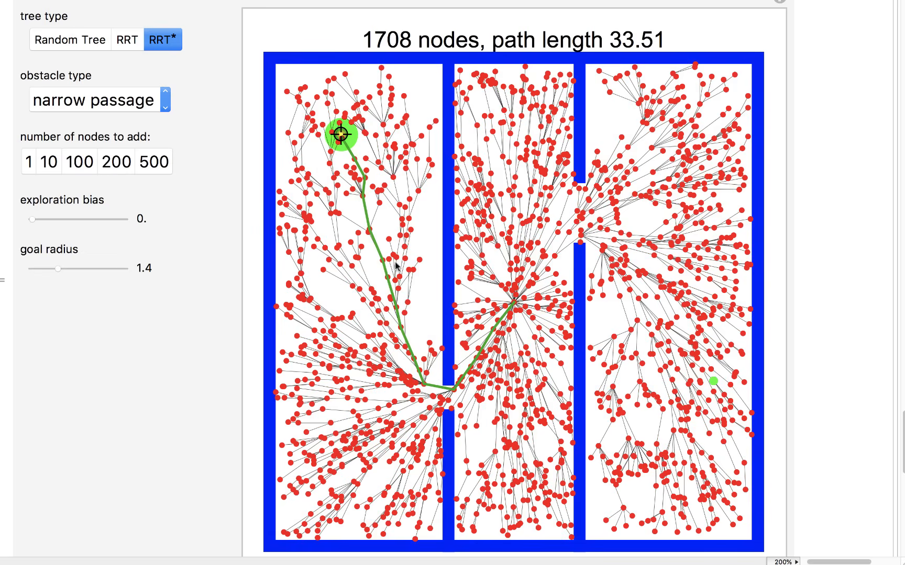
pyautogui.moveTo(367, 147)
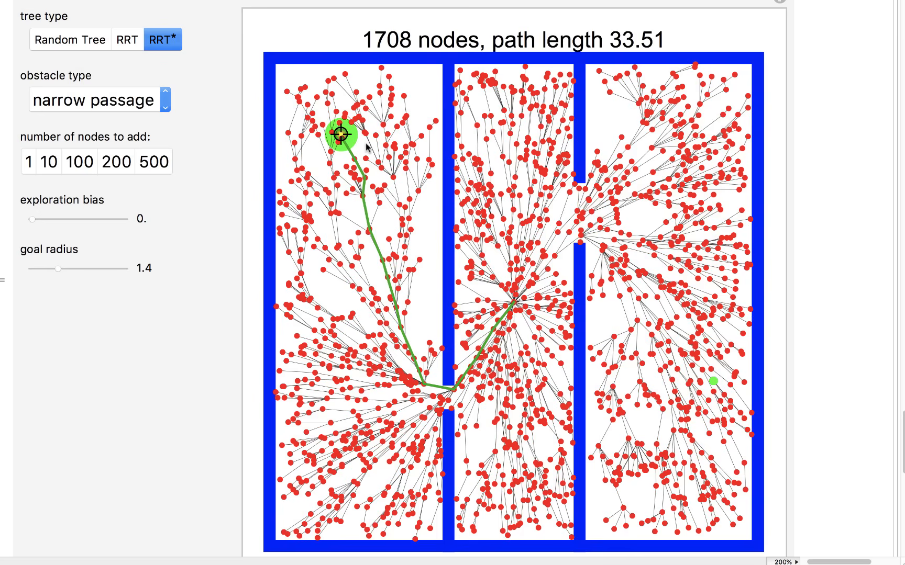
# Step: Add 200 more nodes to the RRT* tree, reaching 1908 nodes and path length 33.38
pyautogui.click(115, 161)
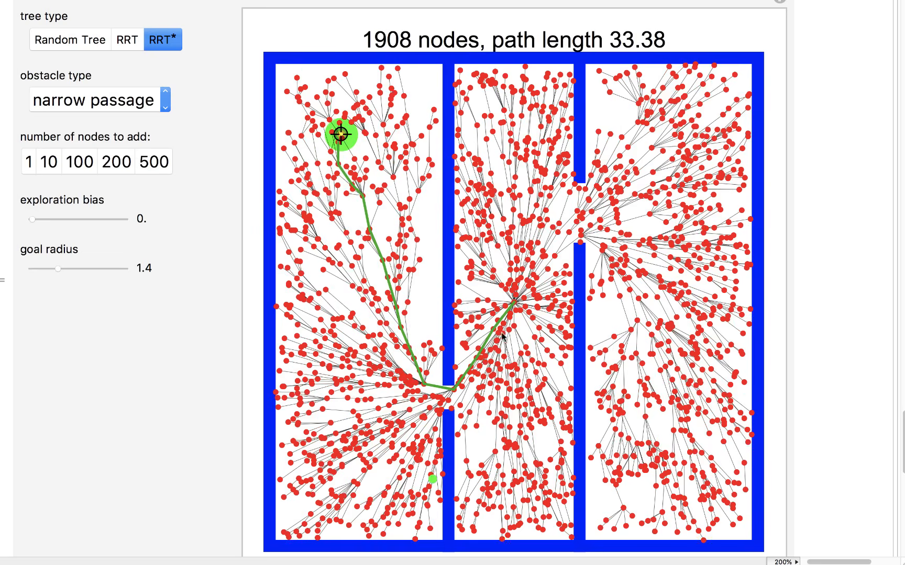
pyautogui.moveTo(551, 234)
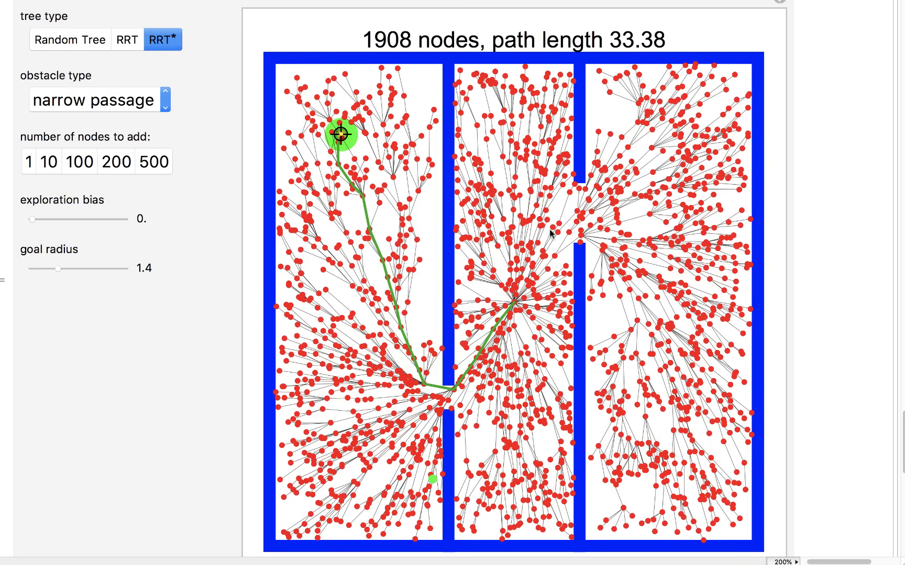
pyautogui.moveTo(534, 199)
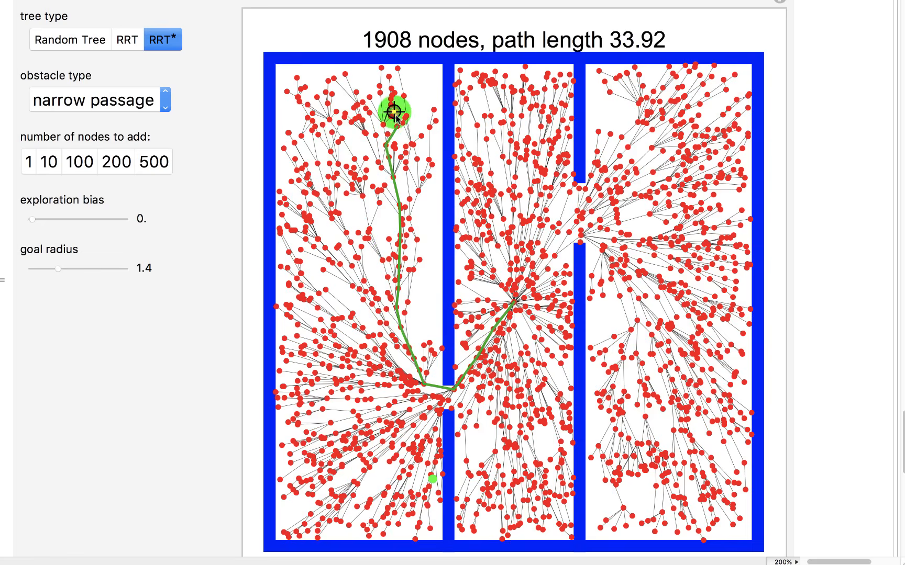
# Step: Move the goal through the left and right rooms, ending bottom-right with path length 32.94
pyautogui.moveTo(399, 113); pyautogui.dragTo(327, 278)
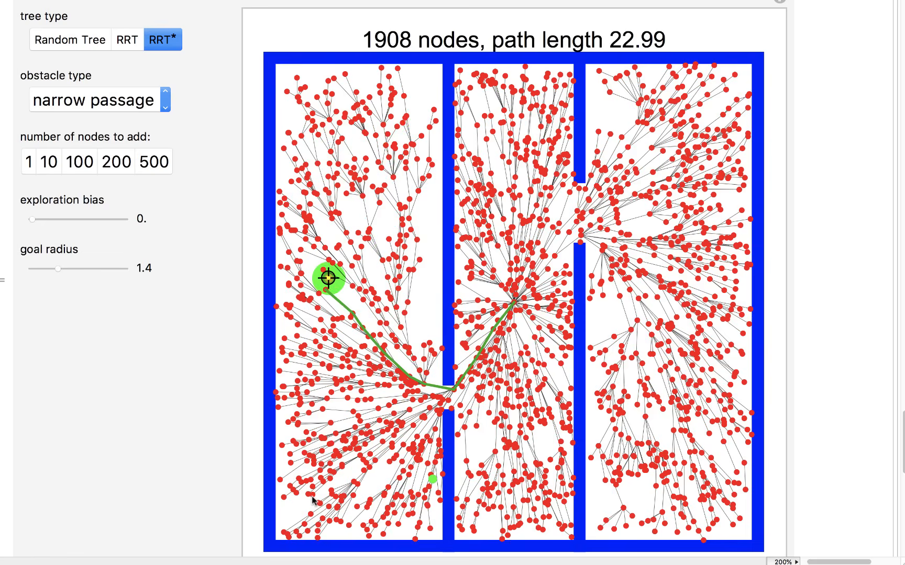
pyautogui.moveTo(327, 279); pyautogui.dragTo(311, 497)
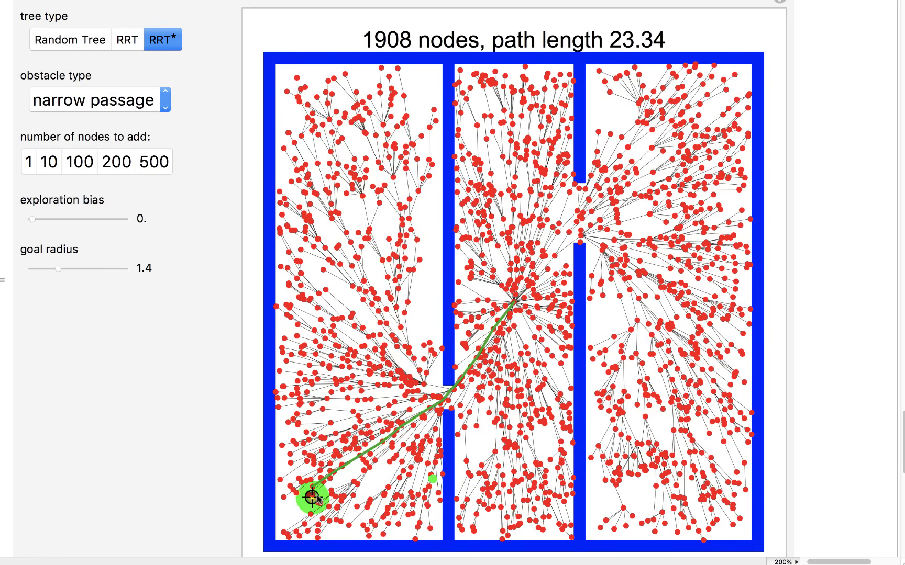
pyautogui.moveTo(317, 498); pyautogui.dragTo(319, 496)
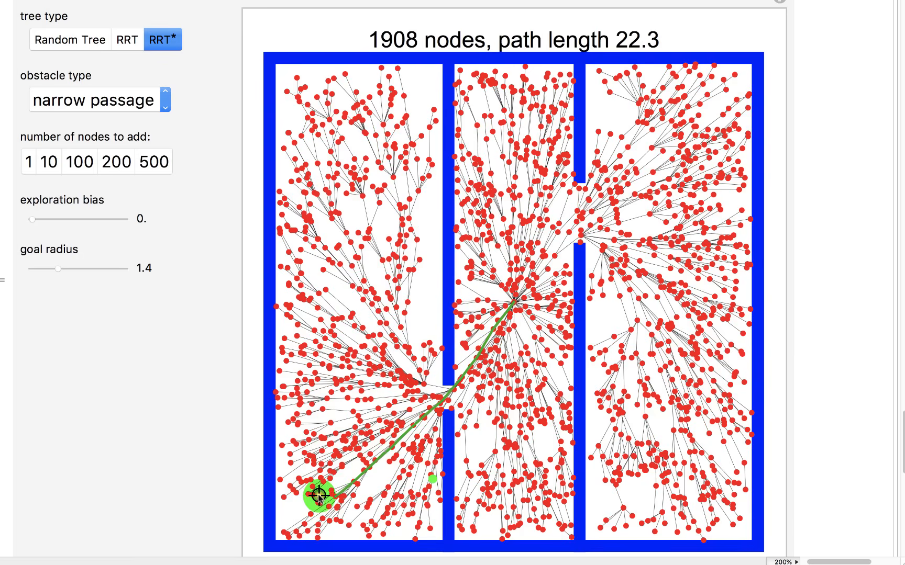
pyautogui.moveTo(672, 216)
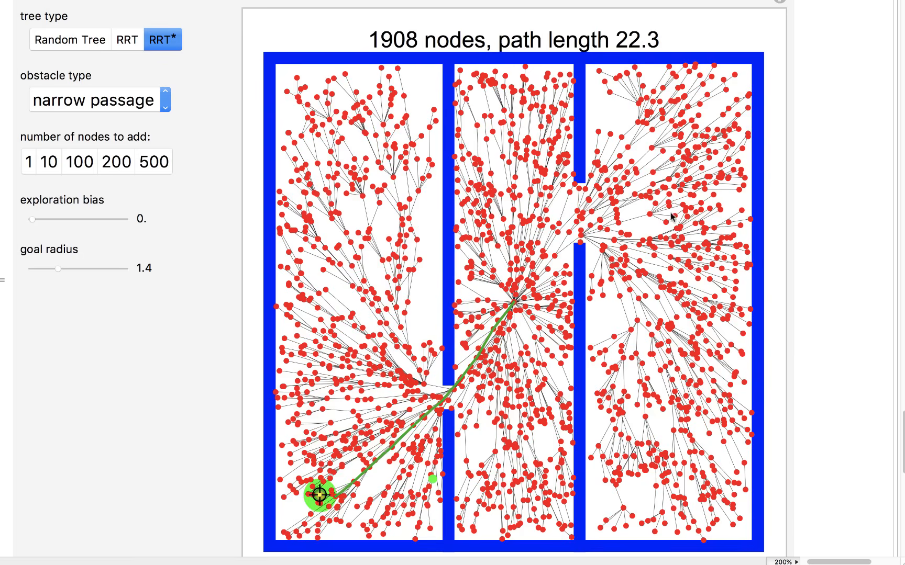
pyautogui.moveTo(319, 496); pyautogui.dragTo(679, 180)
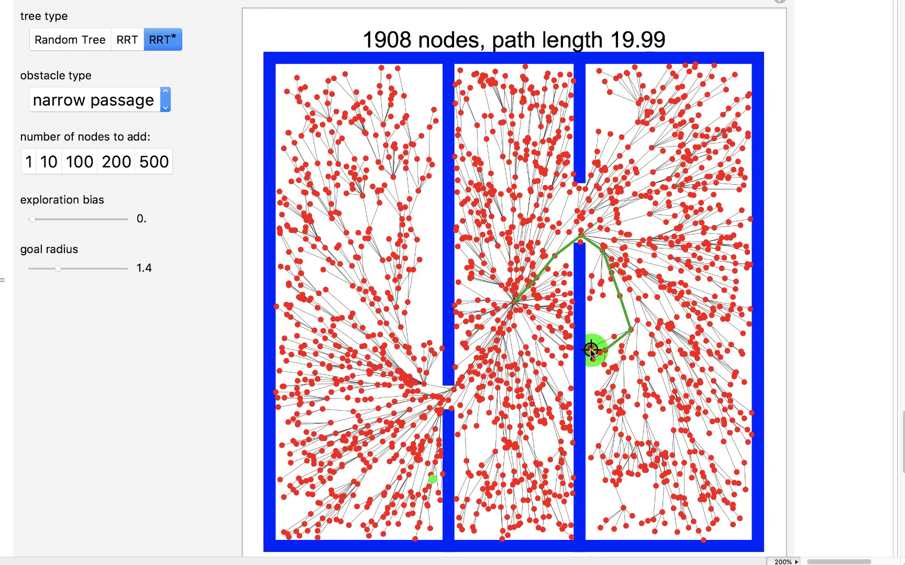
pyautogui.moveTo(588, 328)
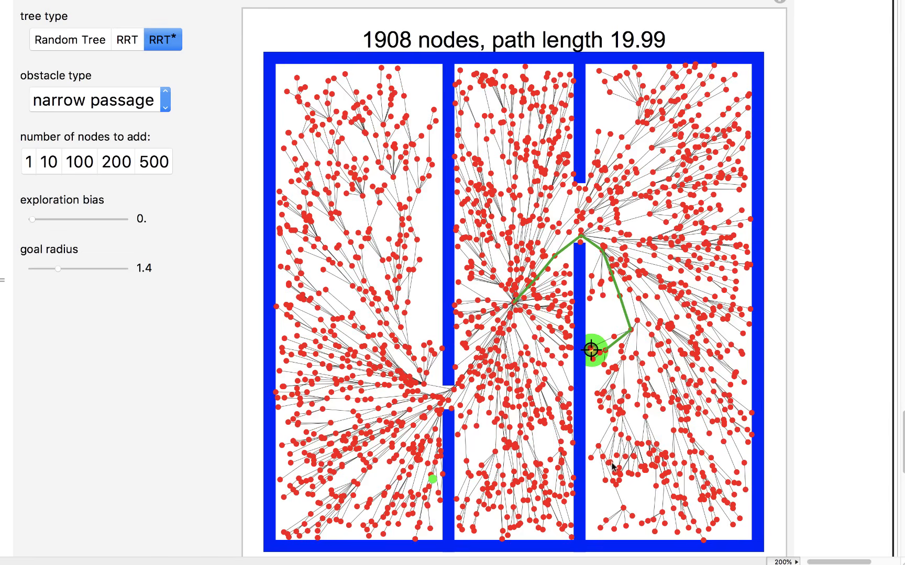
pyautogui.moveTo(589, 350); pyautogui.dragTo(654, 511)
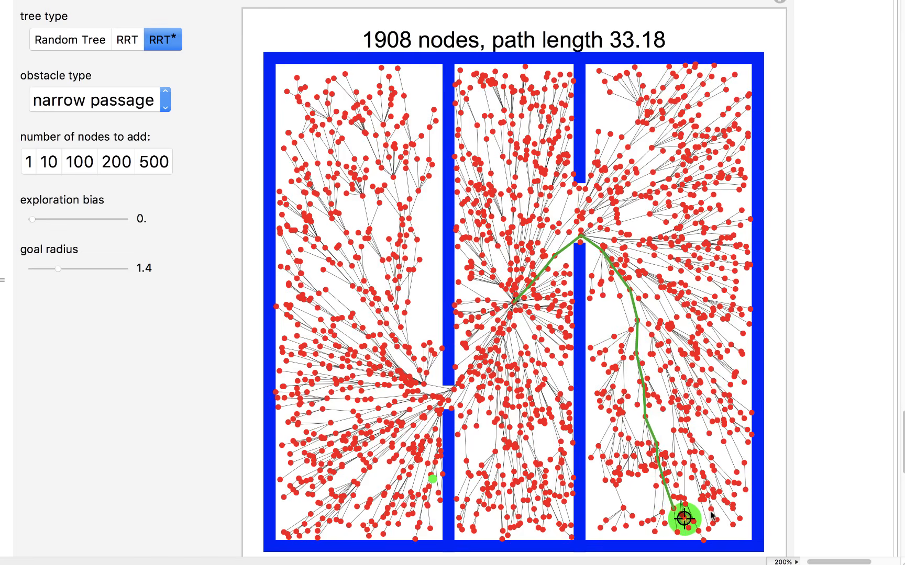
pyautogui.moveTo(688, 521); pyautogui.dragTo(719, 508)
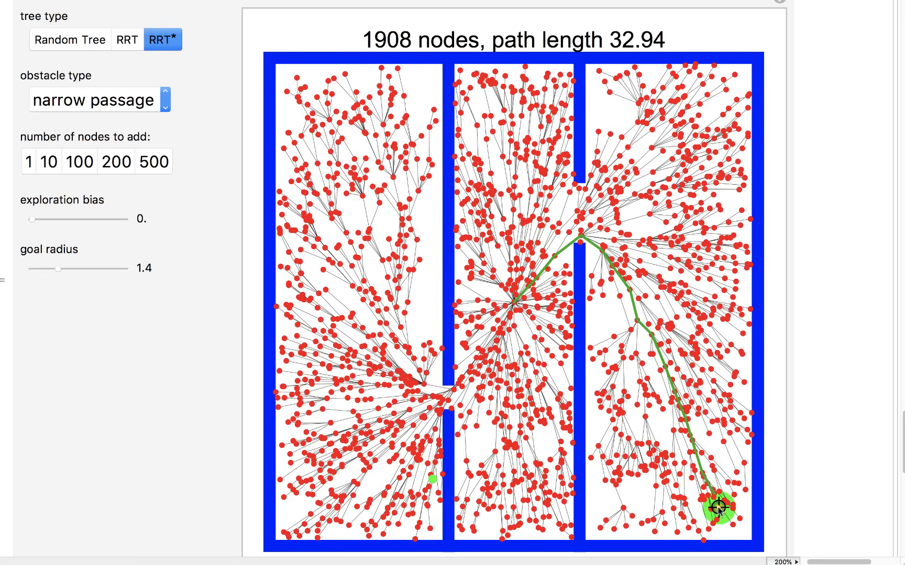
# Step: Remove obstacles and grow 2001-node Random Tree and RRT trees; RRT reaches the goal at length 30
pyautogui.click(92, 100)
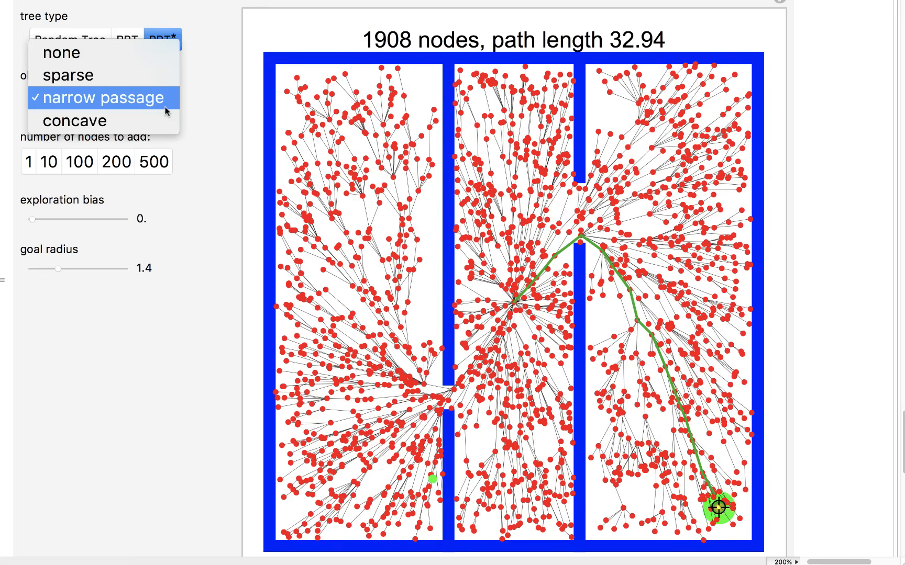
pyautogui.click(62, 52)
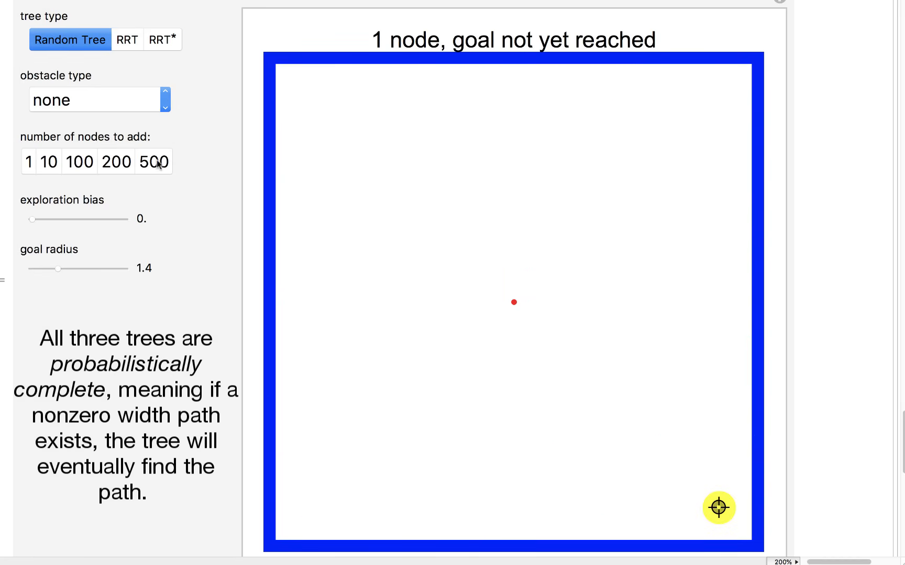
pyautogui.click(154, 161)
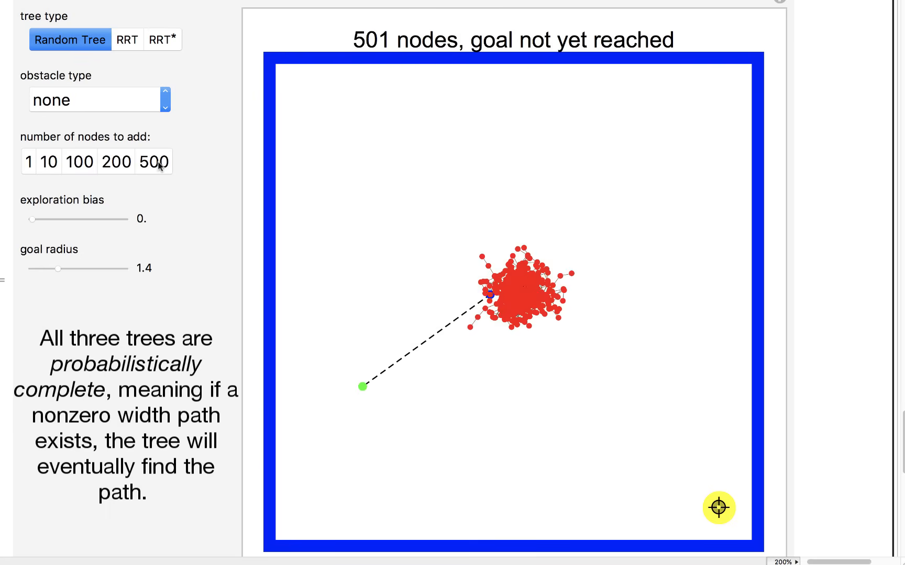
pyautogui.click(154, 162)
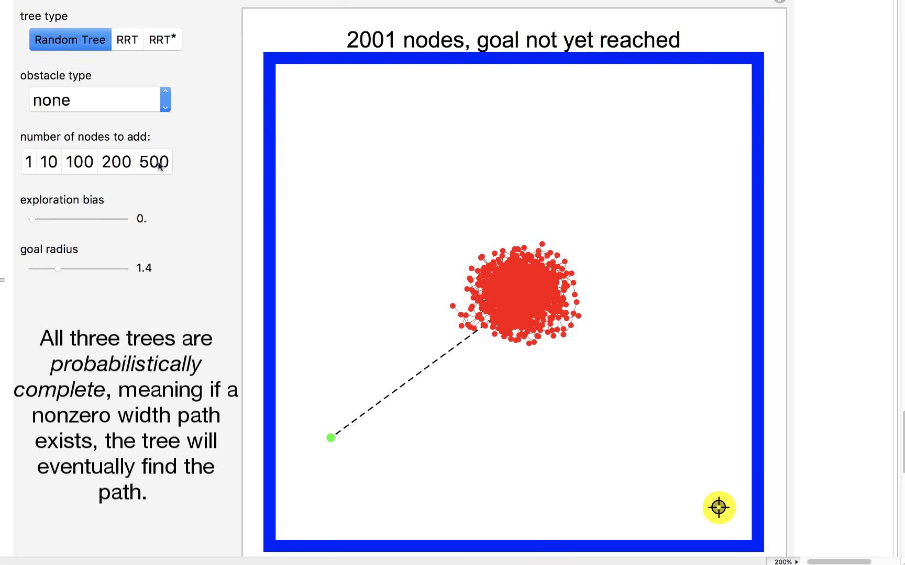
pyautogui.moveTo(125, 41)
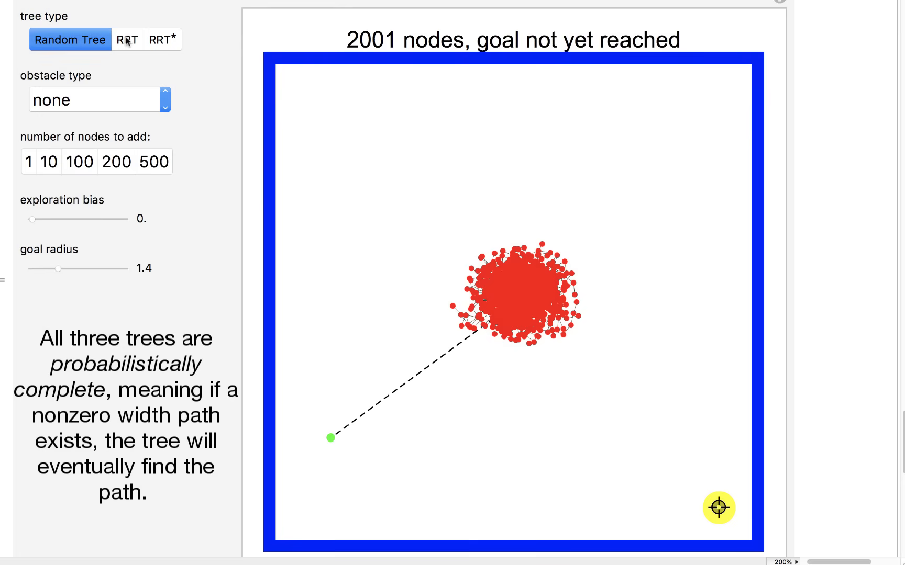
pyautogui.click(127, 39)
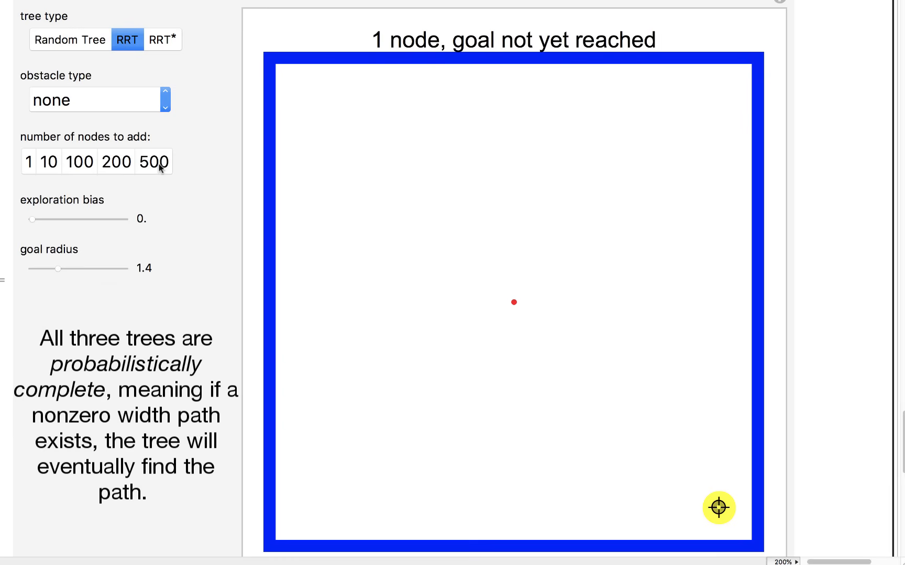
pyautogui.click(154, 162)
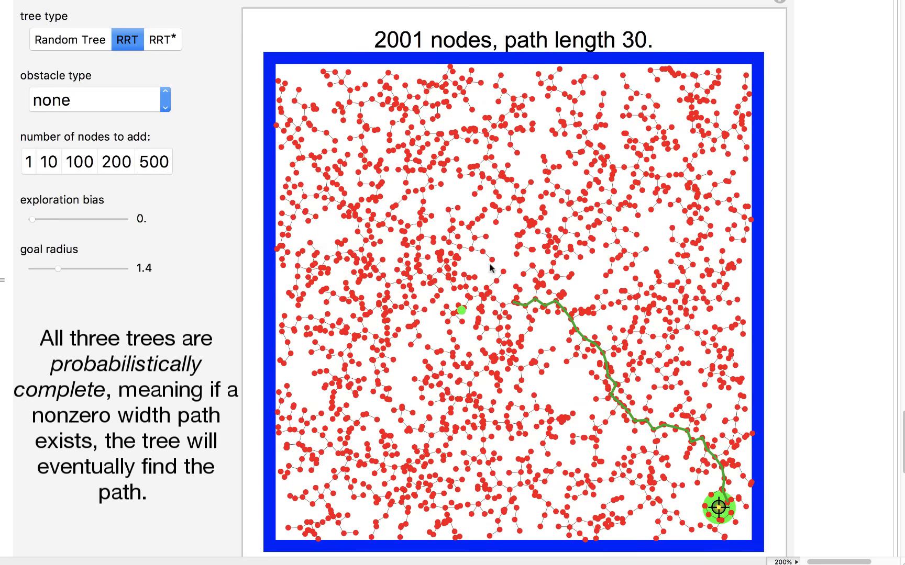
pyautogui.moveTo(672, 51)
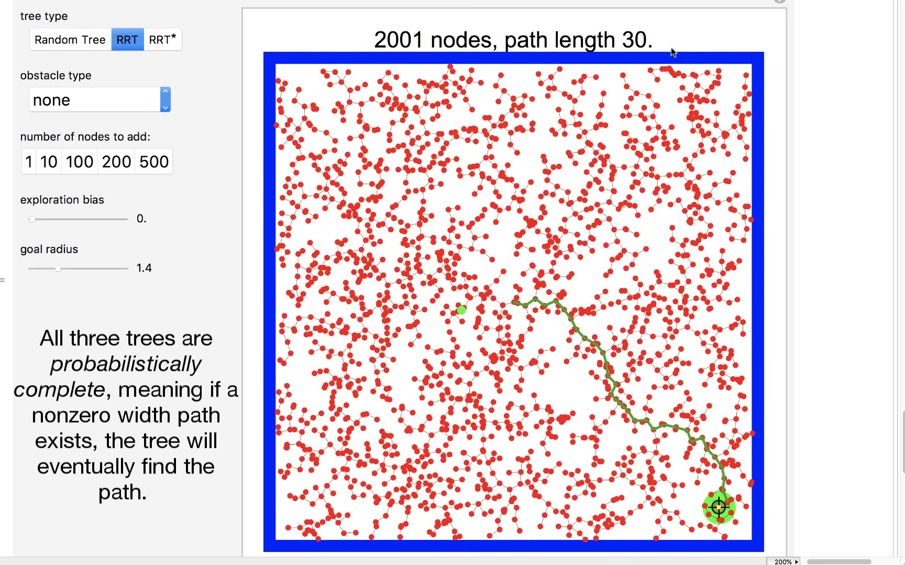
pyautogui.moveTo(516, 306)
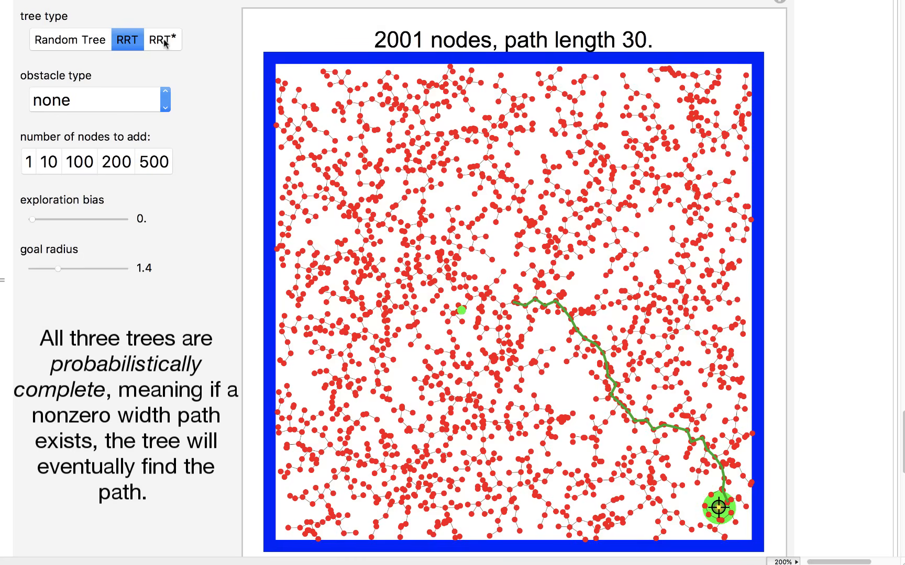
# Step: Select RRT* and add 500-node batches to reach 2001 nodes with path length 23.5
pyautogui.click(162, 39)
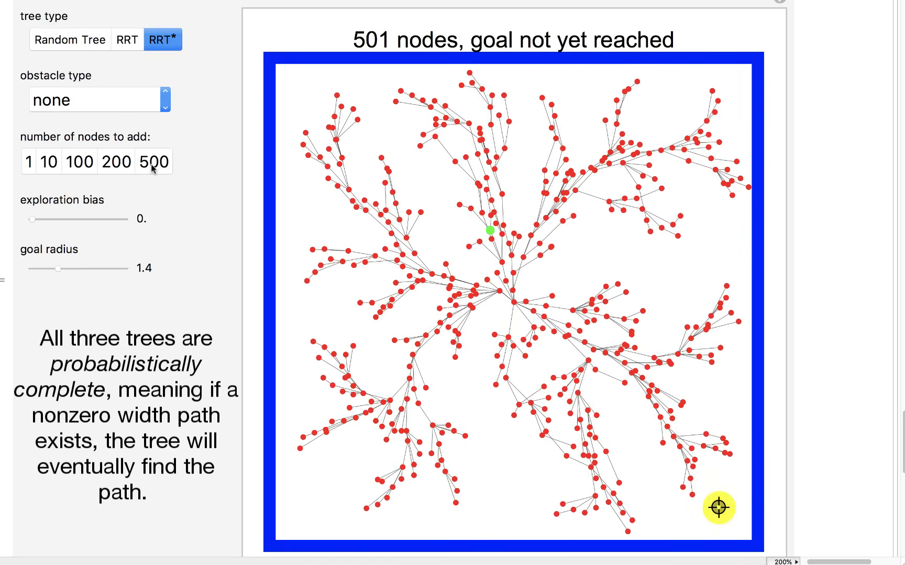
pyautogui.moveTo(303, 227)
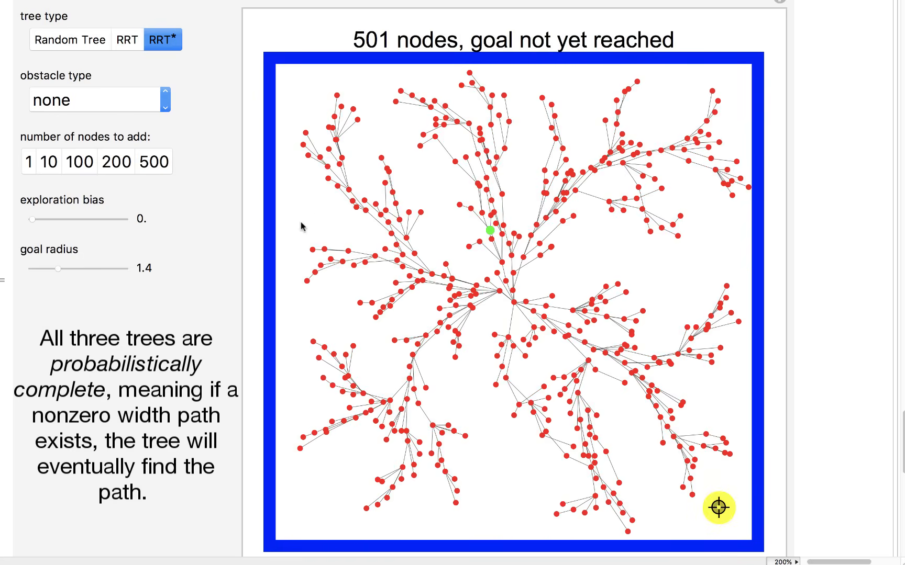
pyautogui.click(152, 162)
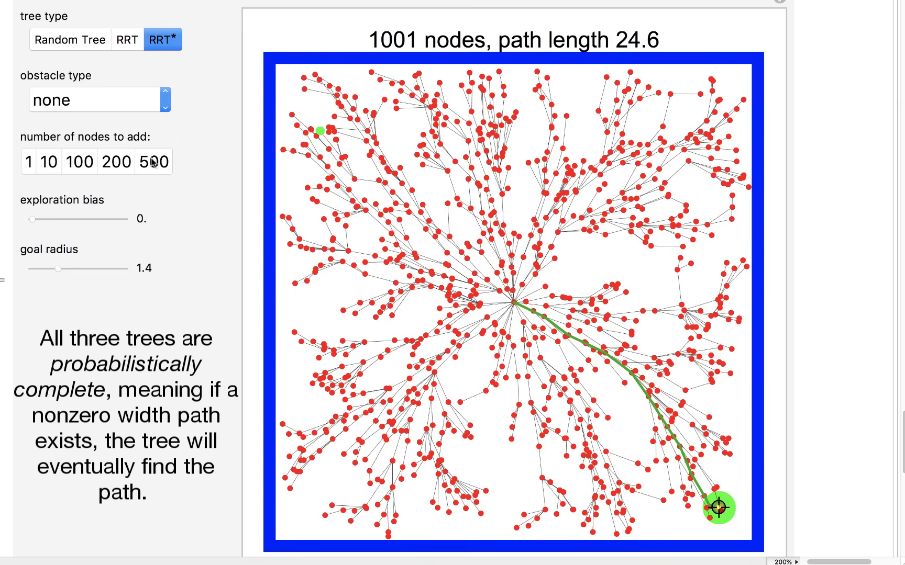
pyautogui.moveTo(154, 162)
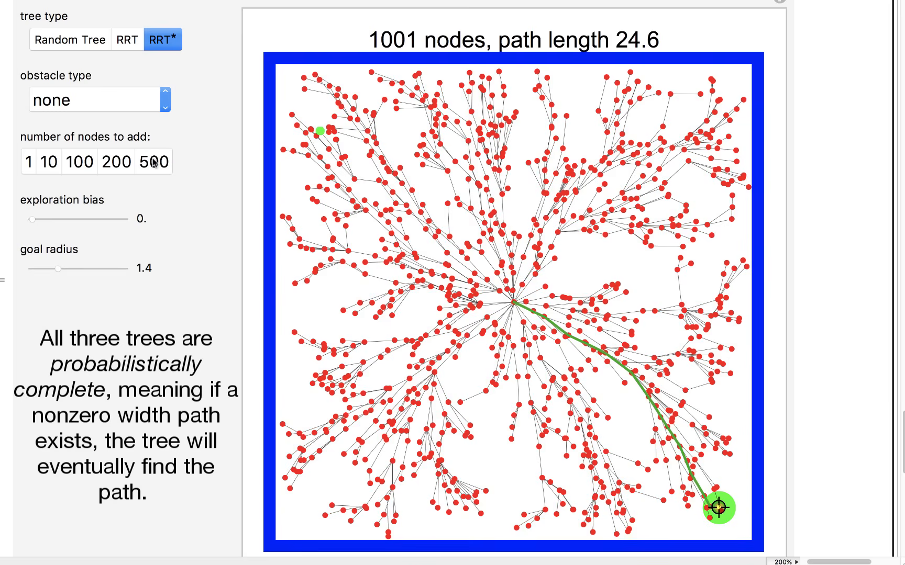
pyautogui.click(154, 161)
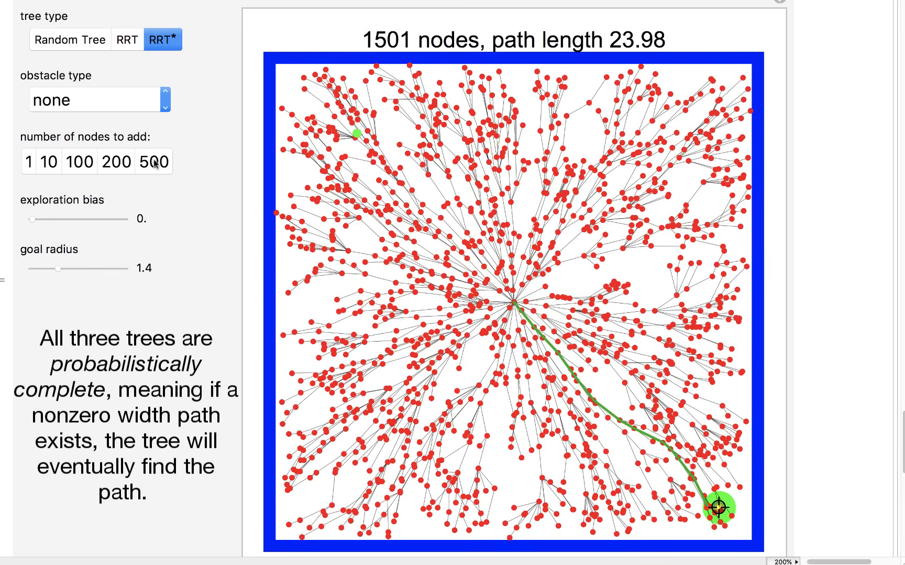
pyautogui.click(154, 162)
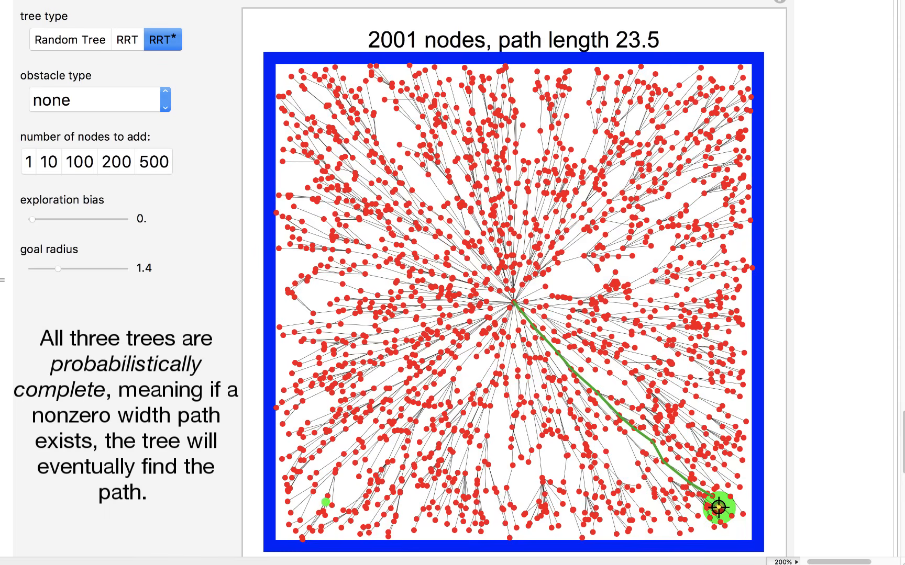
pyautogui.moveTo(526, 316)
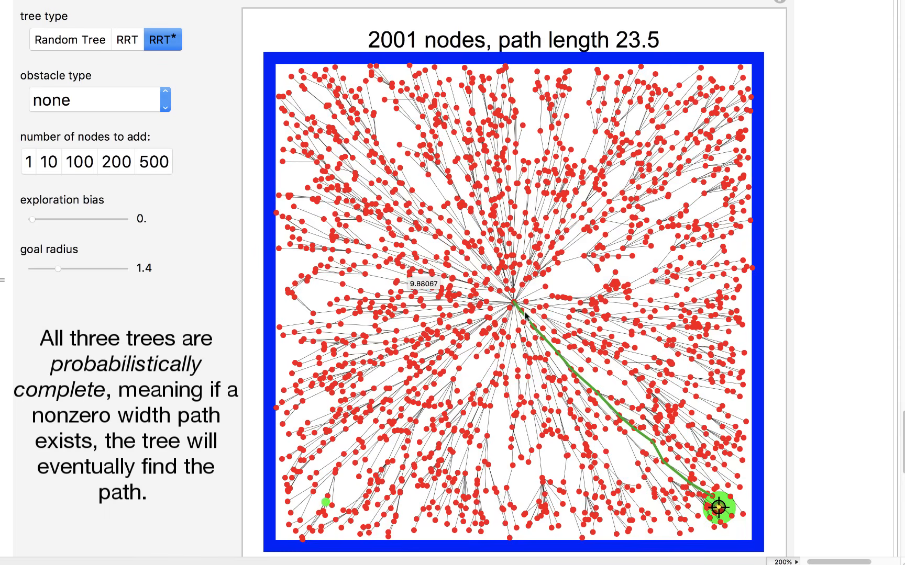
pyautogui.moveTo(526, 242)
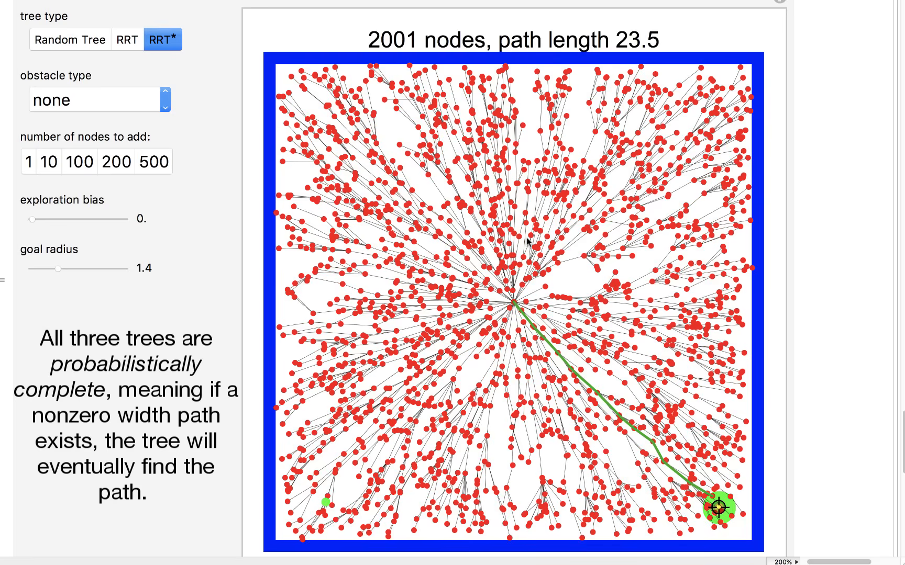
pyautogui.click(95, 100)
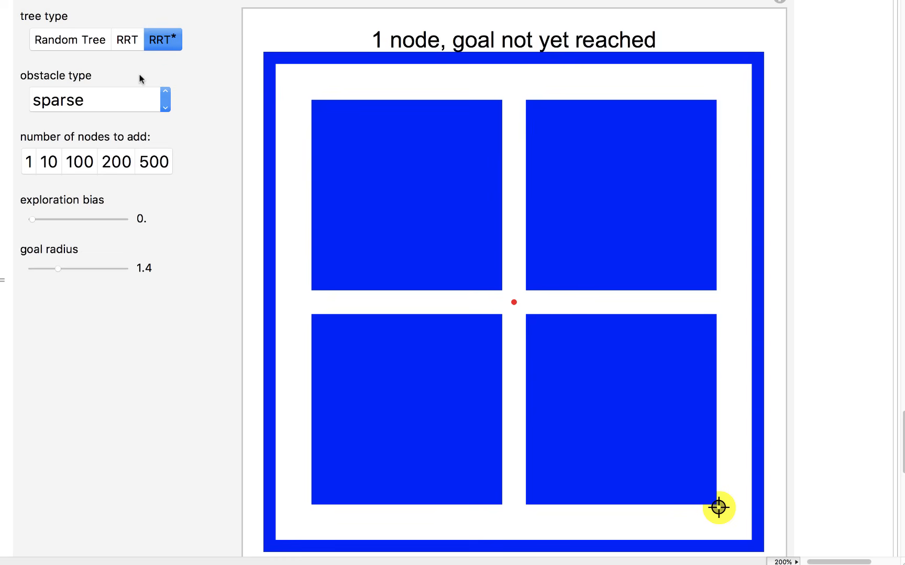
pyautogui.moveTo(577, 360)
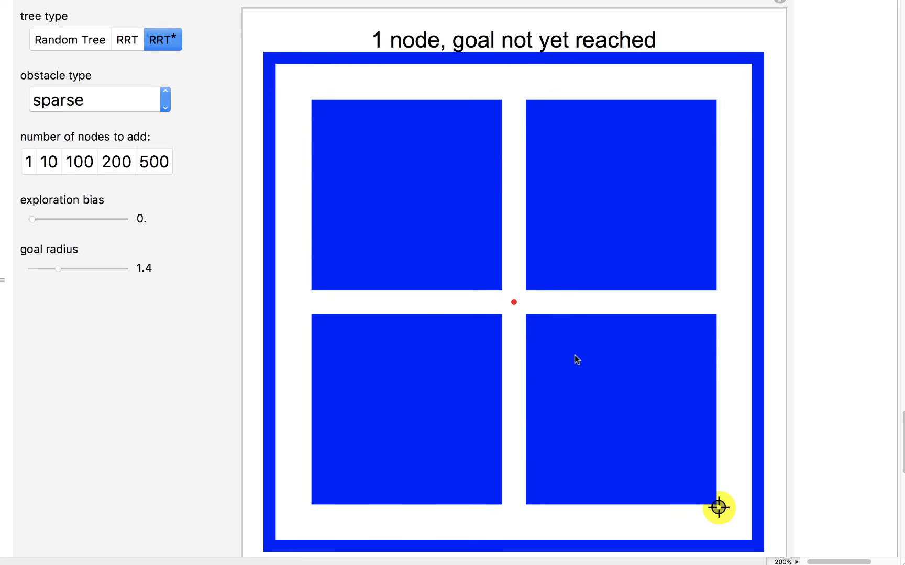
pyautogui.moveTo(82, 45)
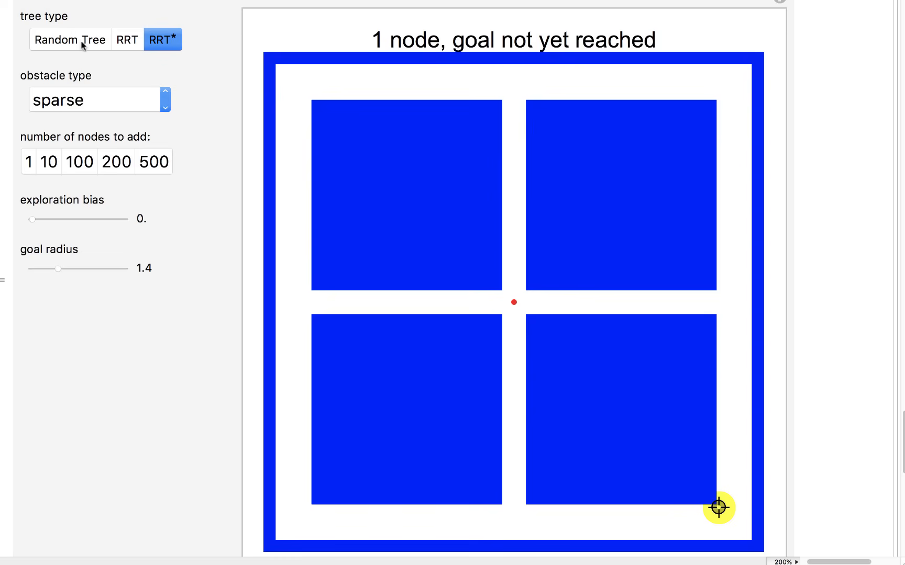
# Step: Select RRT on the sparse map and add six batches of 10 nodes
pyautogui.click(127, 40)
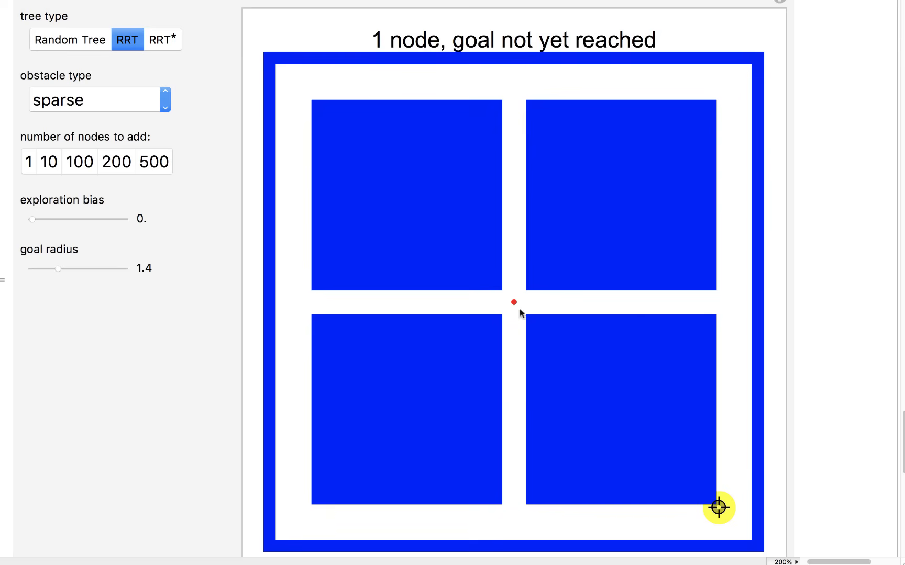
pyautogui.click(49, 162)
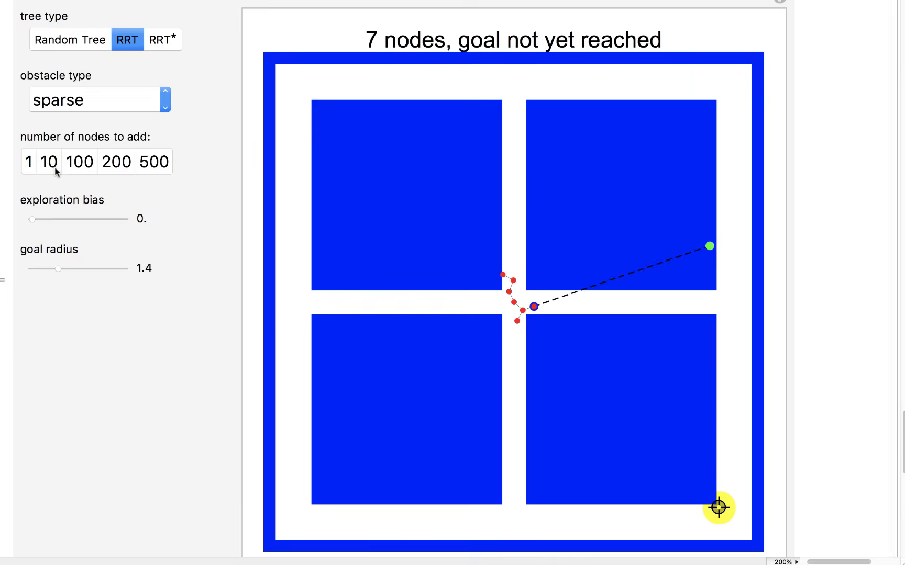
pyautogui.click(49, 162)
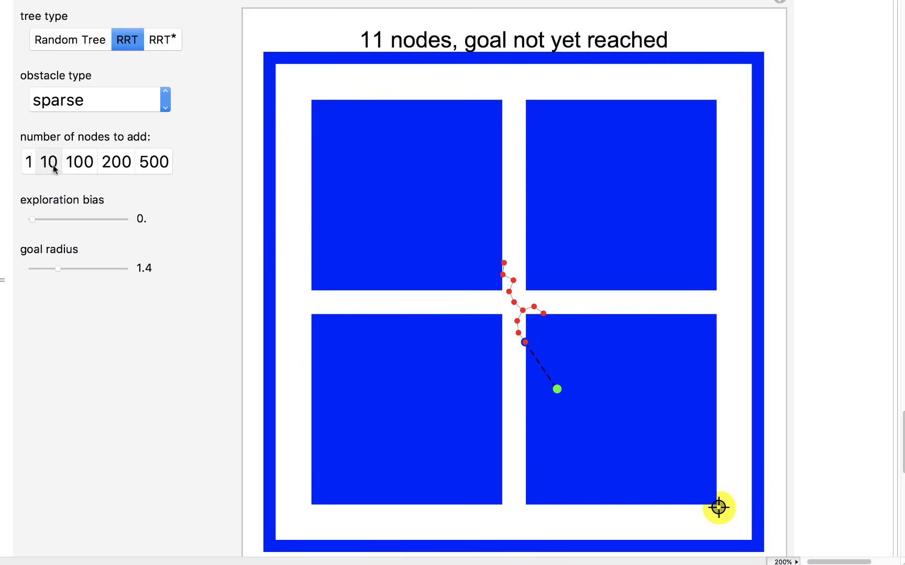
pyautogui.click(49, 162)
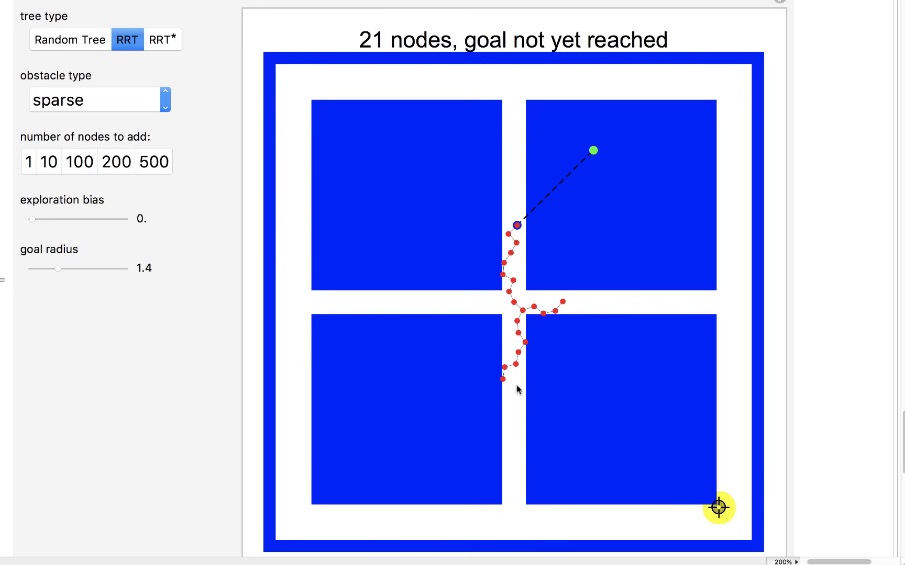
pyautogui.click(50, 162)
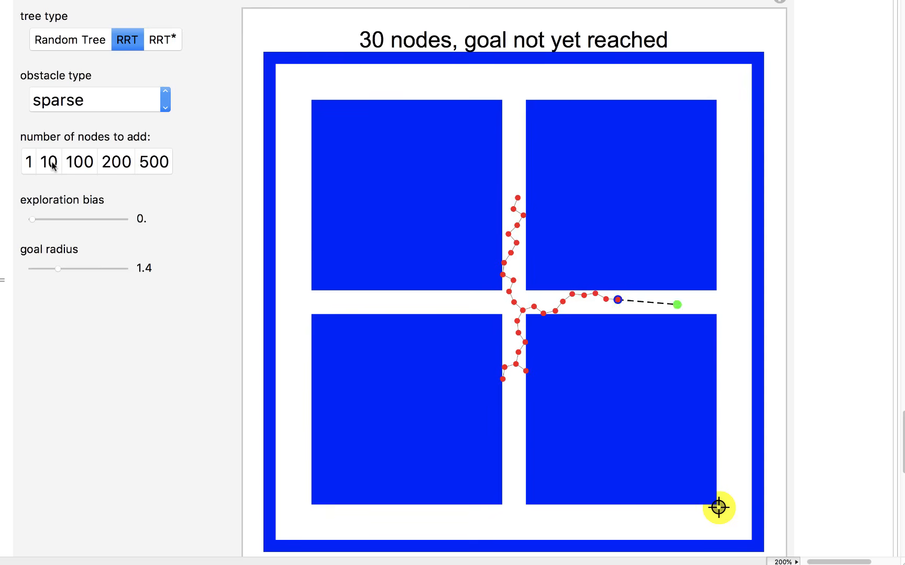
pyautogui.click(50, 162)
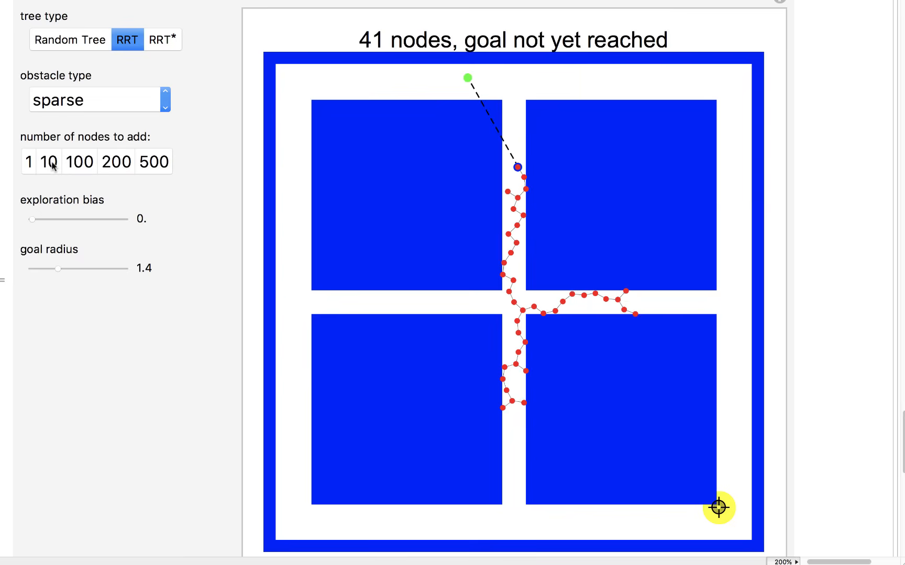
pyautogui.click(51, 162)
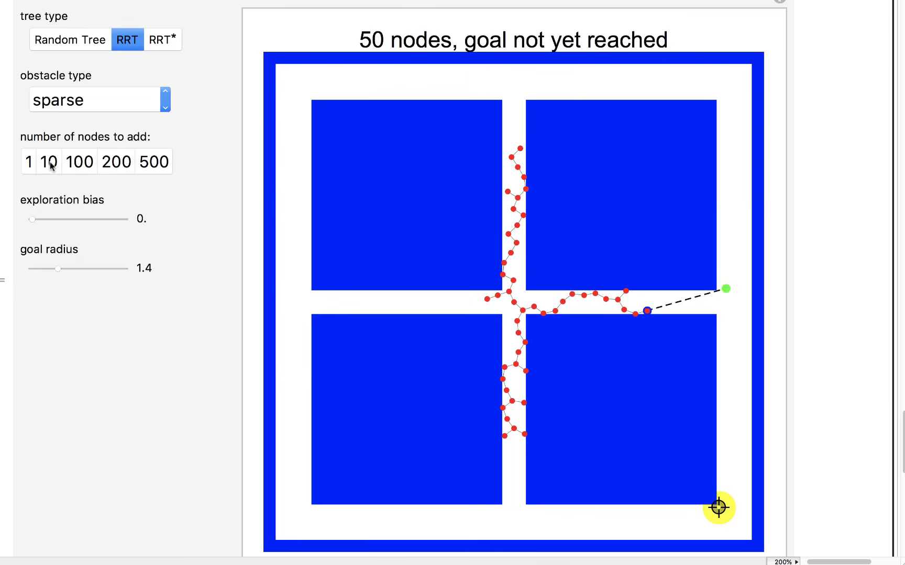
# Step: Add 200-node batches until RRT reaches the goal with 1051 nodes and path length 22.66
pyautogui.click(116, 162)
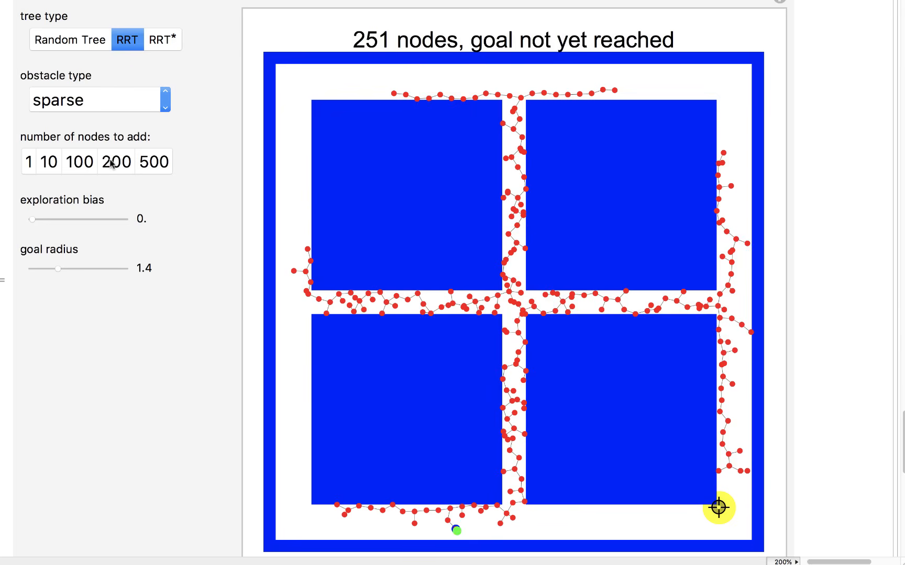
pyautogui.click(115, 162)
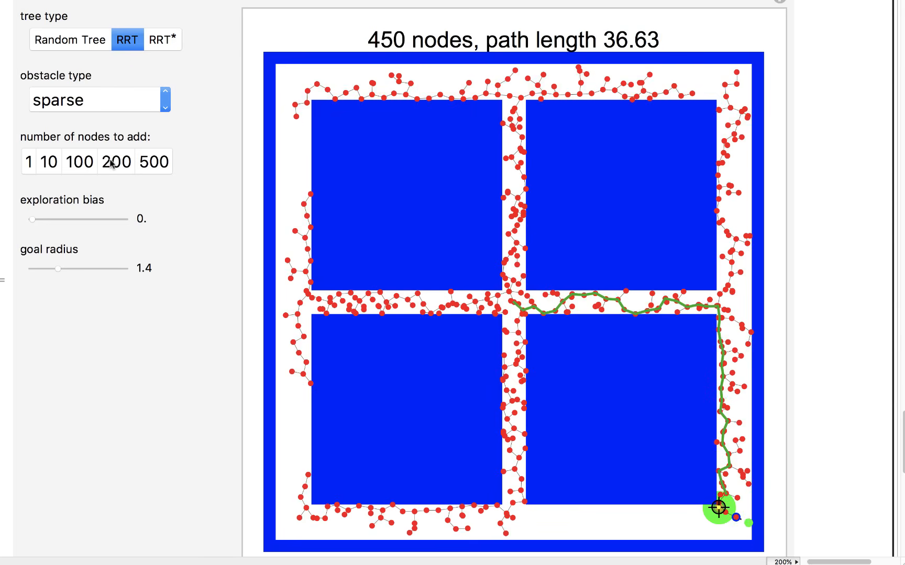
pyautogui.click(28, 162)
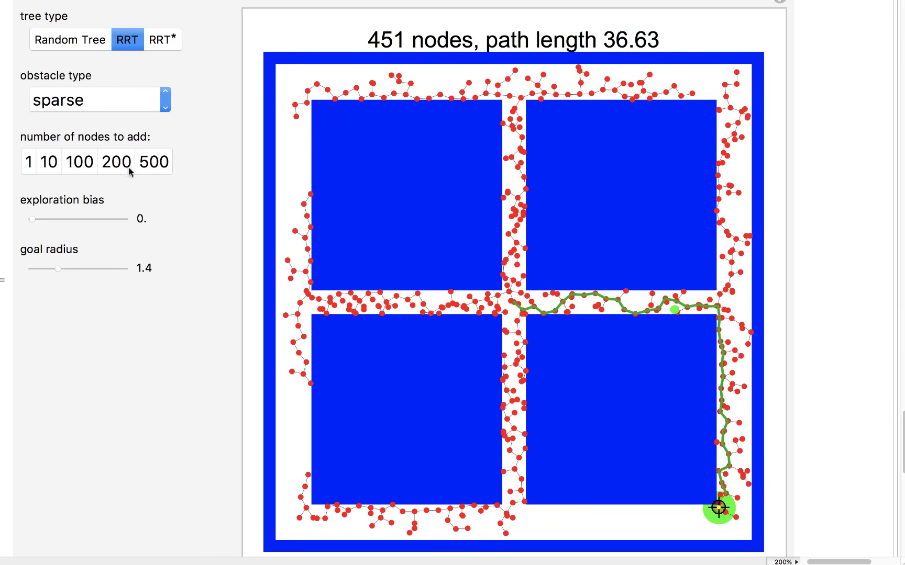
pyautogui.click(116, 162)
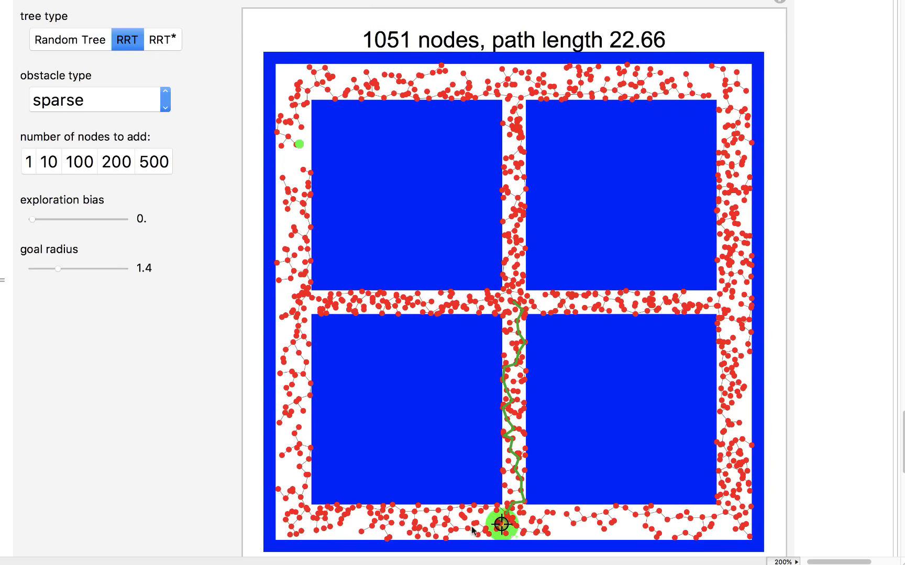
# Step: Move the goal along the bottom and up the left corridor, then add 200 nodes (1251 nodes, path 47.44)
pyautogui.moveTo(503, 525); pyautogui.dragTo(437, 525)
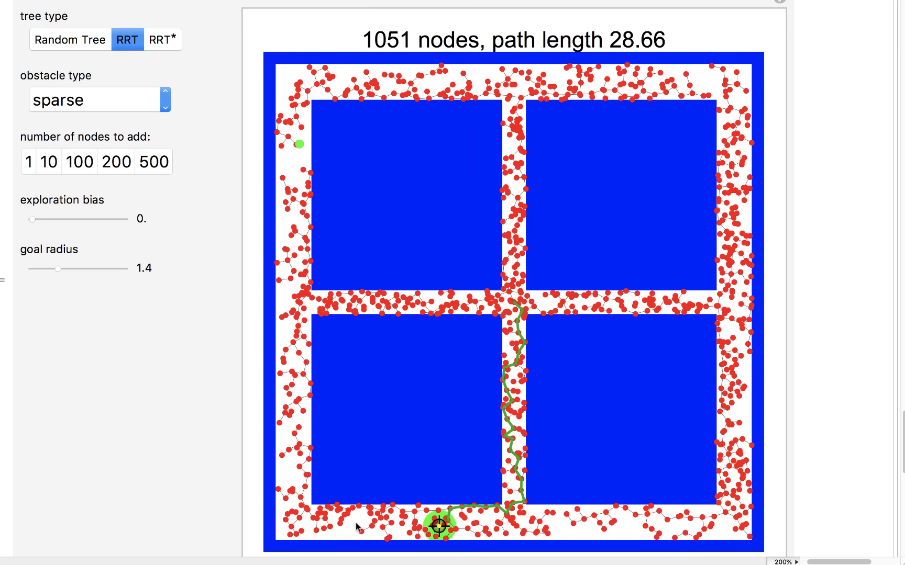
pyautogui.moveTo(437, 525); pyautogui.dragTo(323, 525)
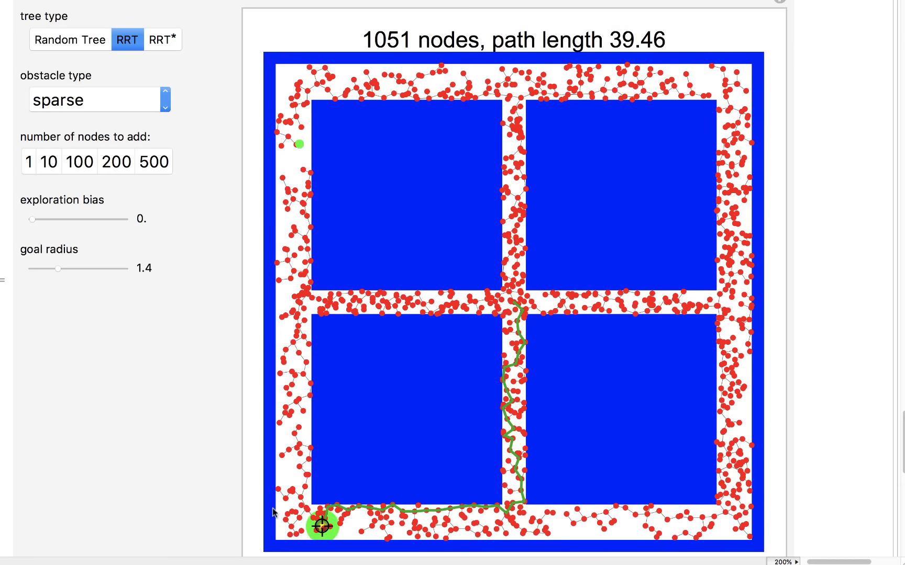
pyautogui.moveTo(323, 526); pyautogui.dragTo(287, 478)
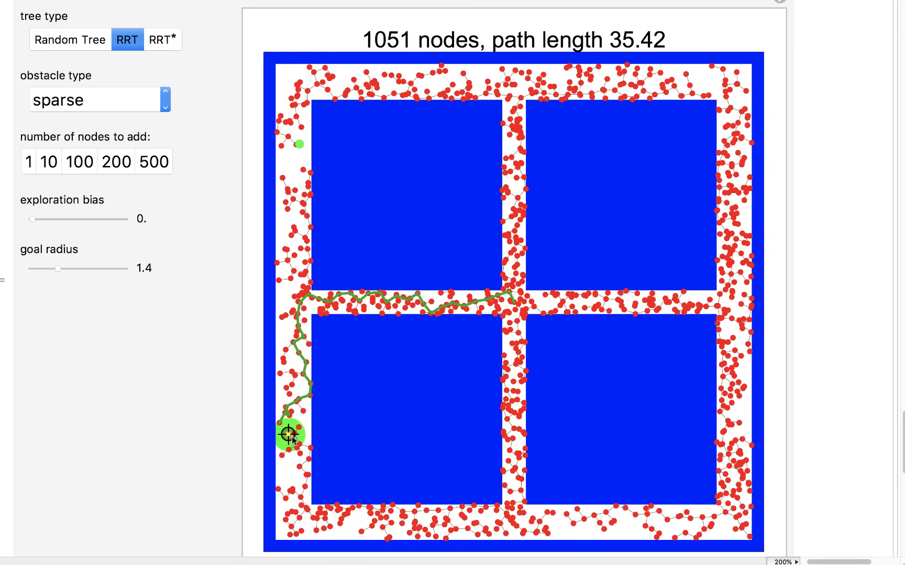
pyautogui.moveTo(290, 434); pyautogui.dragTo(295, 440)
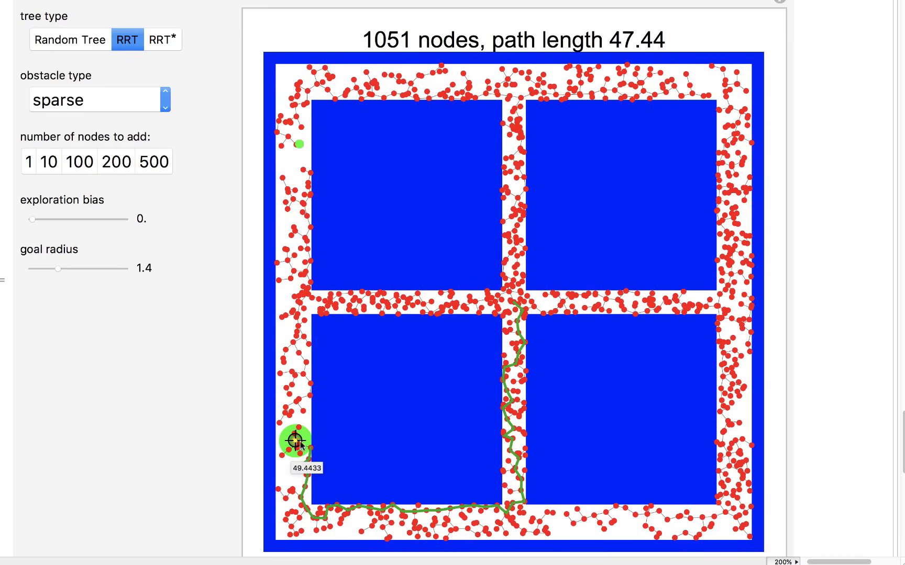
pyautogui.moveTo(574, 342)
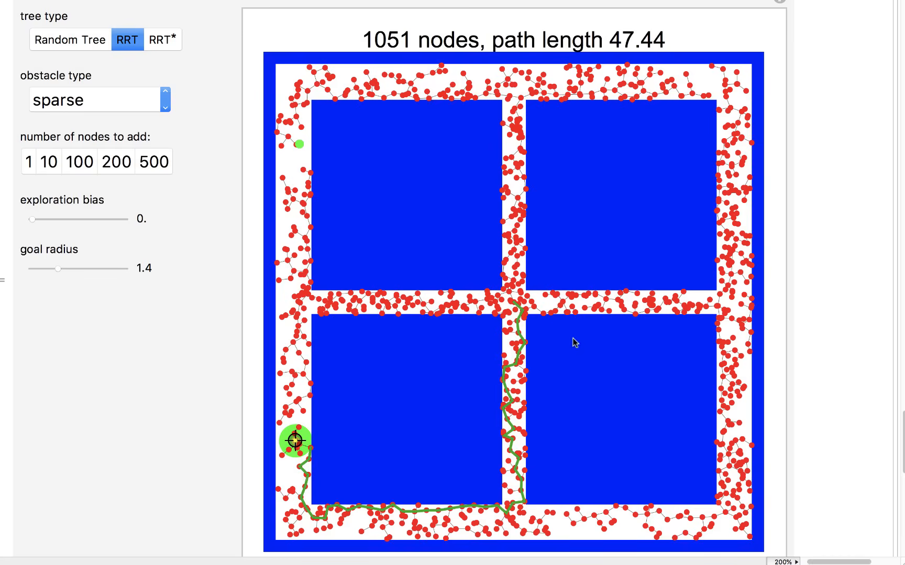
pyautogui.moveTo(116, 162)
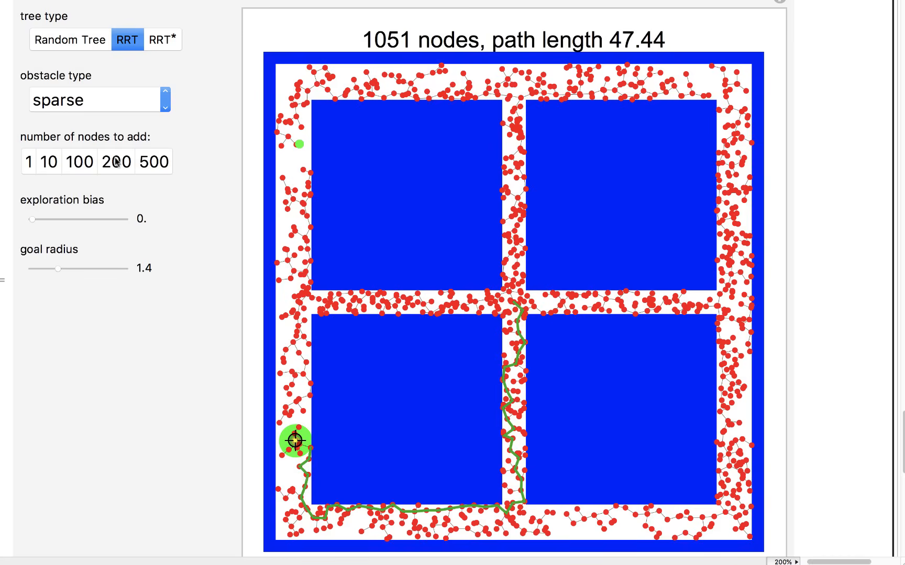
pyautogui.click(114, 162)
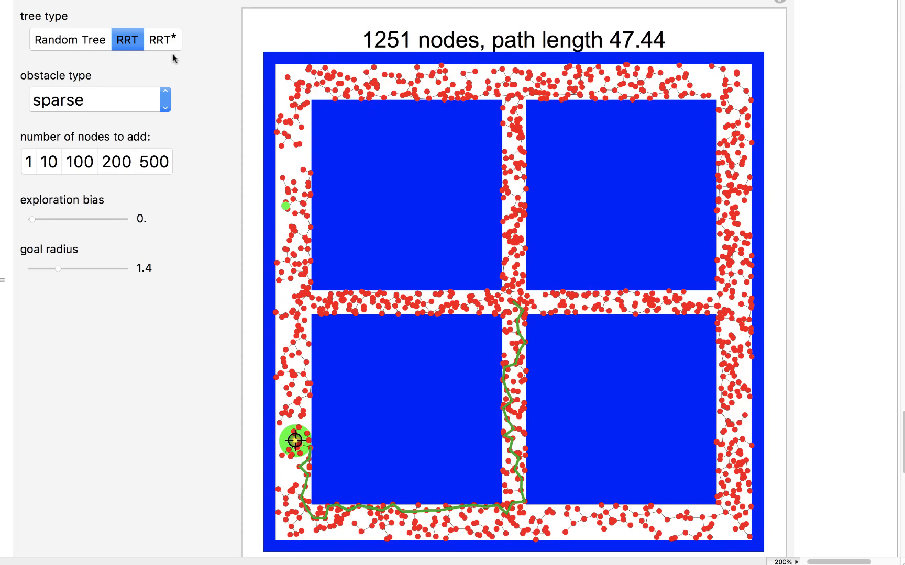
pyautogui.moveTo(168, 43)
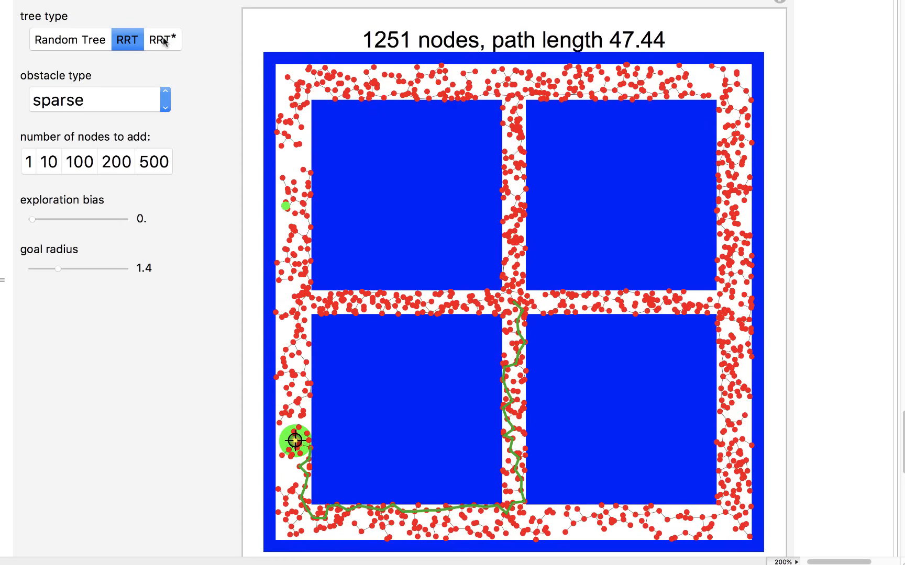
# Step: Switch the sparse-map planner to RRT* and add 200 nodes, shortening the path to 27.3
pyautogui.click(164, 40)
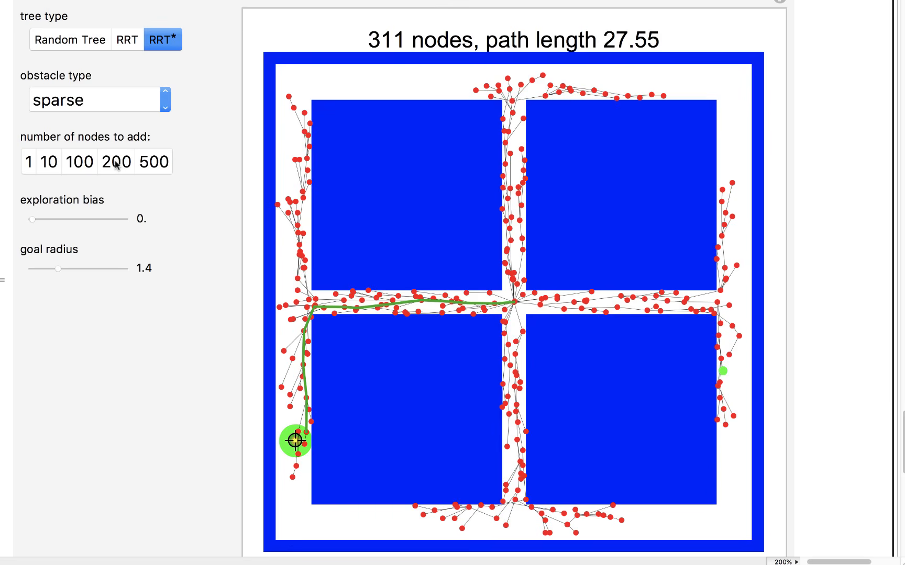
pyautogui.moveTo(419, 96)
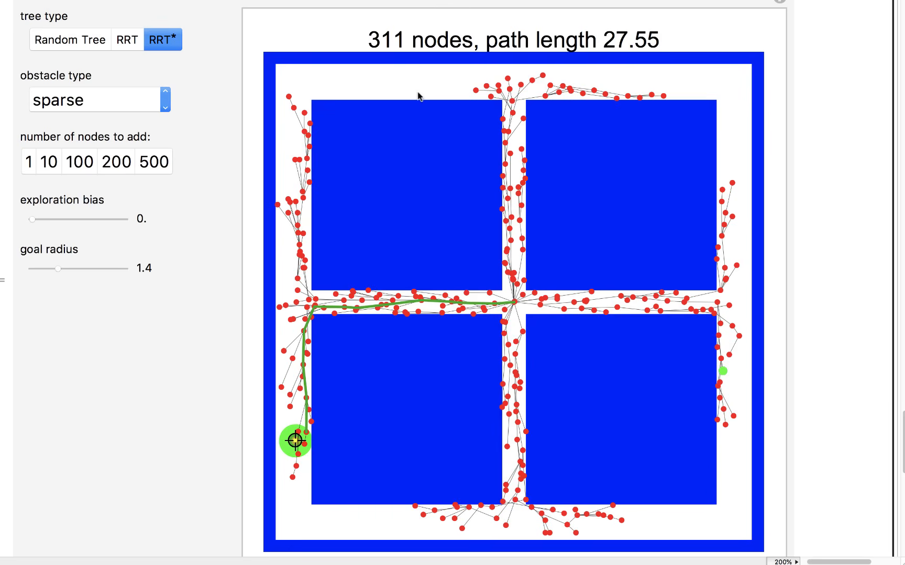
pyautogui.click(115, 161)
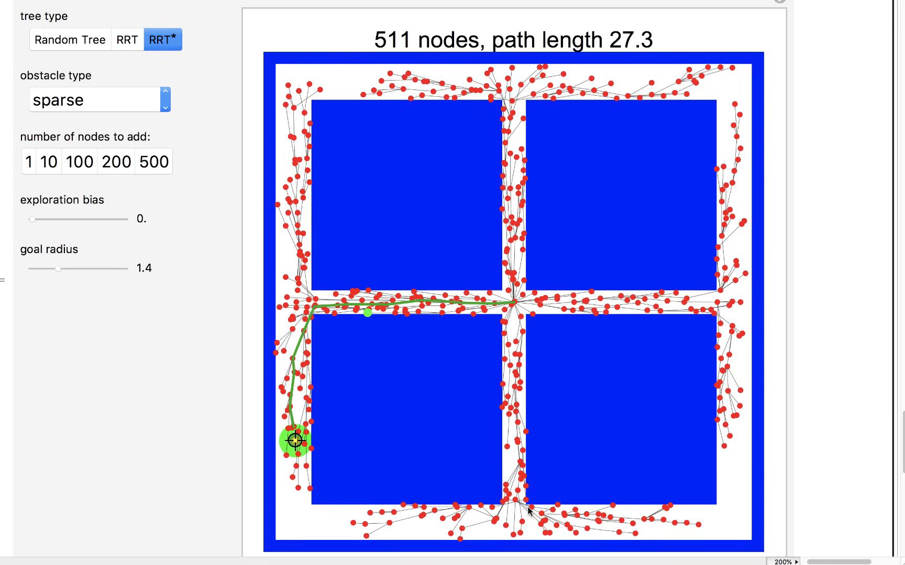
pyautogui.moveTo(327, 541)
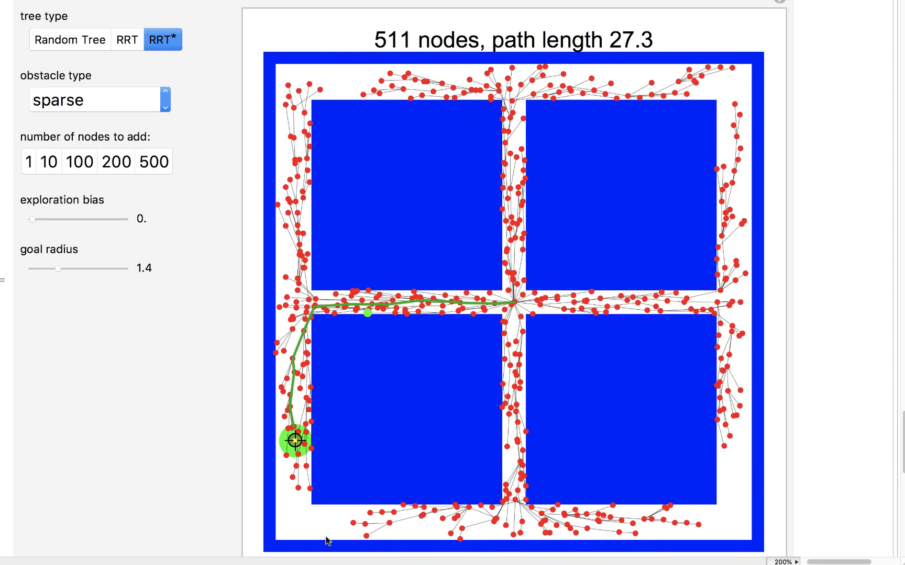
pyautogui.moveTo(149, 205)
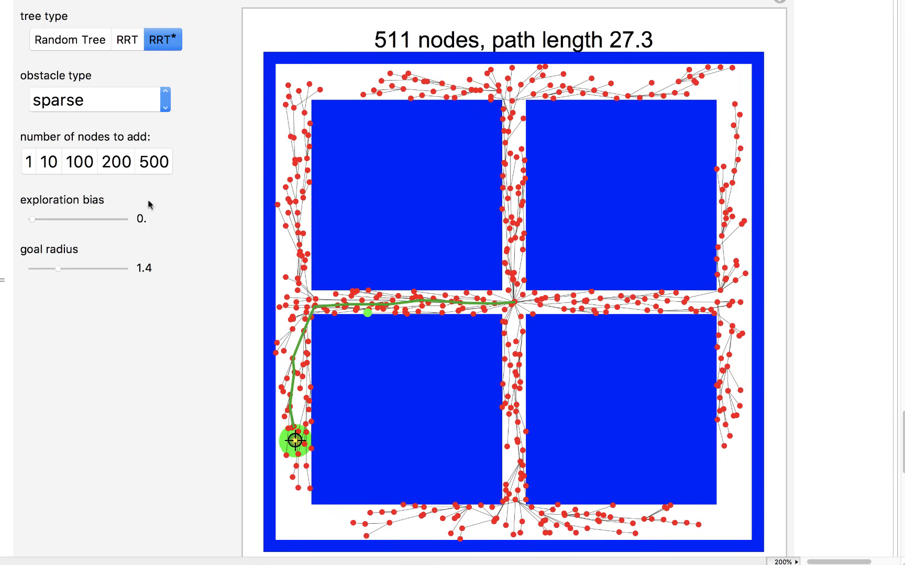
pyautogui.moveTo(244, 89)
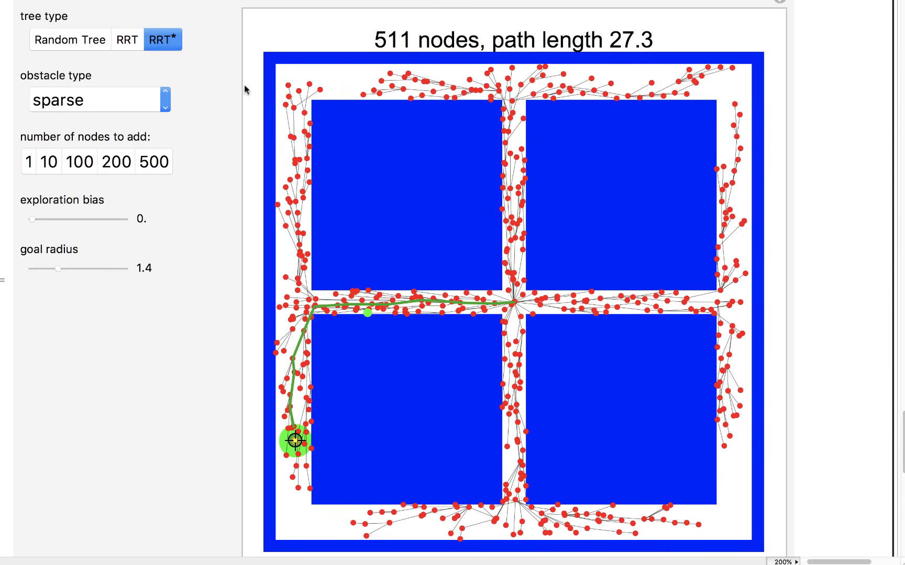
pyautogui.moveTo(311, 101)
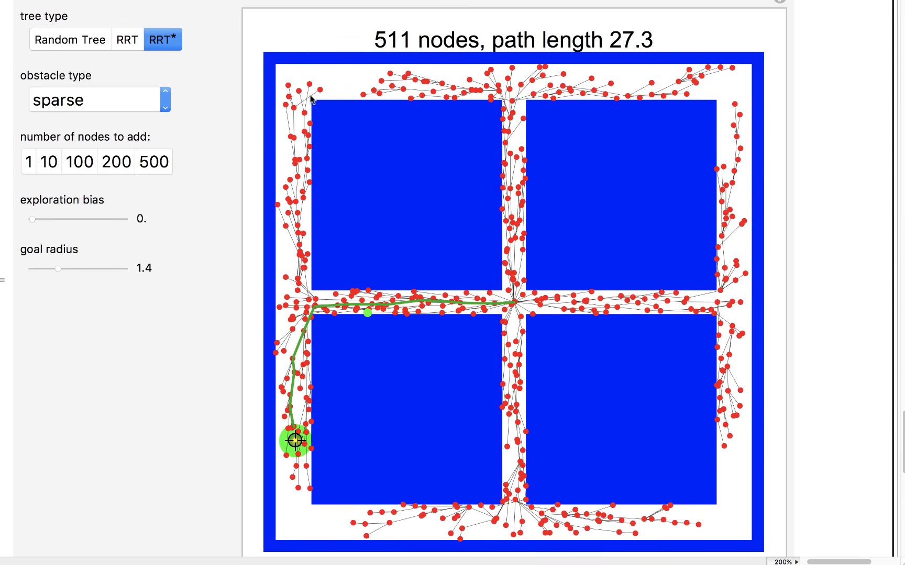
pyautogui.moveTo(313, 103)
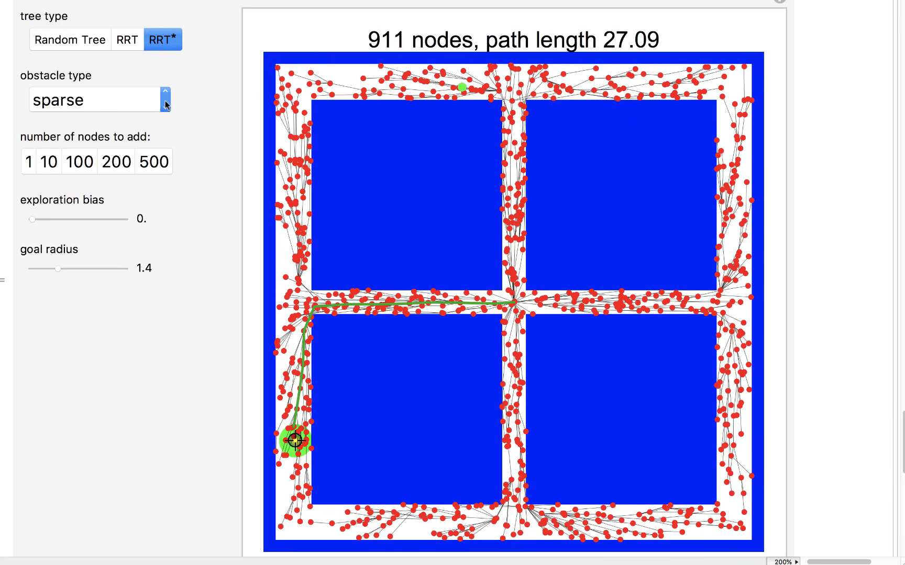
# Step: Load the concave map, place the goal right of the U-shaped obstacle, and set exploration bias 0.5
pyautogui.click(98, 100)
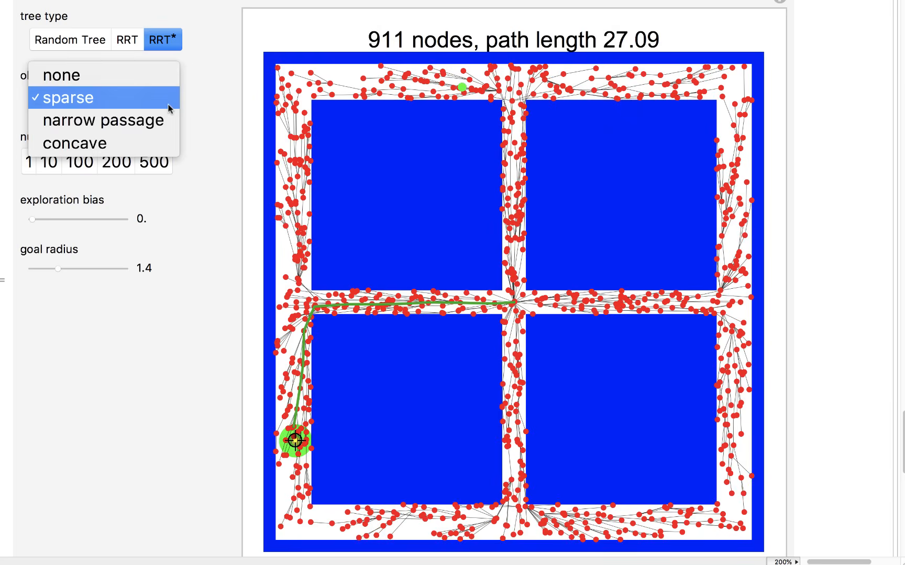
pyautogui.moveTo(138, 143)
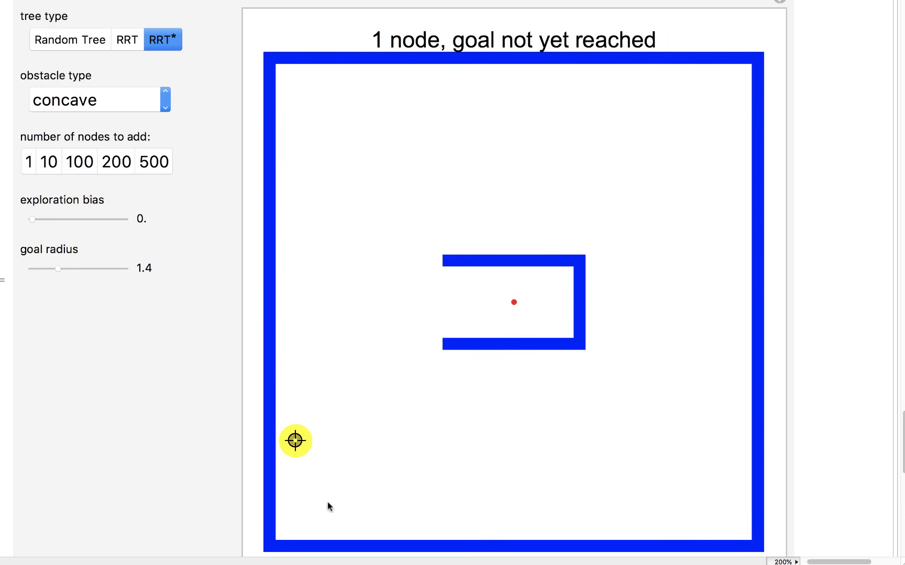
pyautogui.moveTo(295, 440); pyautogui.dragTo(640, 304)
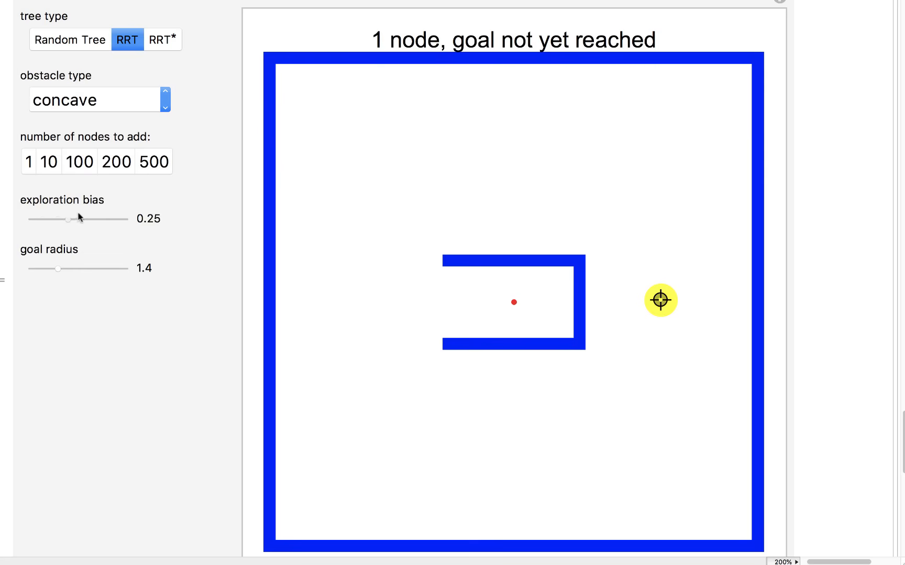
pyautogui.moveTo(71, 220); pyautogui.dragTo(84, 220)
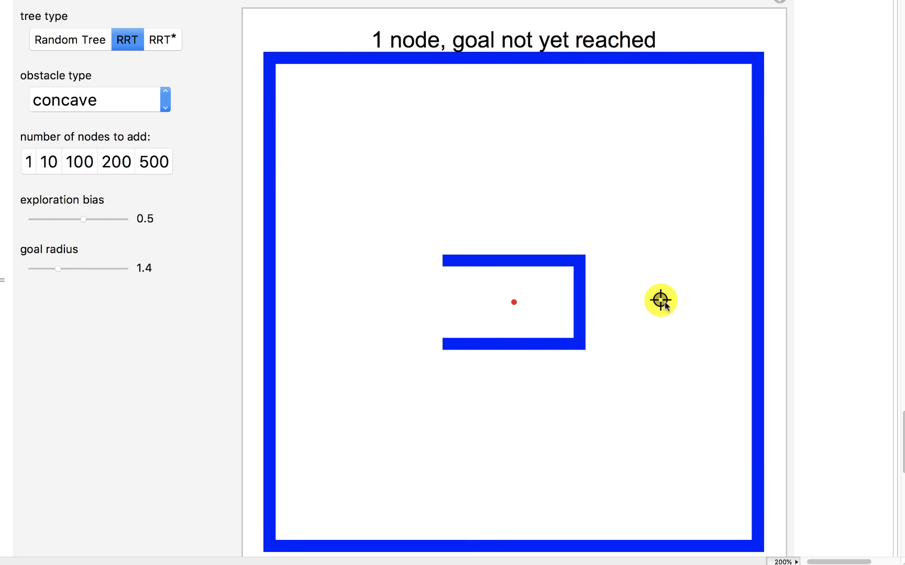
pyautogui.moveTo(429, 321)
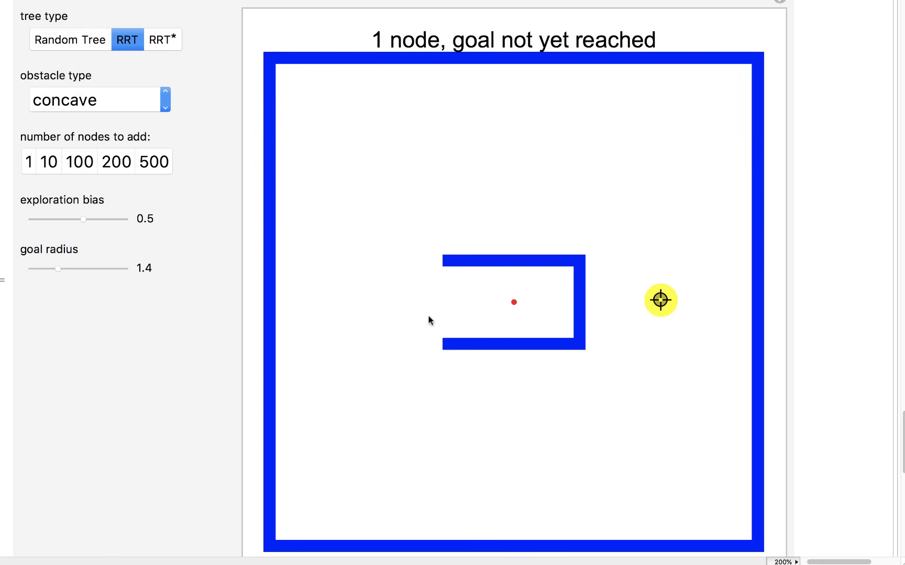
pyautogui.moveTo(61, 176)
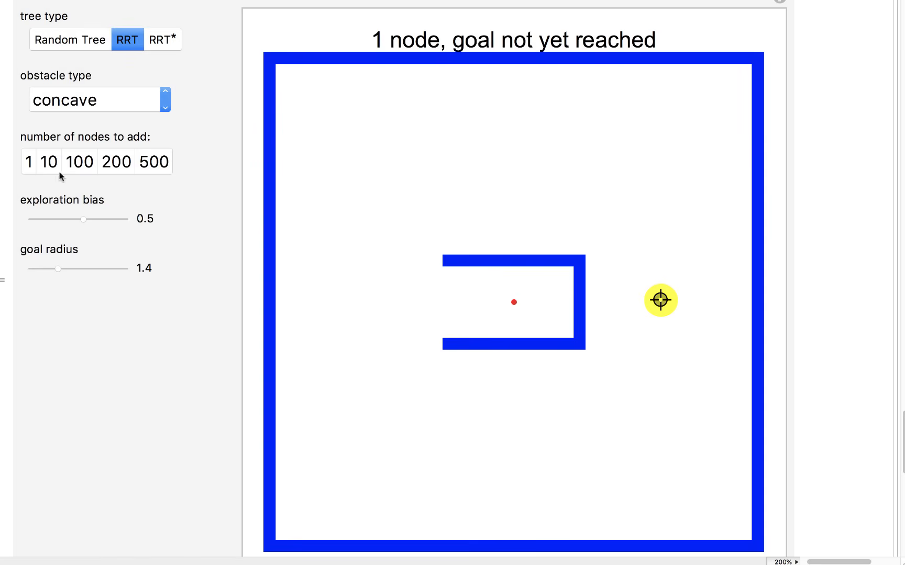
# Step: Add node batches until RRT reaches the goal at 908 nodes, path 59.92, then select RRT*
pyautogui.click(29, 162)
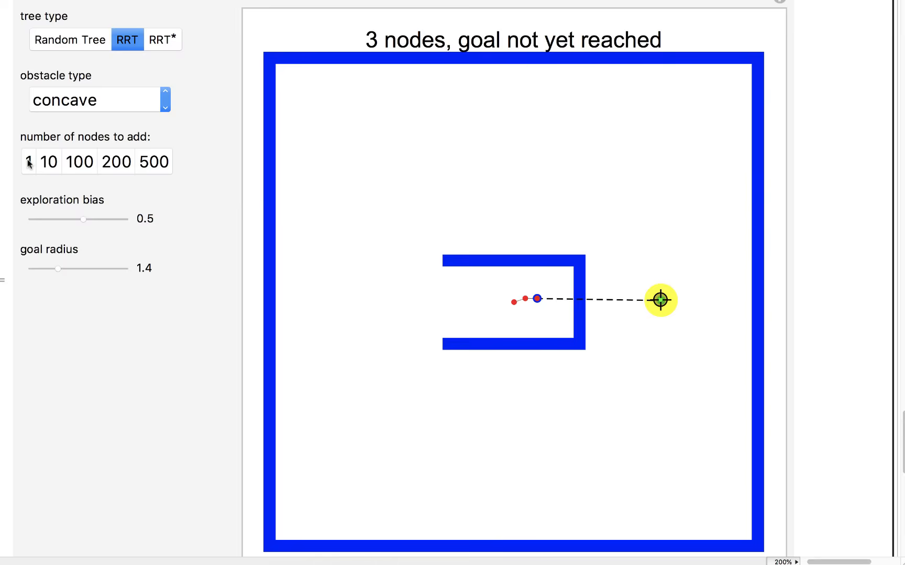
pyautogui.click(28, 162)
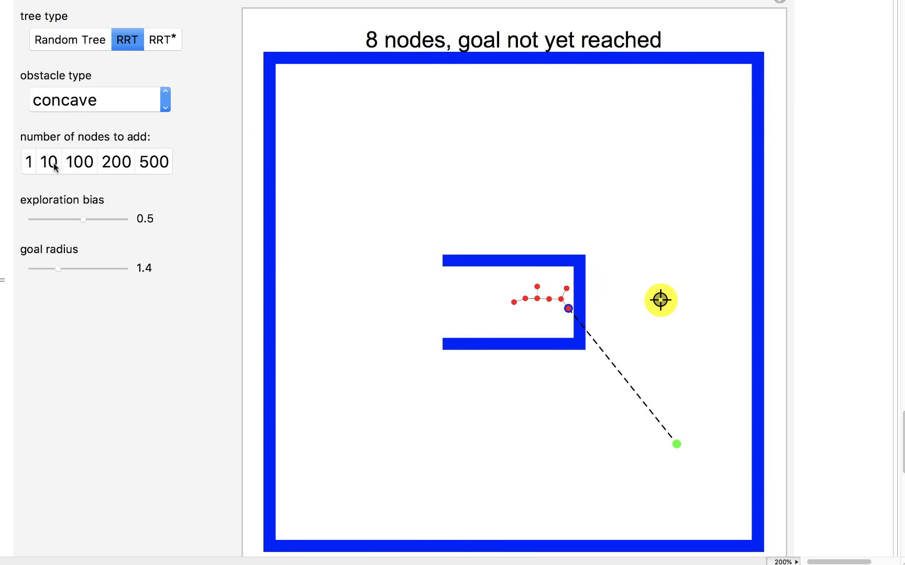
pyautogui.moveTo(86, 166)
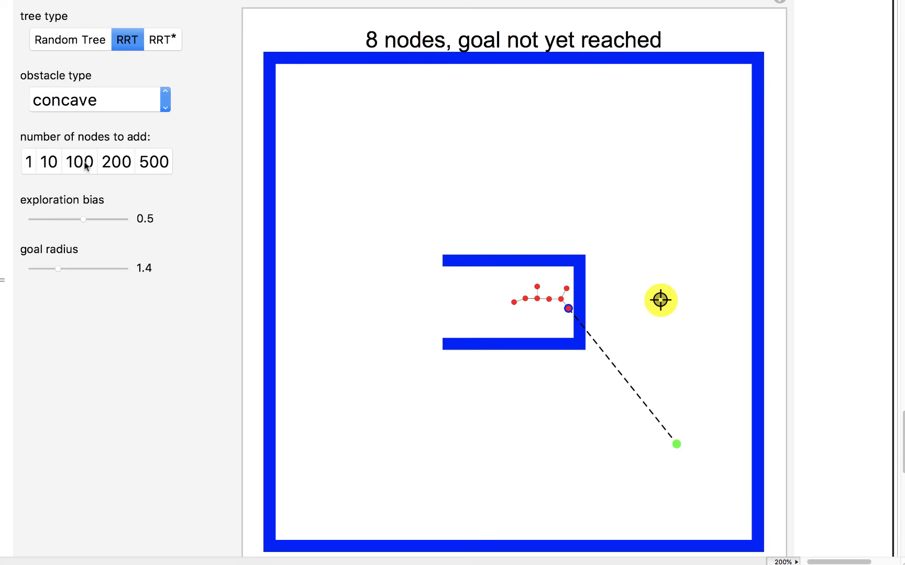
pyautogui.click(79, 161)
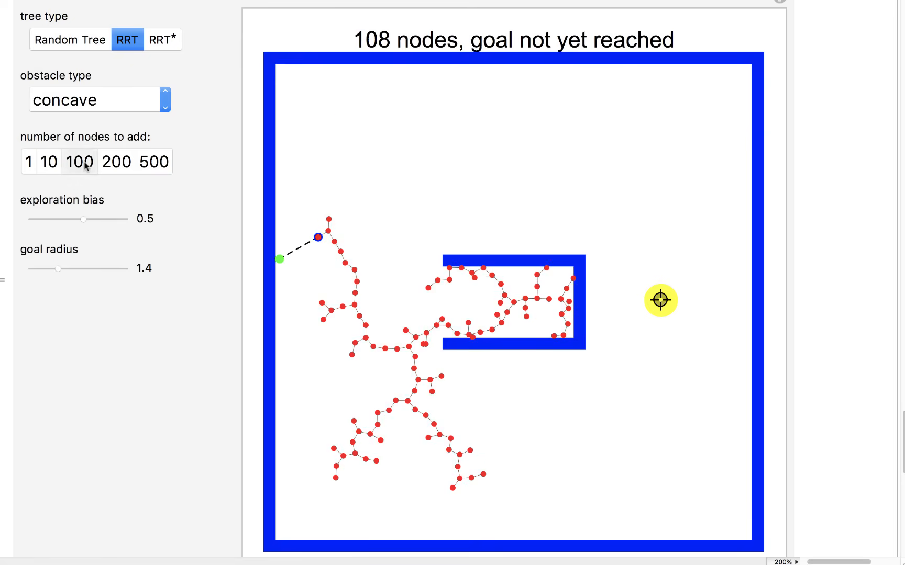
pyautogui.click(79, 162)
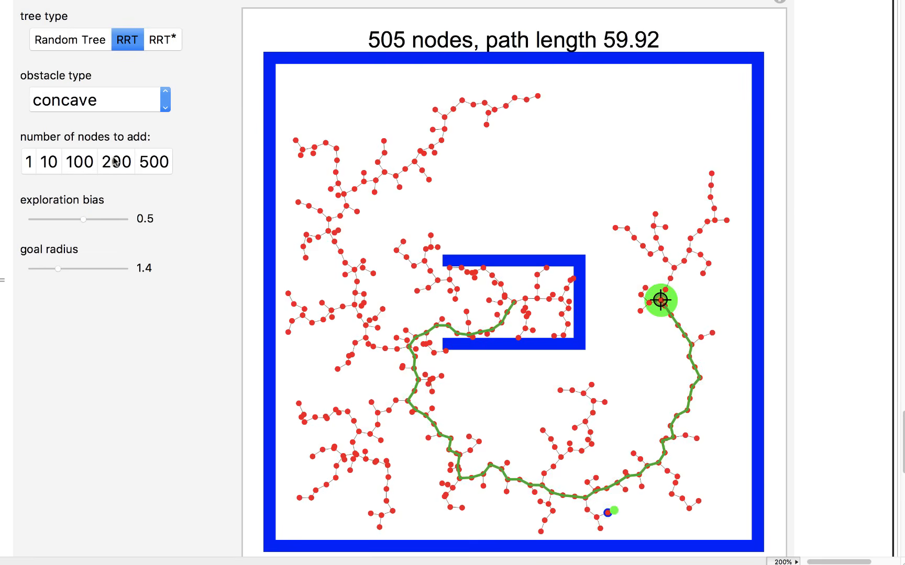
pyautogui.click(115, 162)
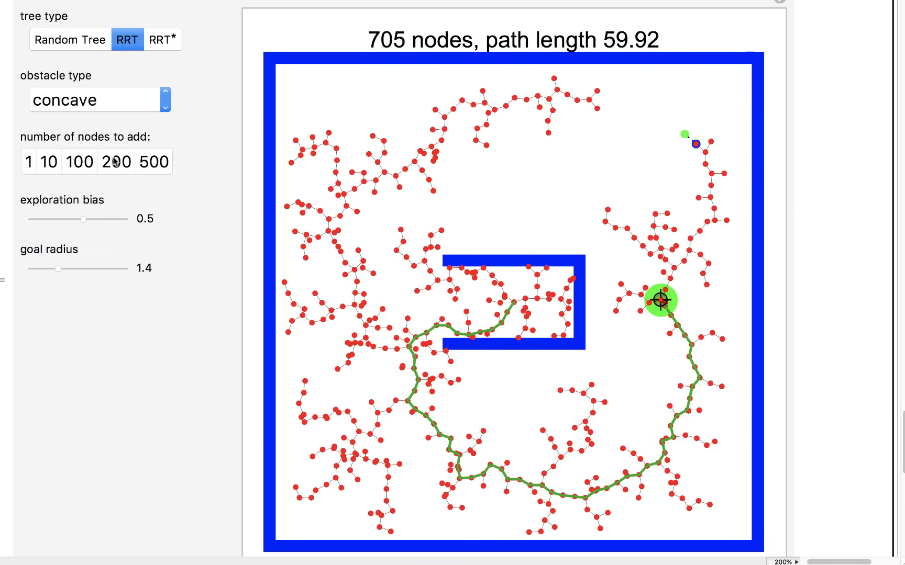
pyautogui.click(116, 162)
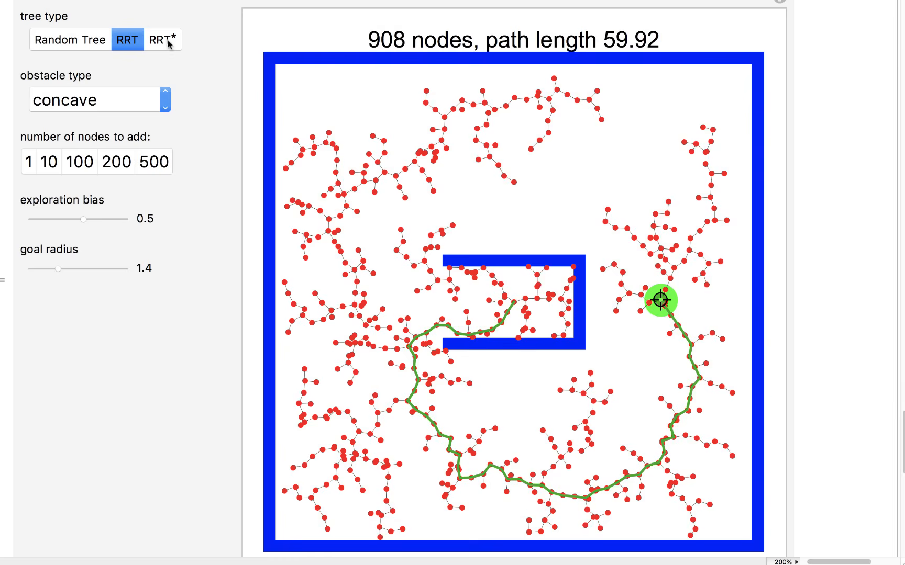
pyautogui.click(163, 40)
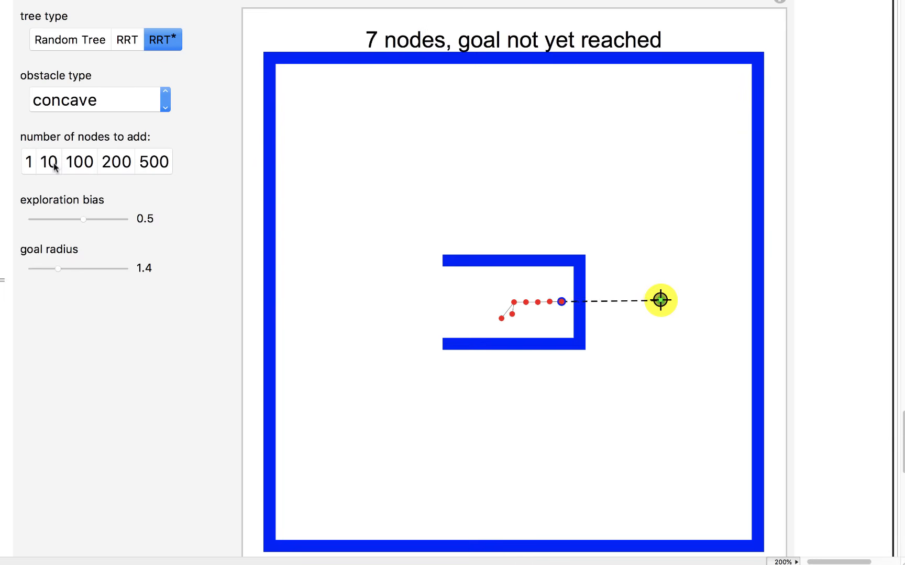
# Step: Grow the concave-map RRT* tree in 10, 100 and 200-node batches to 2088 nodes, path 27.86
pyautogui.click(50, 162)
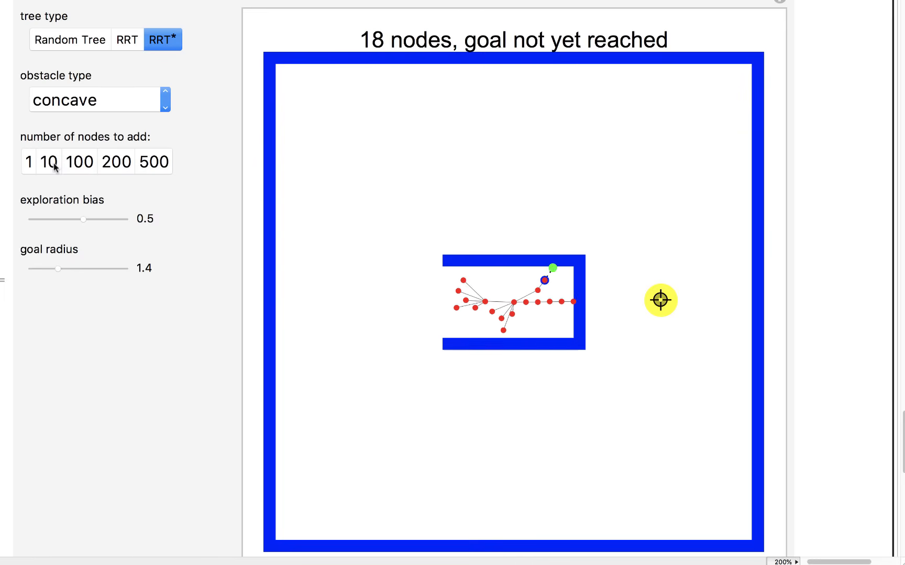
pyautogui.click(50, 162)
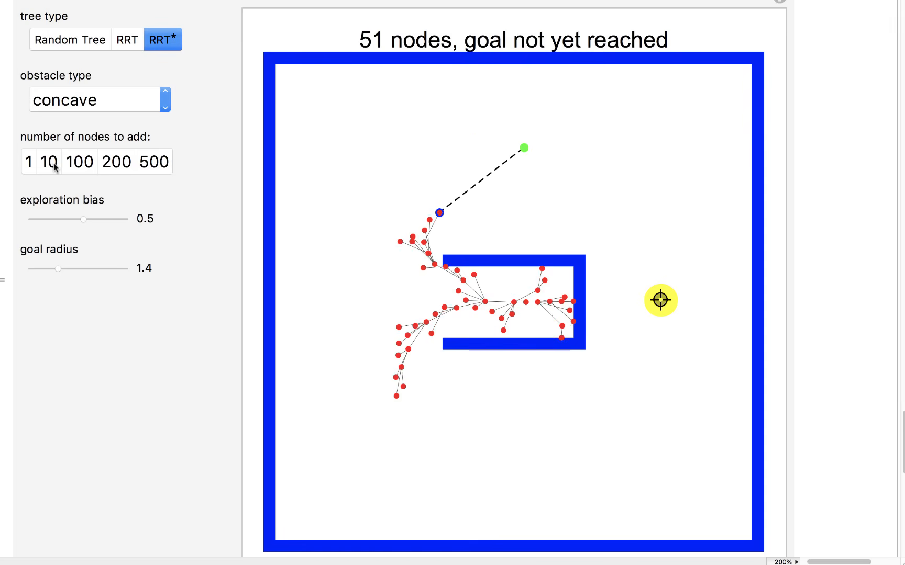
pyautogui.click(52, 162)
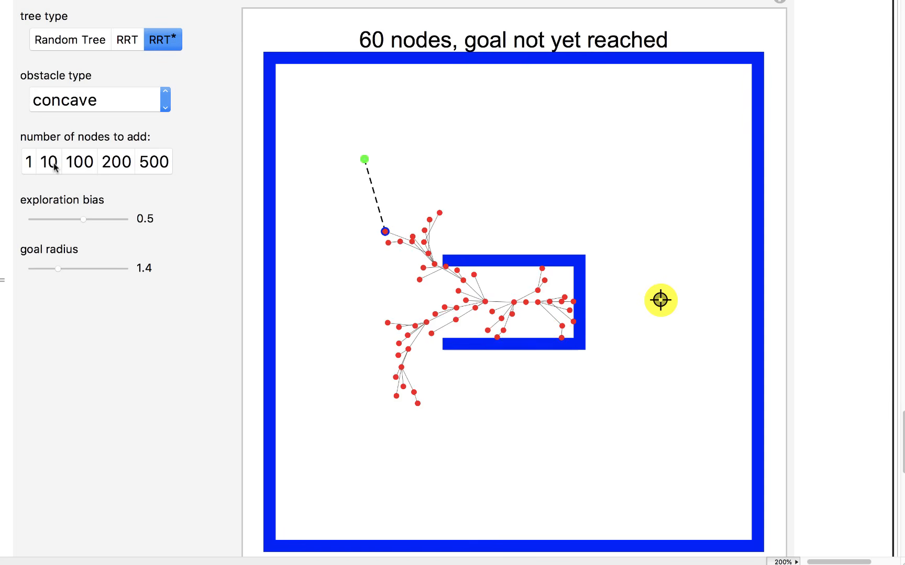
pyautogui.click(52, 162)
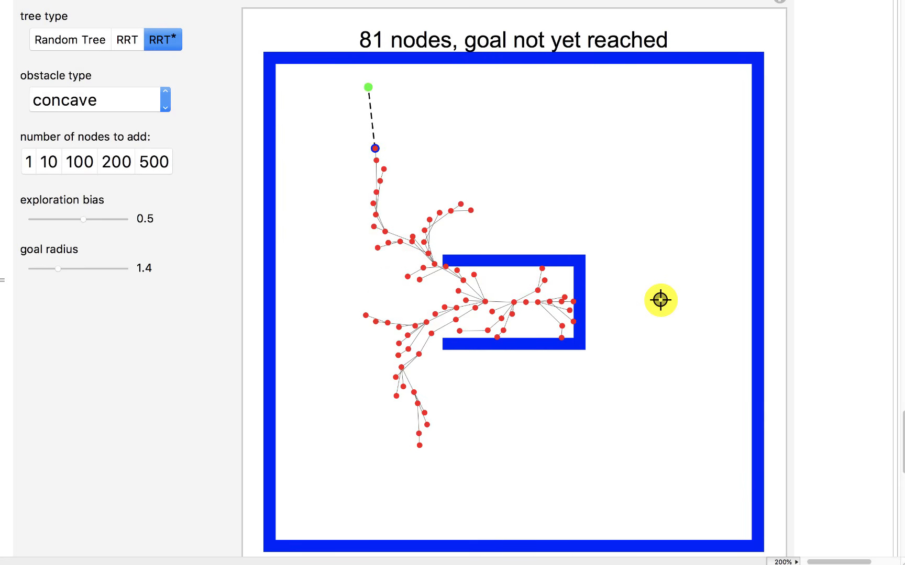
pyautogui.click(49, 160)
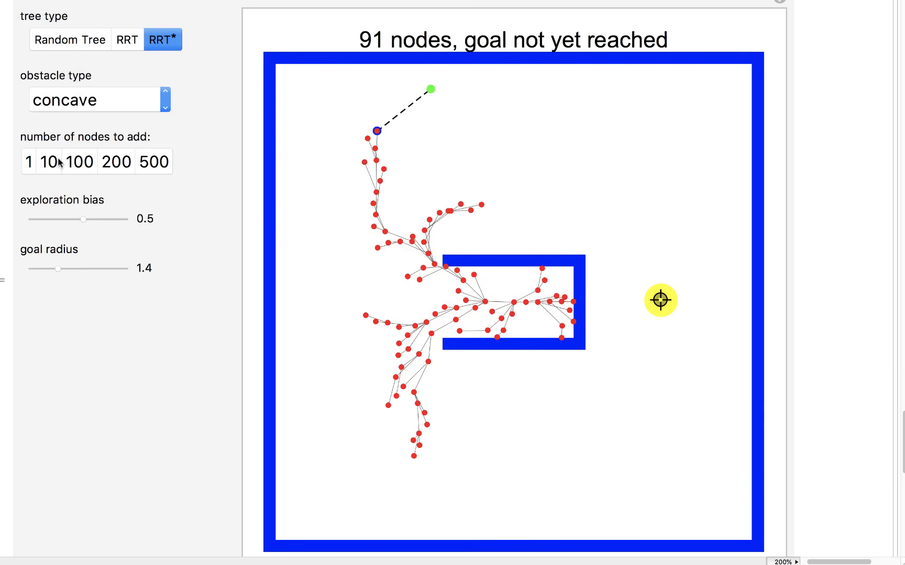
pyautogui.click(79, 162)
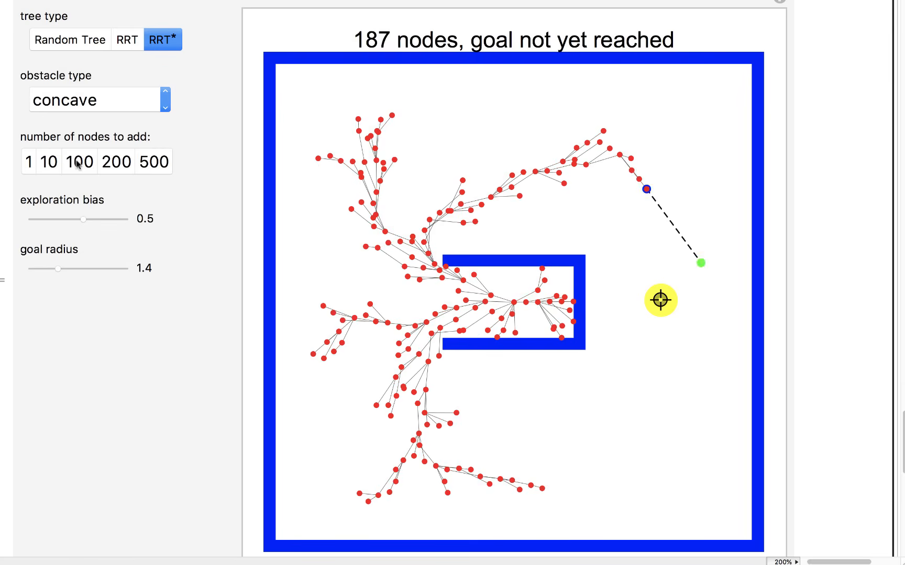
pyautogui.click(78, 161)
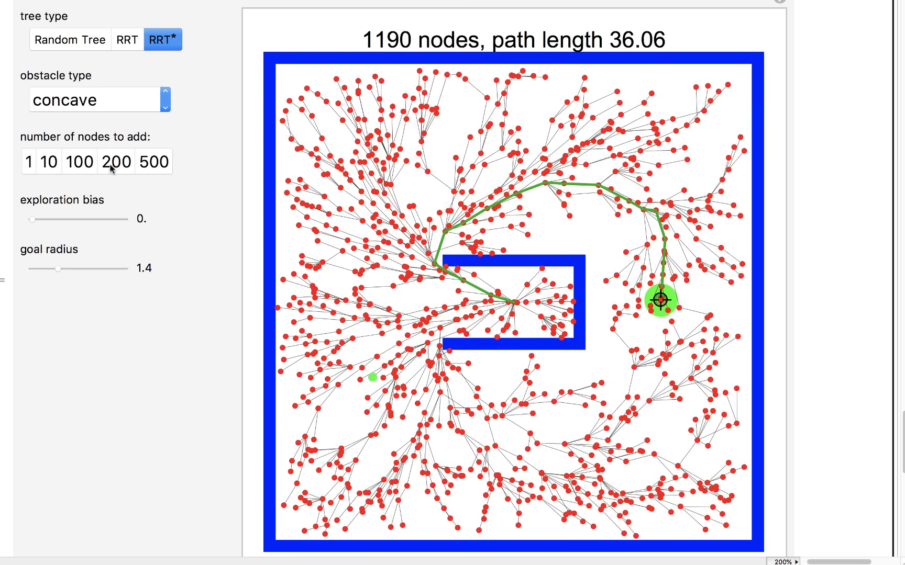
pyautogui.click(116, 162)
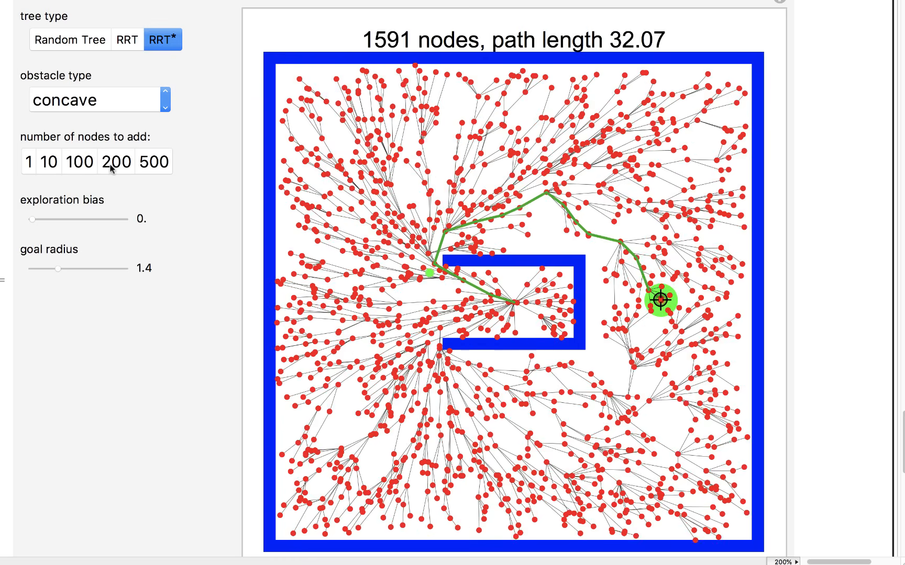
pyautogui.click(115, 162)
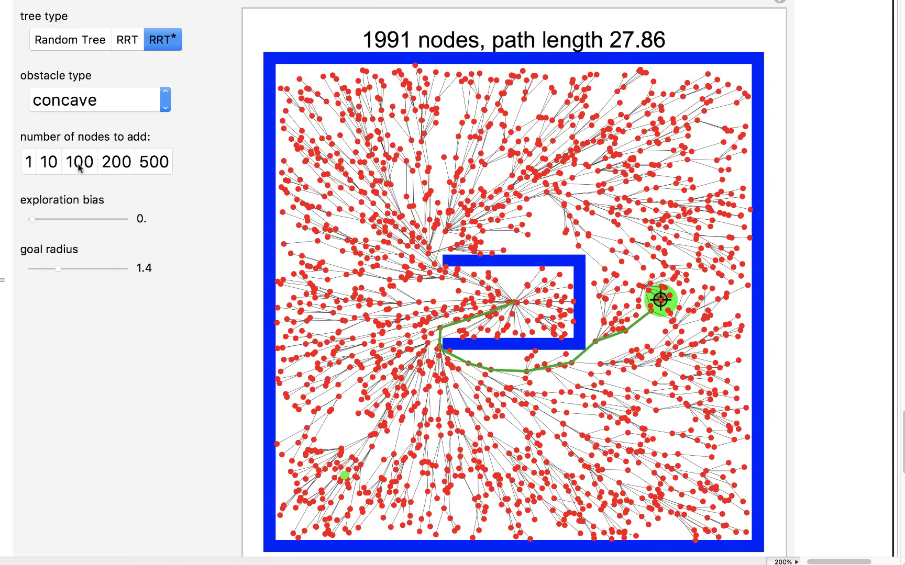
pyautogui.click(78, 162)
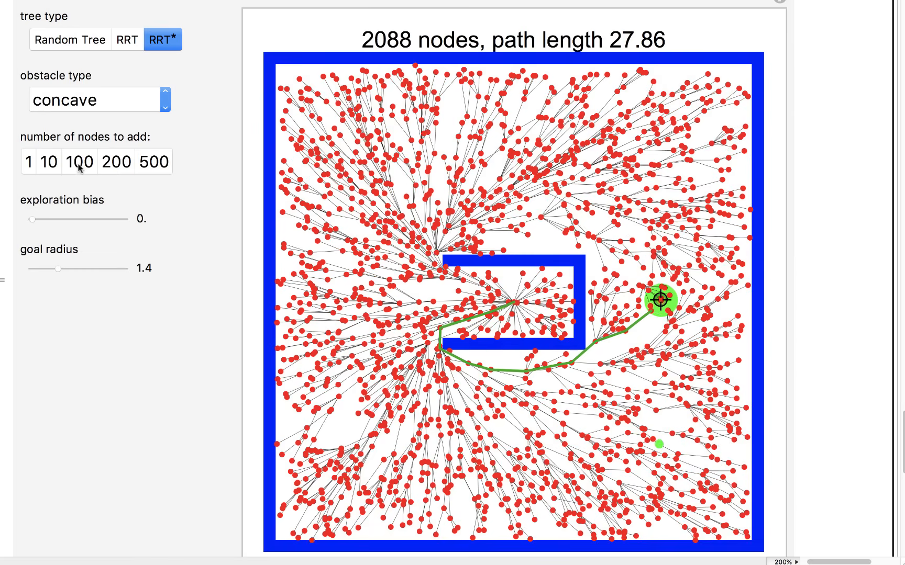